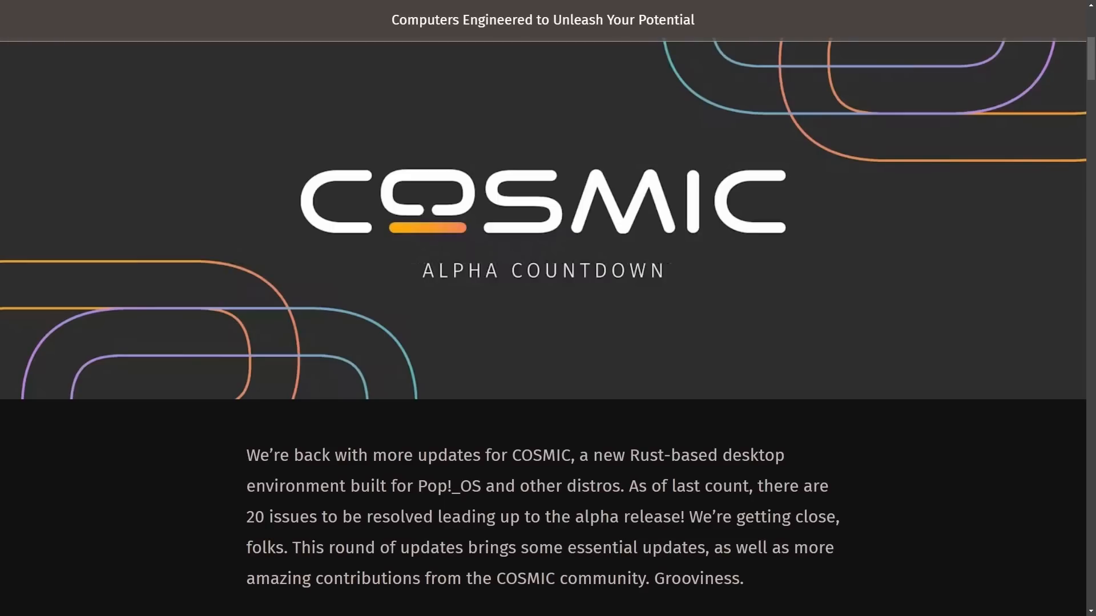
{"action": "mouse_move", "coordinate": [835, 271]}
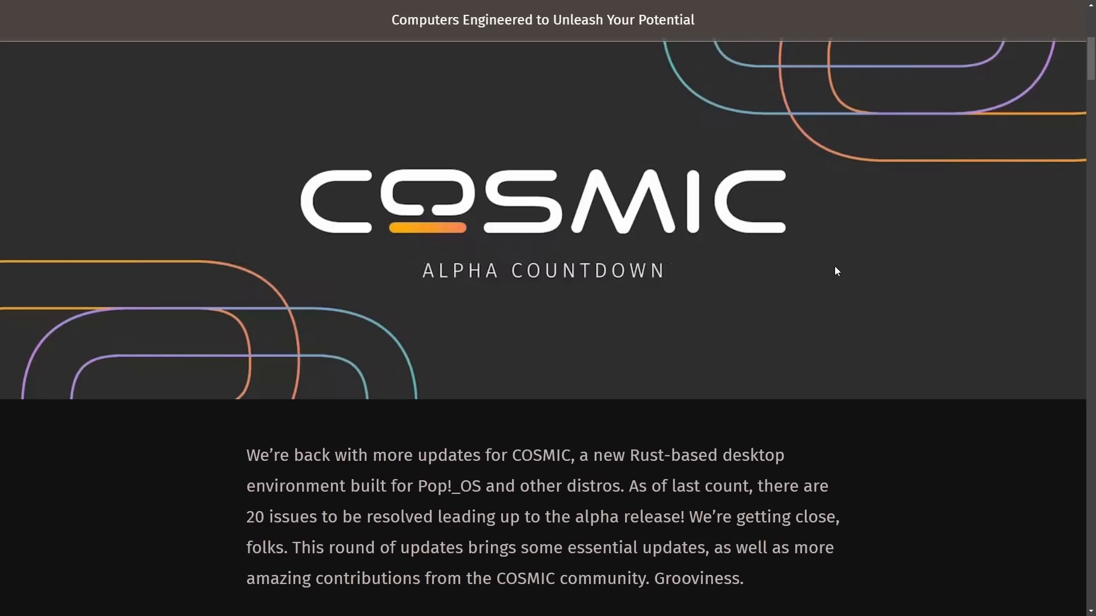
- Read the post's introduction, highlighting the lines about 20 remaining issues and community contributions
{"action": "scroll", "scroll_direction": "down", "scroll_amount": 3}
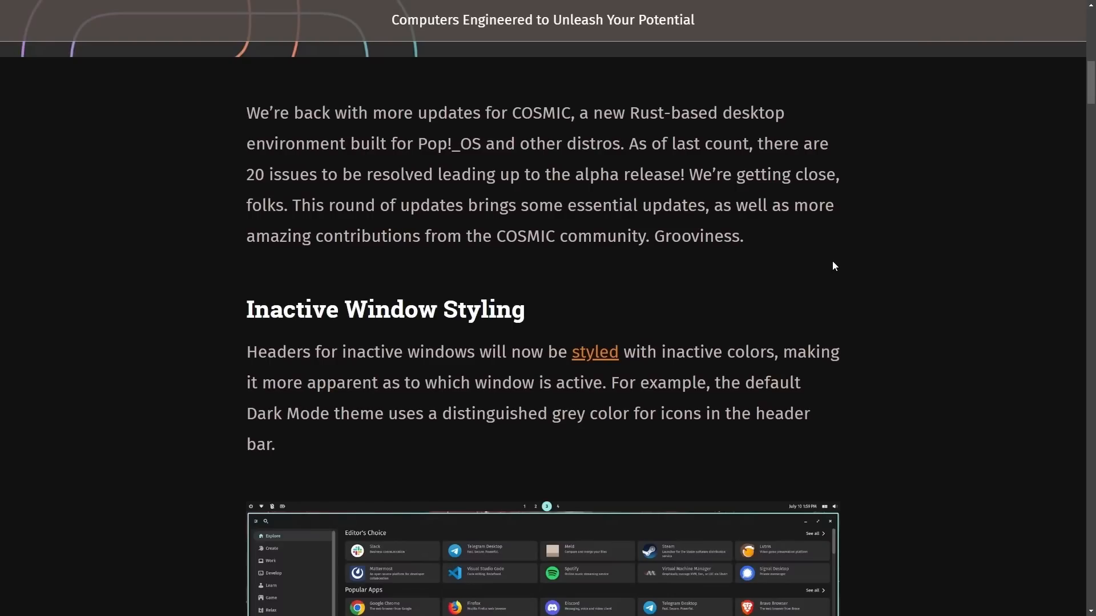
{"action": "left_click_drag", "start_coordinate": [247, 113], "coordinate": [456, 113]}
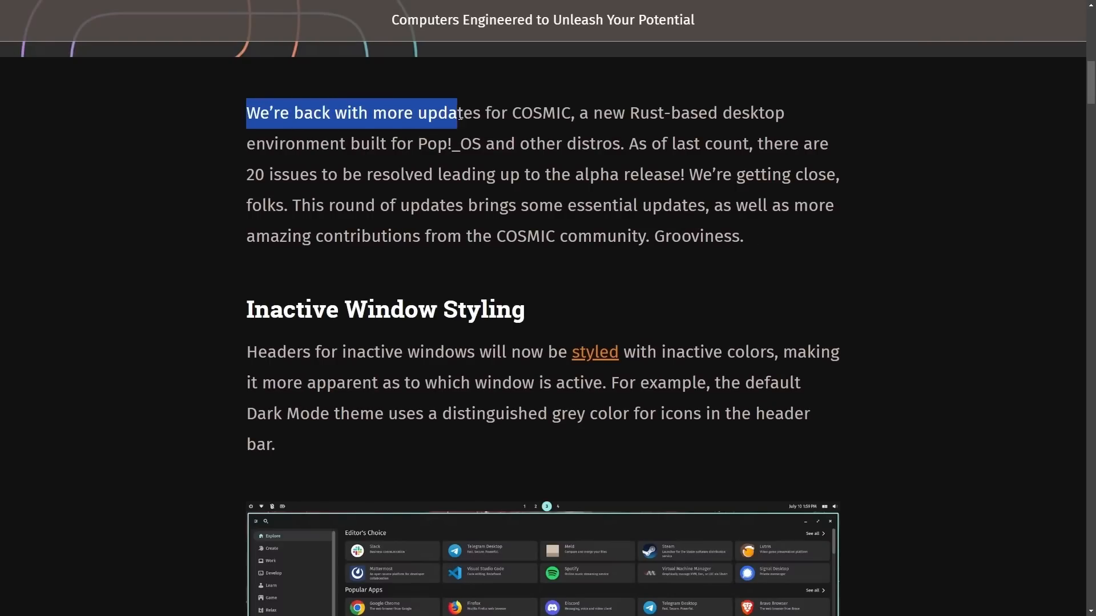
{"action": "left_click", "coordinate": [833, 112]}
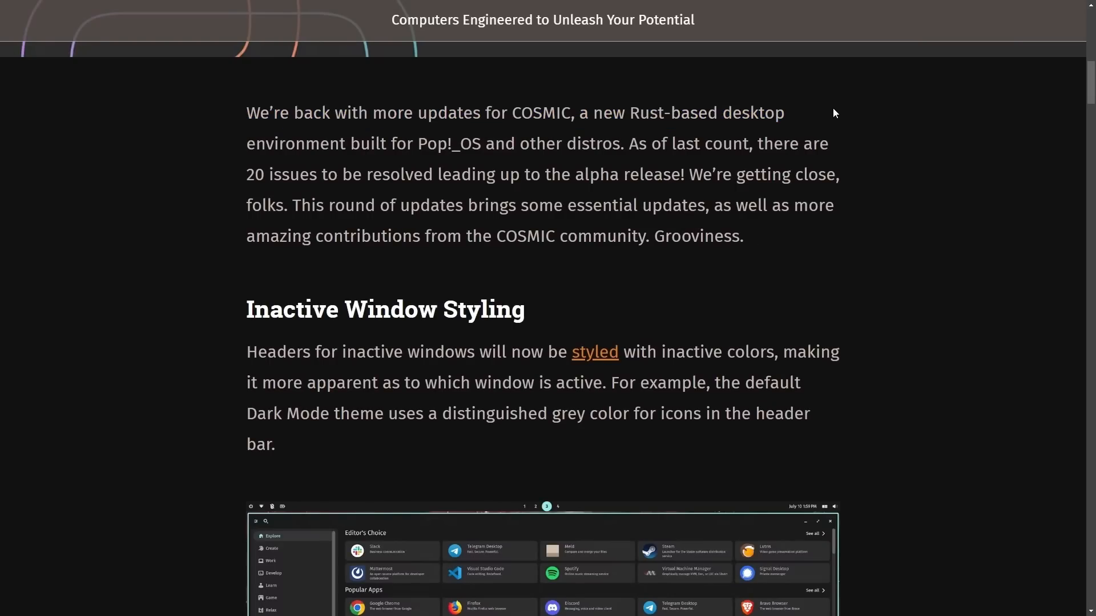
{"action": "left_click_drag", "start_coordinate": [247, 143], "coordinate": [565, 144]}
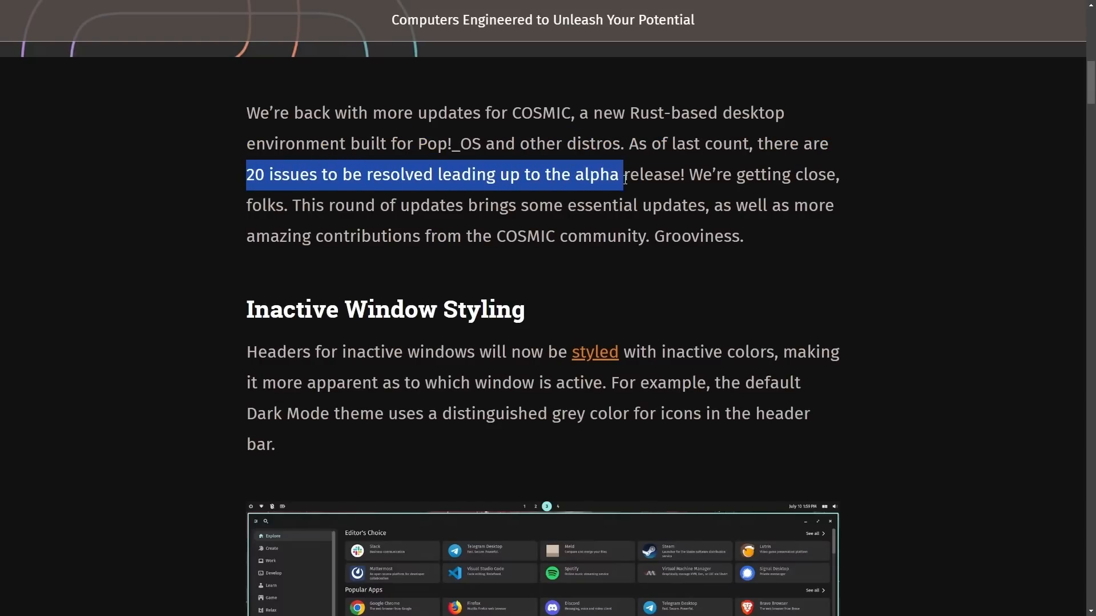
{"action": "left_click_drag", "start_coordinate": [618, 173], "coordinate": [839, 173]}
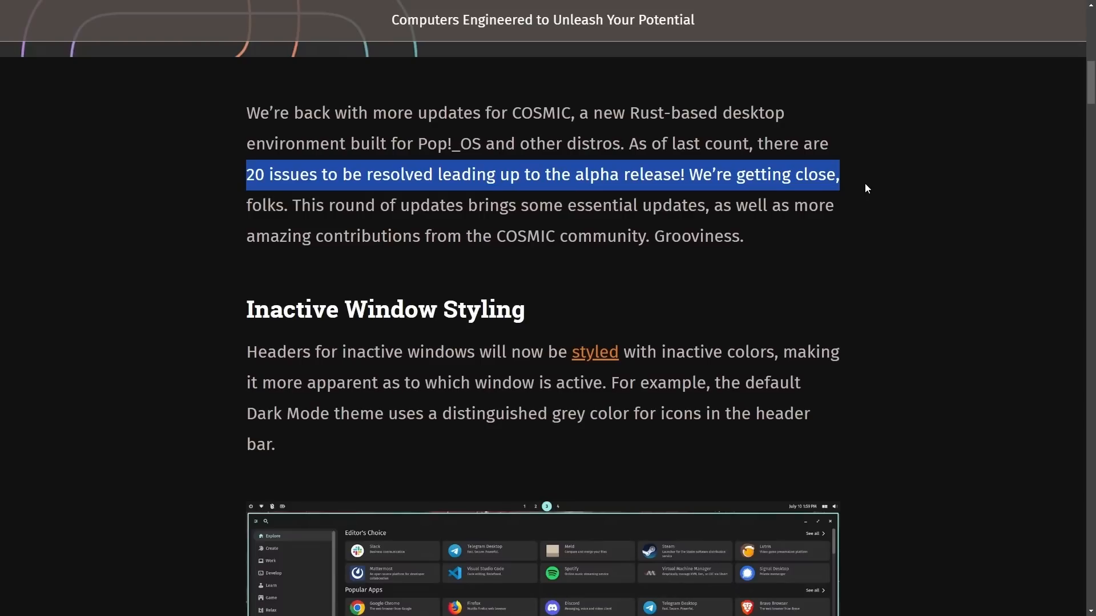
{"action": "left_click", "coordinate": [689, 176]}
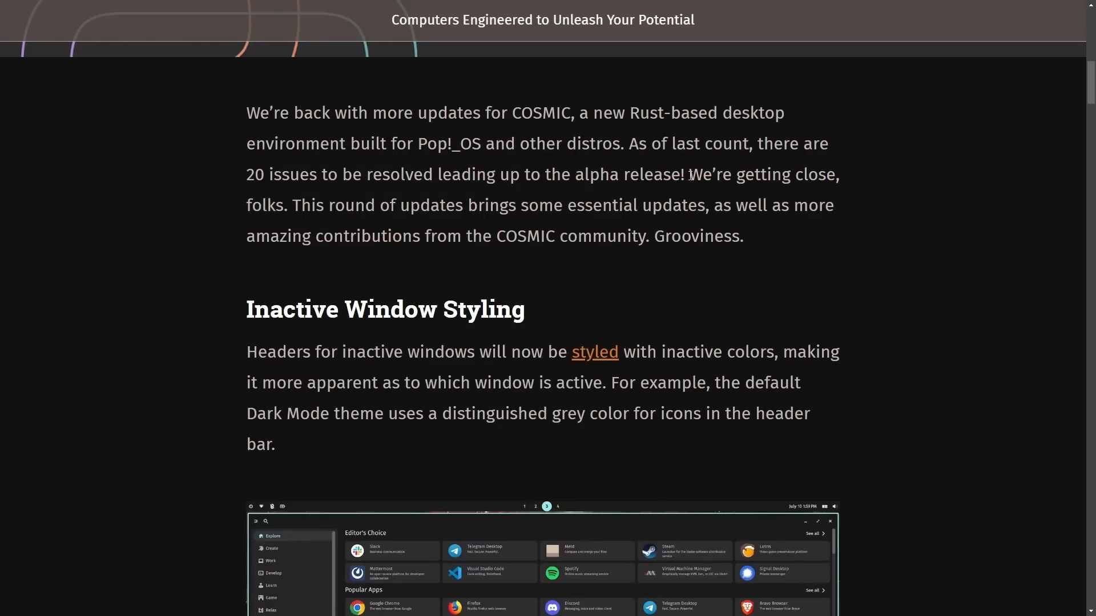
{"action": "left_click_drag", "start_coordinate": [688, 173], "coordinate": [835, 174]}
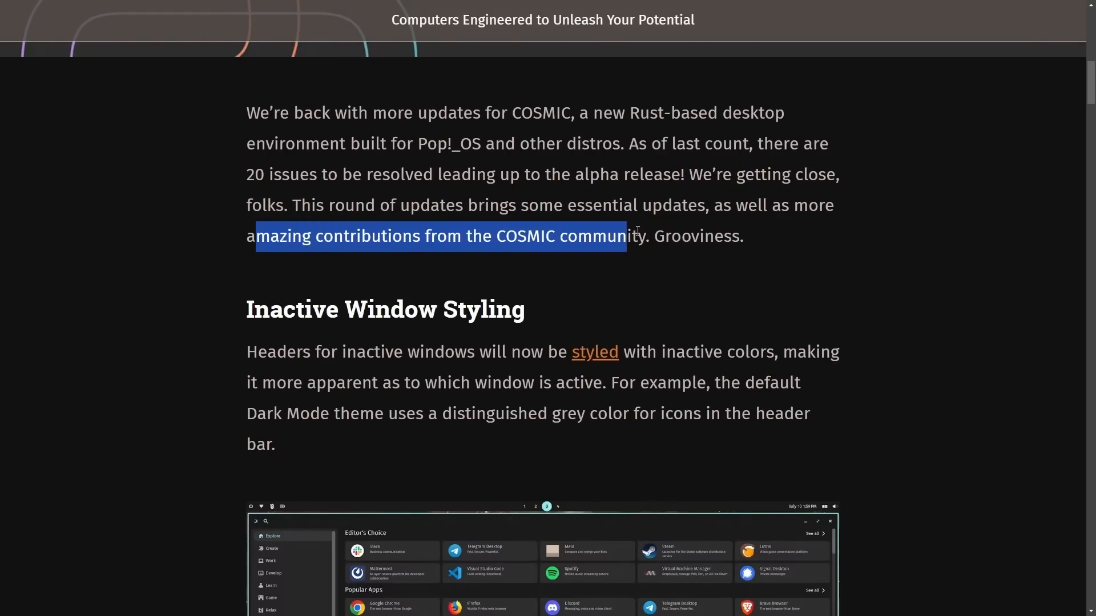
- Search the App Library for 'terminal' and launch COSMIC Terminal
{"action": "scroll", "scroll_direction": "down", "scroll_amount": 3}
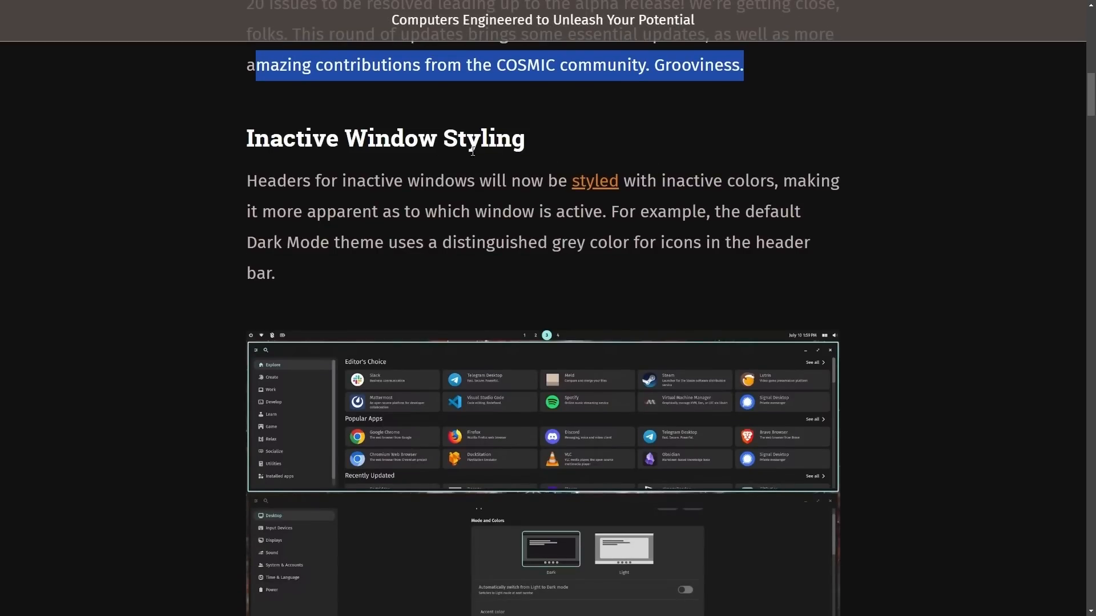
{"action": "scroll", "scroll_direction": "down", "scroll_amount": 3}
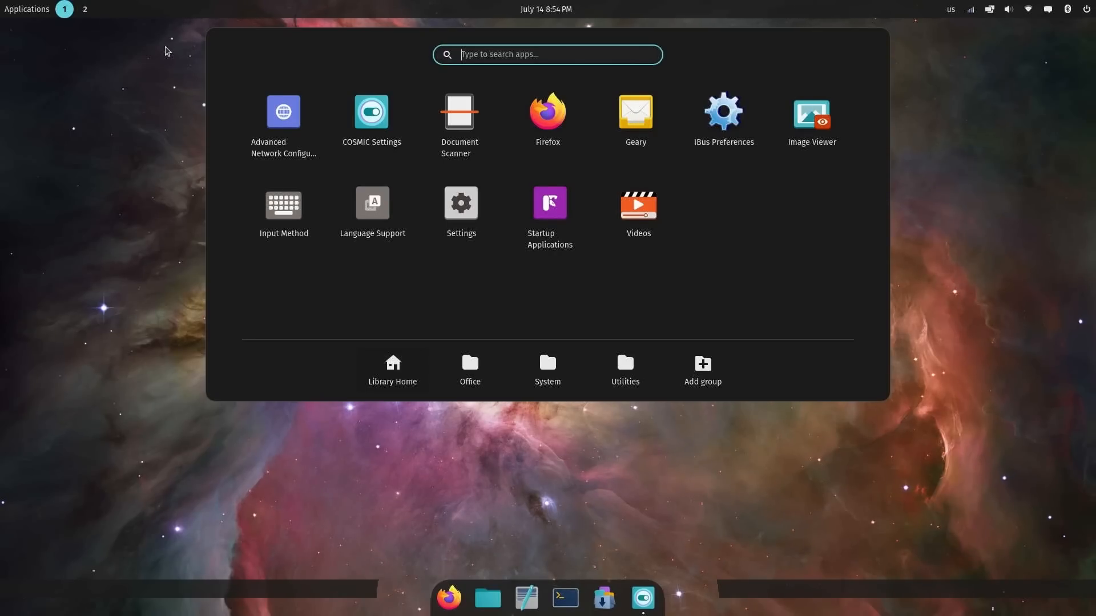
{"action": "mouse_move", "coordinate": [151, 49]}
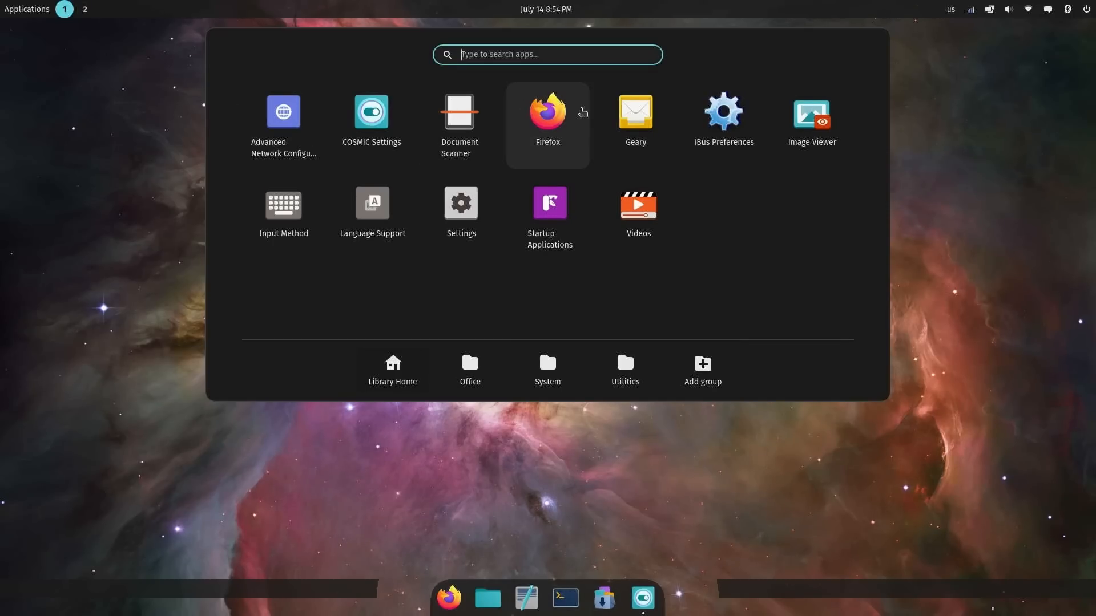
{"action": "mouse_move", "coordinate": [791, 178]}
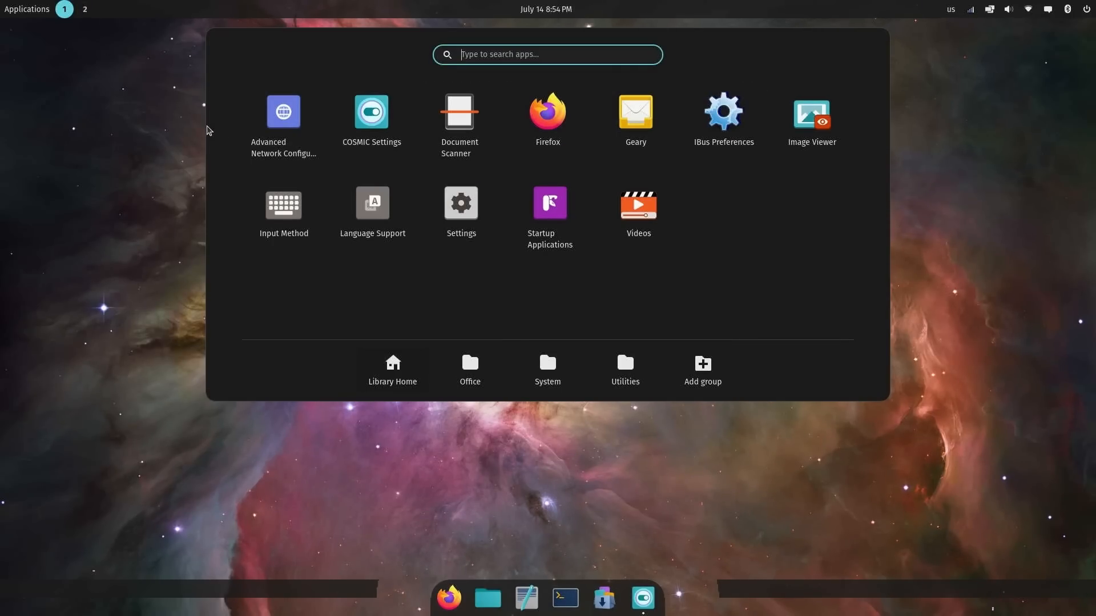
{"action": "mouse_move", "coordinate": [492, 203]}
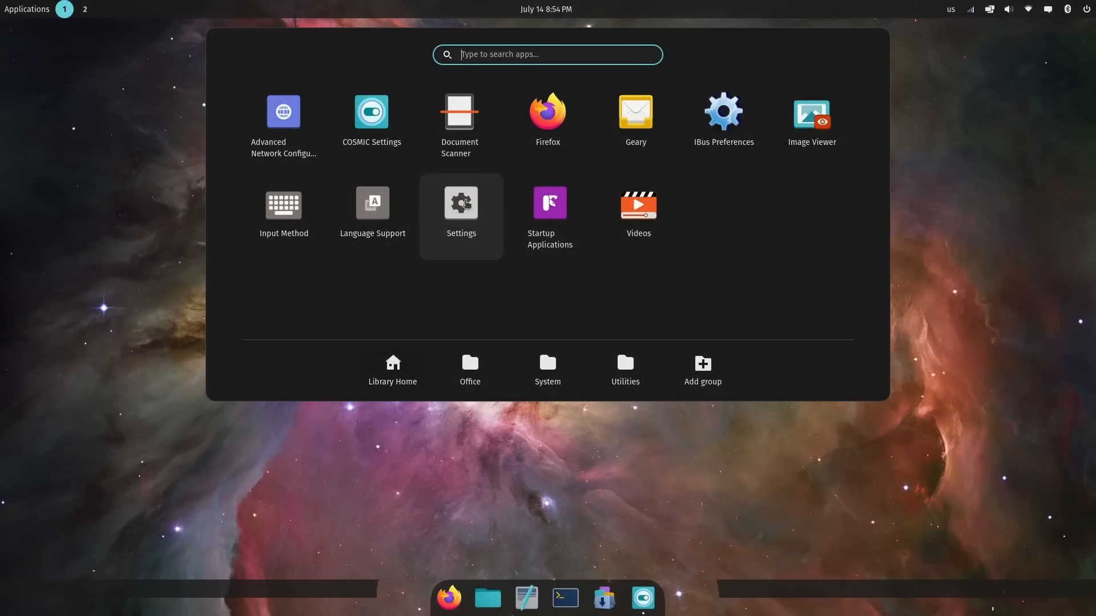
{"action": "mouse_move", "coordinate": [719, 301]}
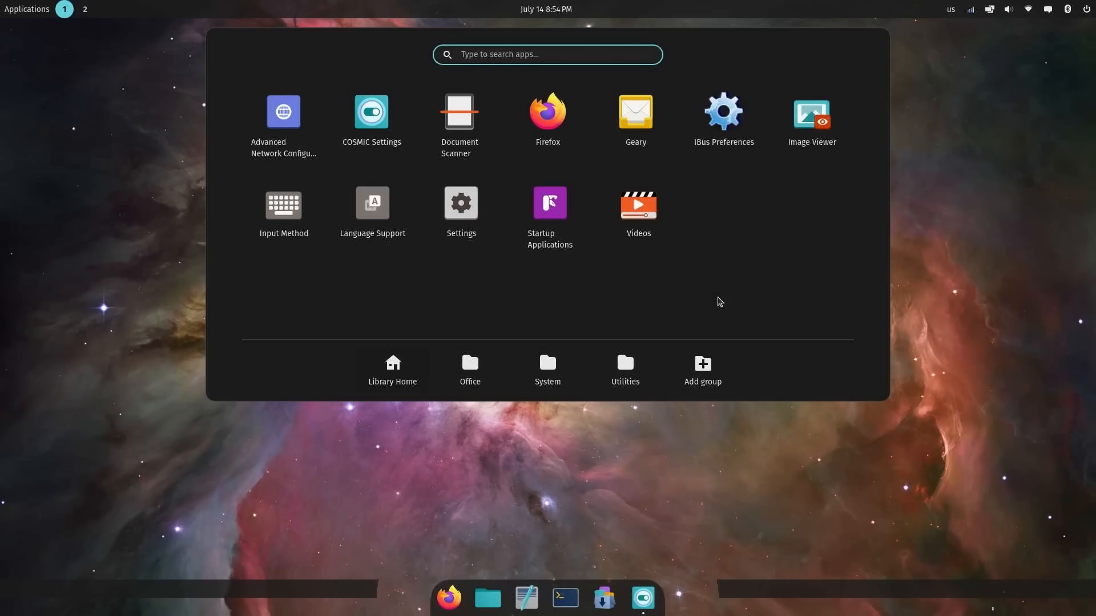
{"action": "type", "text": "terminal"}
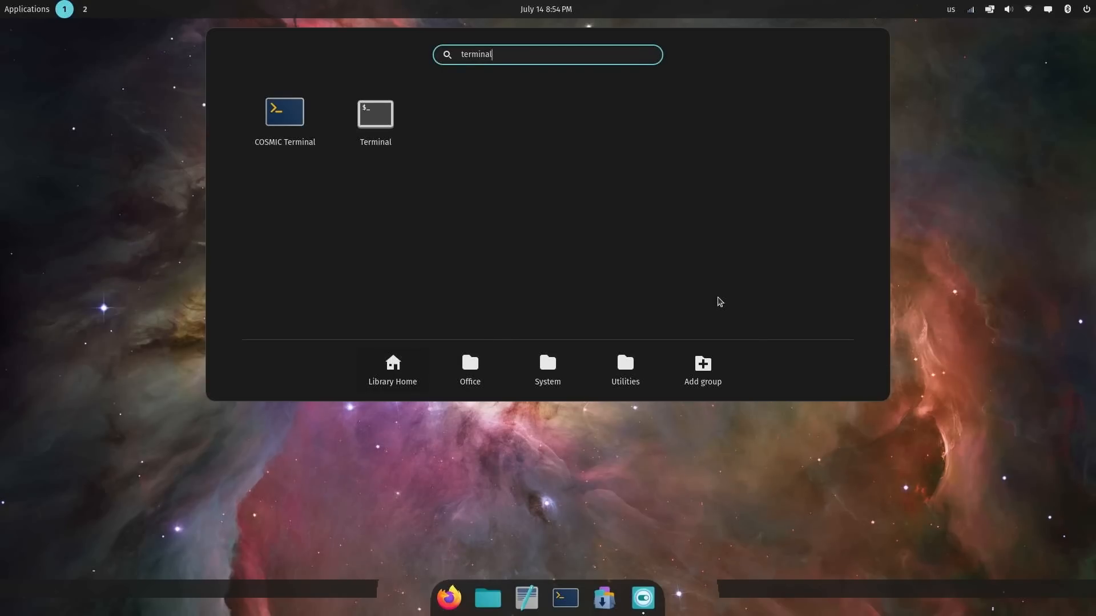
{"action": "mouse_move", "coordinate": [378, 201]}
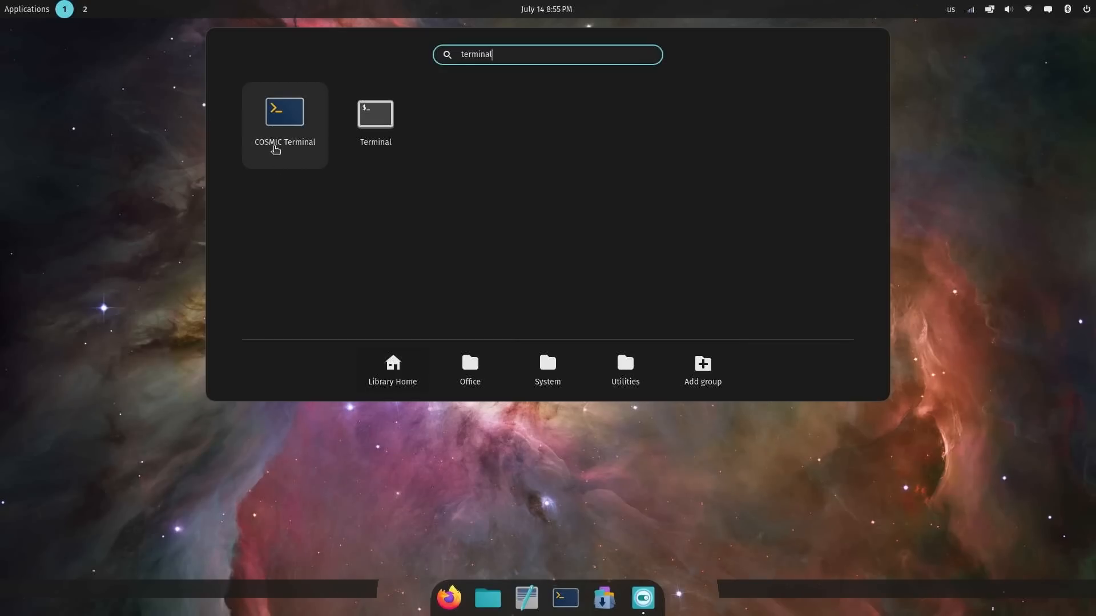
{"action": "left_click", "coordinate": [285, 112]}
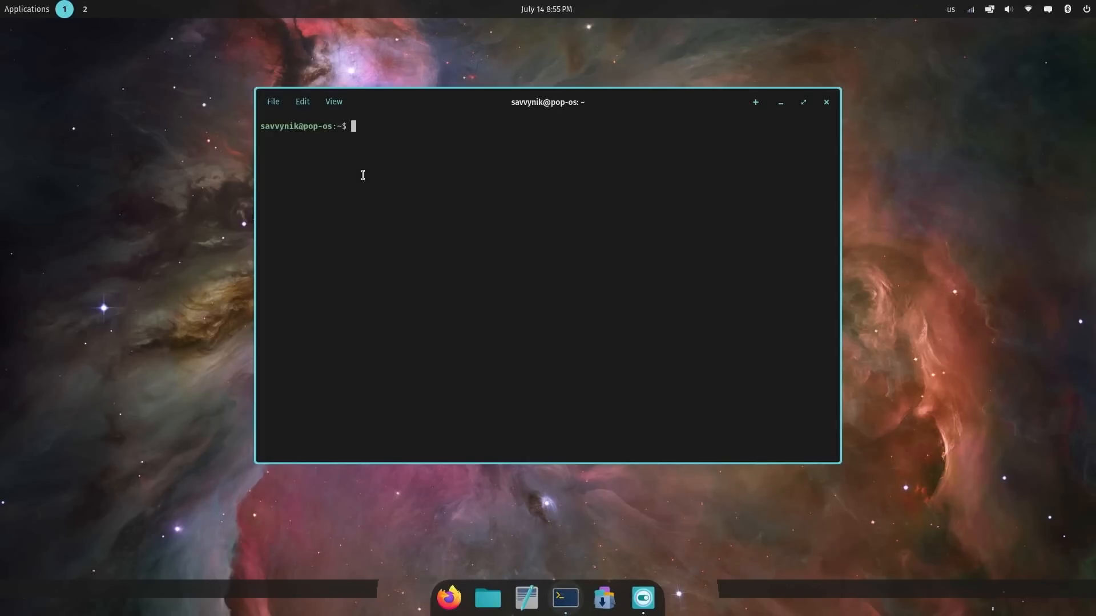
- Run sudo apt update, reporting 150 upgradable packages, then start a second terminal tab
{"action": "type", "text": "sudo apt udpa"}
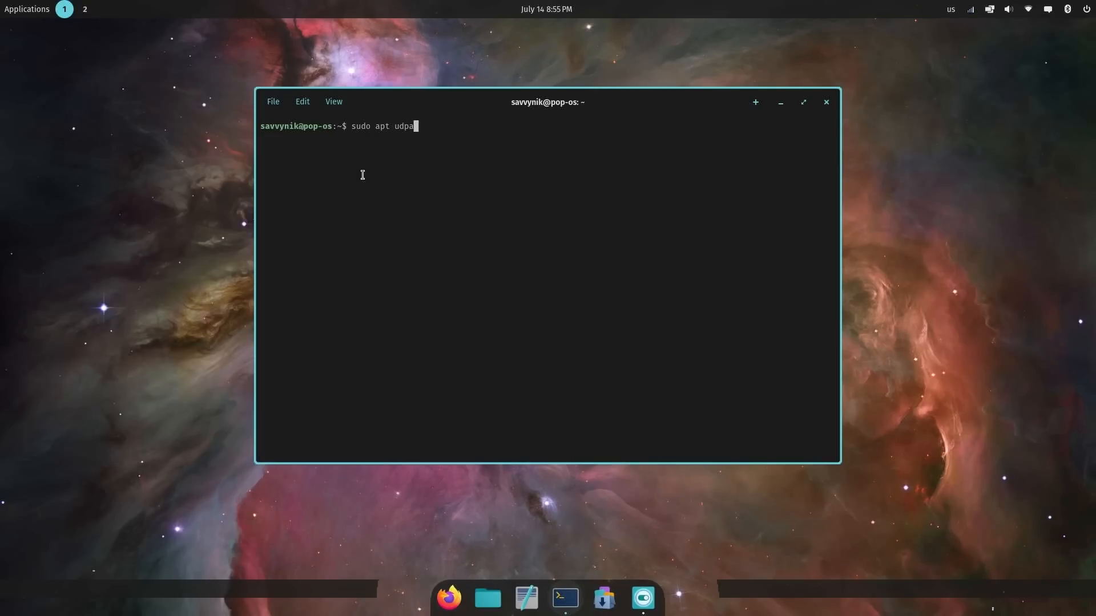
{"action": "key", "text": "BackSpace"}
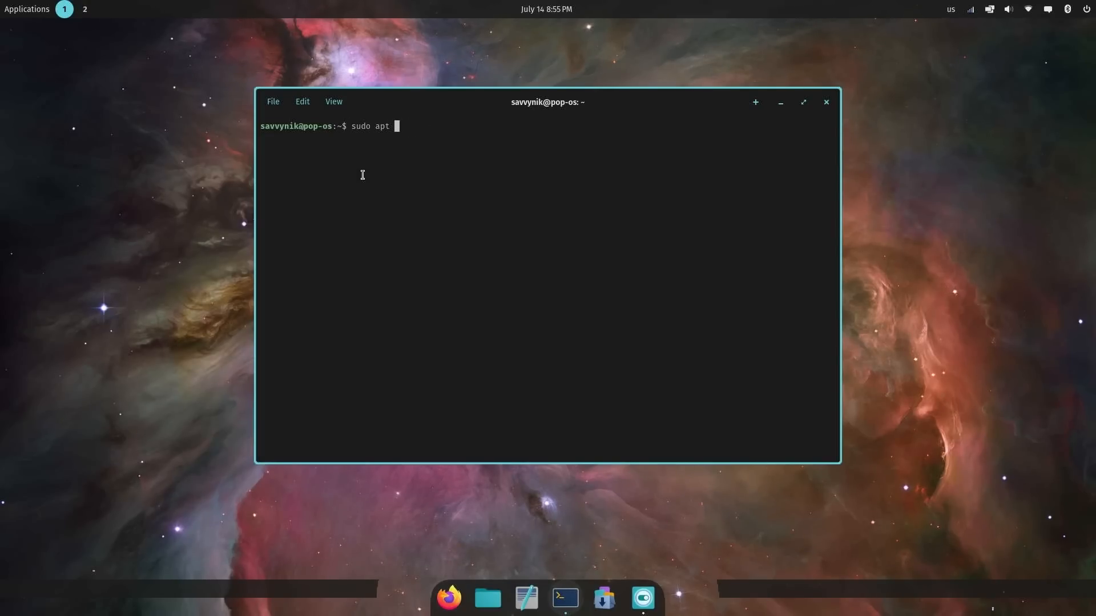
{"action": "type", "text": "update"}
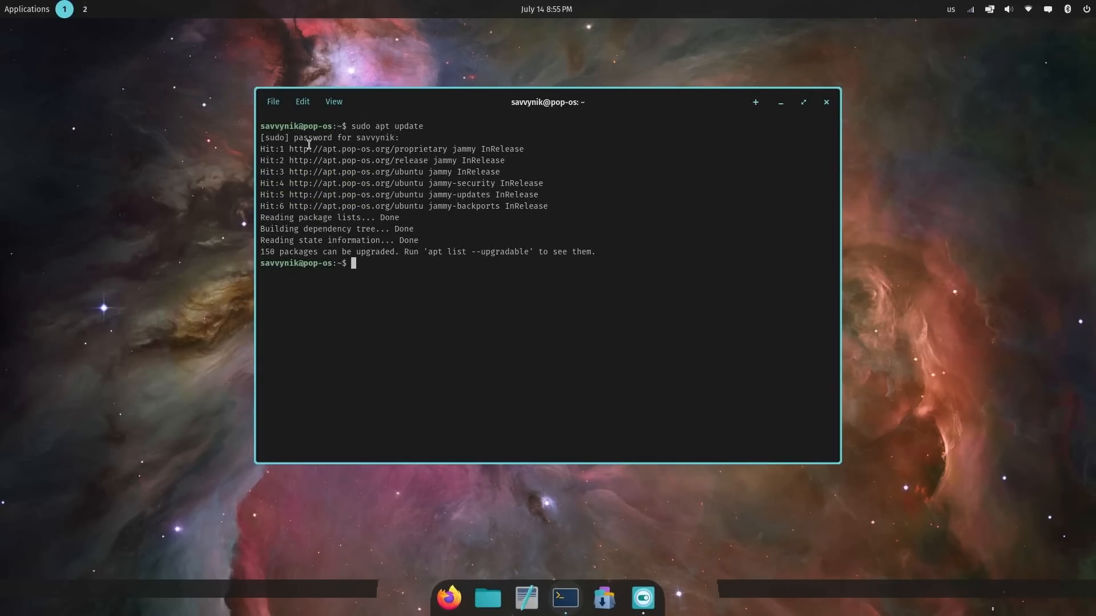
{"action": "mouse_move", "coordinate": [316, 126]}
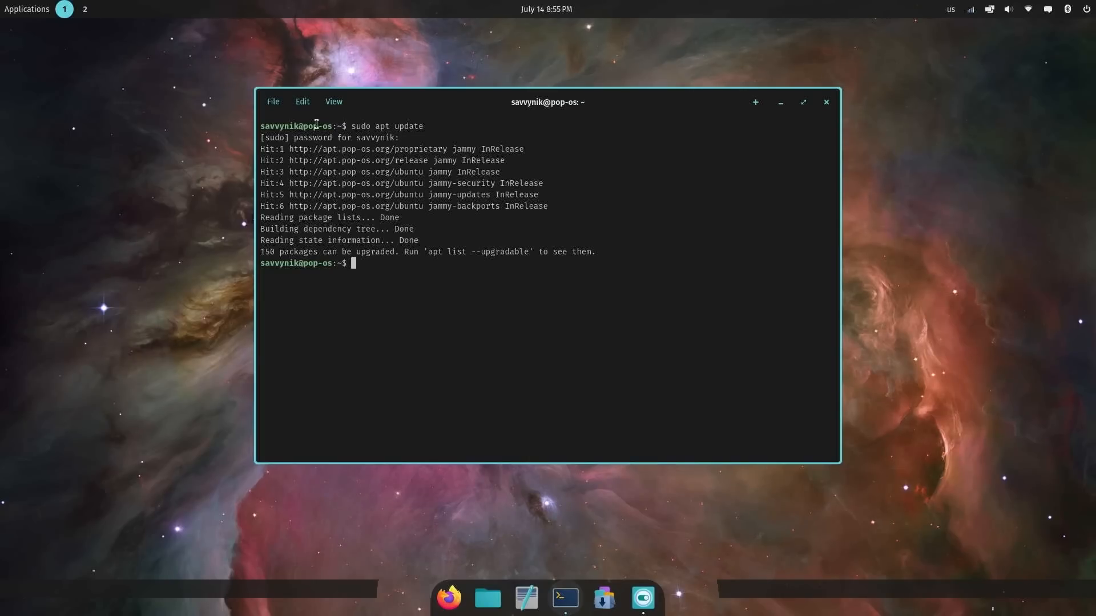
{"action": "left_click", "coordinate": [755, 103]}
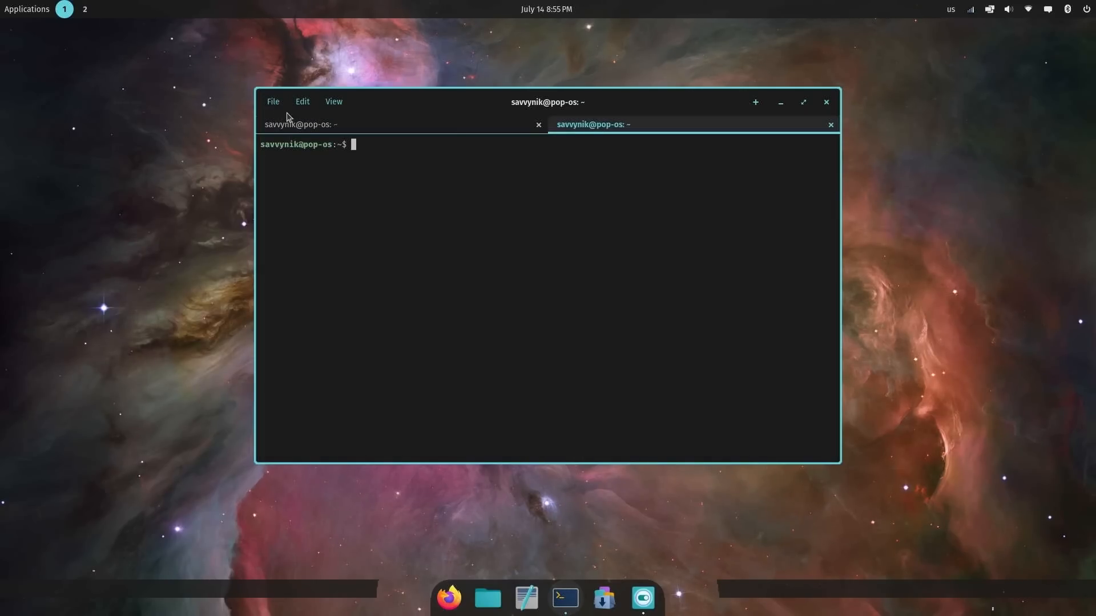
{"action": "mouse_move", "coordinate": [430, 142]}
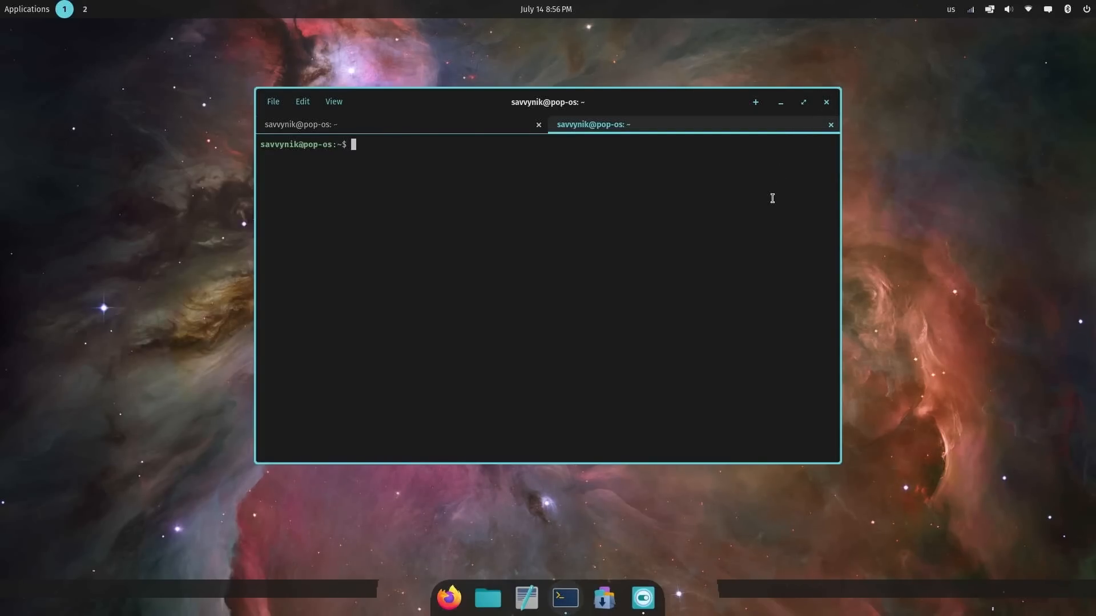
- Run htop and get 'command not found' with the sudo apt install htop suggestion
{"action": "type", "text": "c"}
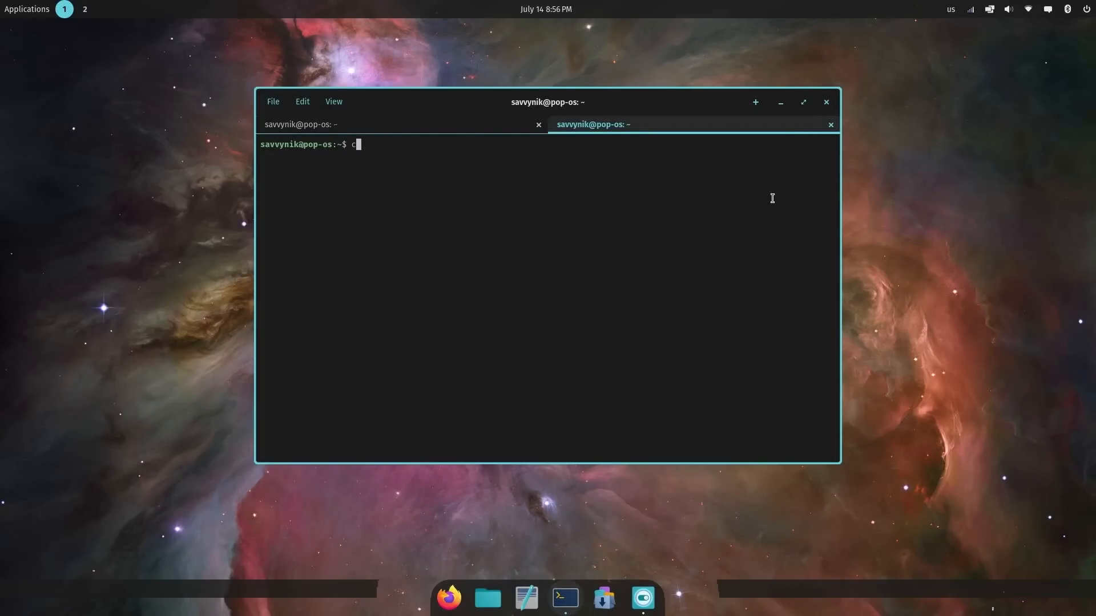
{"action": "key", "text": "BackSpace"}
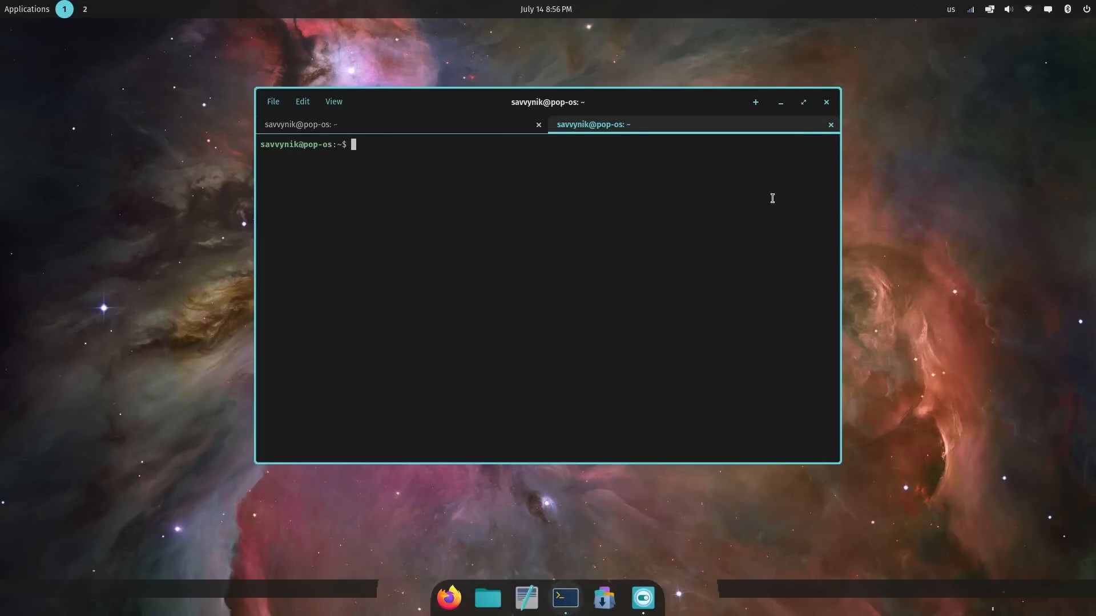
{"action": "type", "text": "htop"}
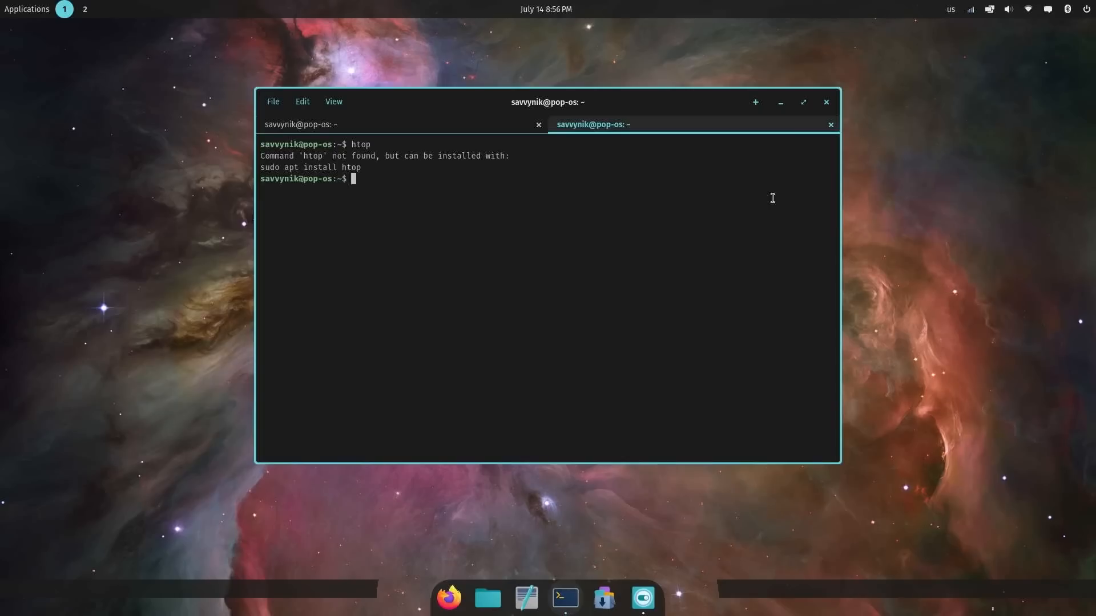
{"action": "type", "text": "sudo apt"}
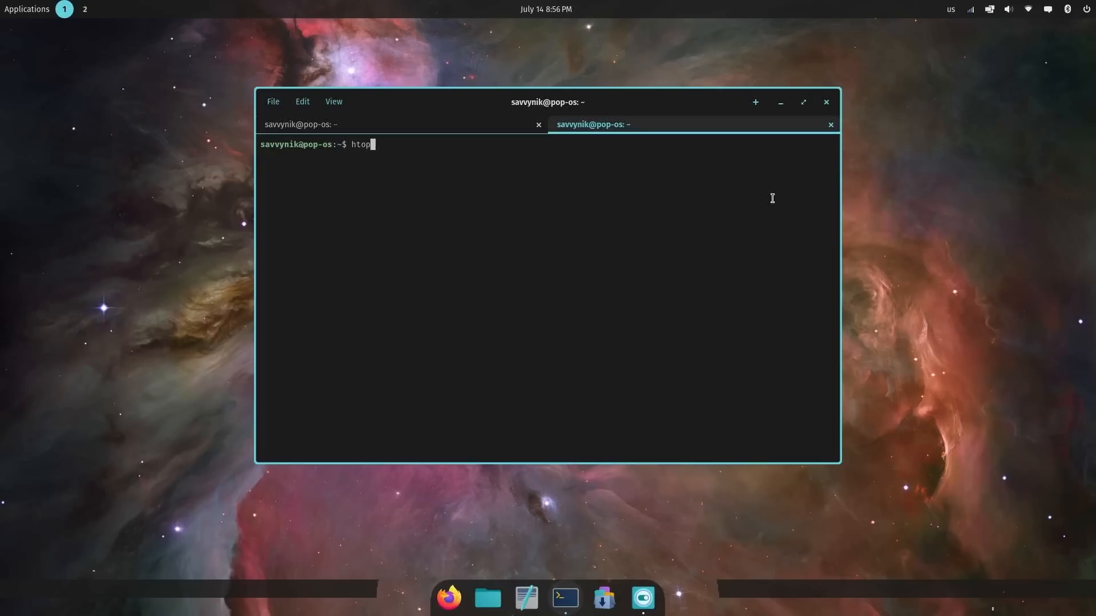
{"action": "key", "text": "Return"}
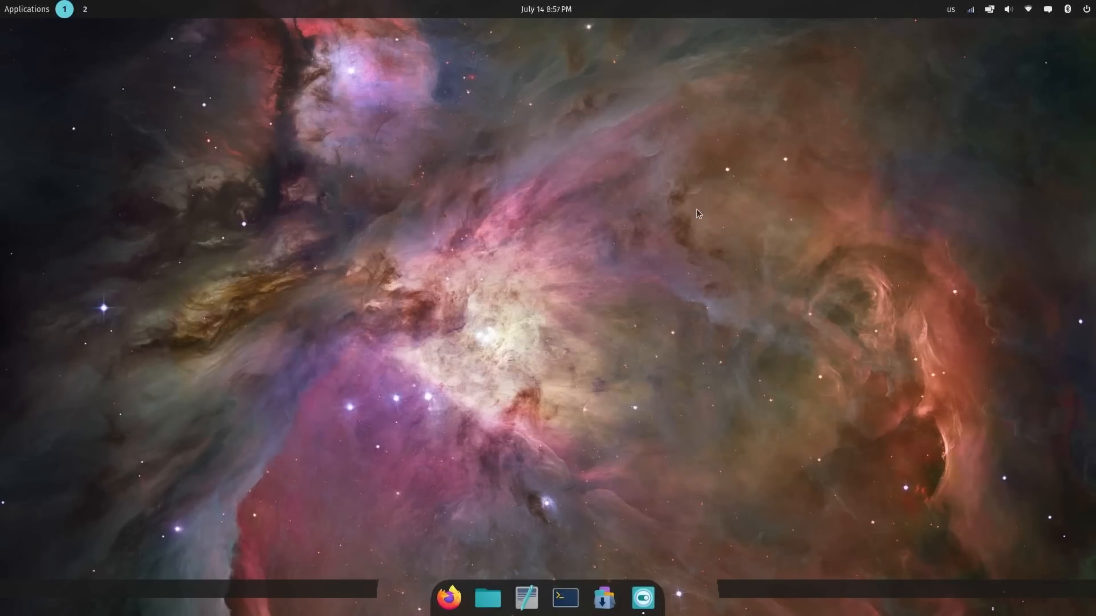
{"action": "mouse_move", "coordinate": [671, 248]}
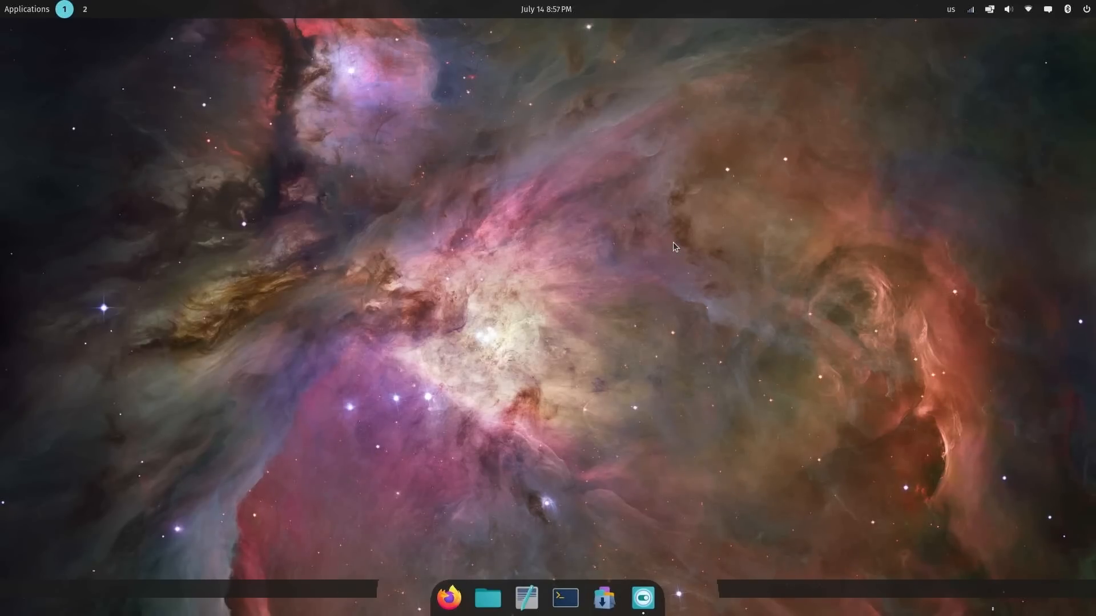
{"action": "mouse_move", "coordinate": [639, 582]}
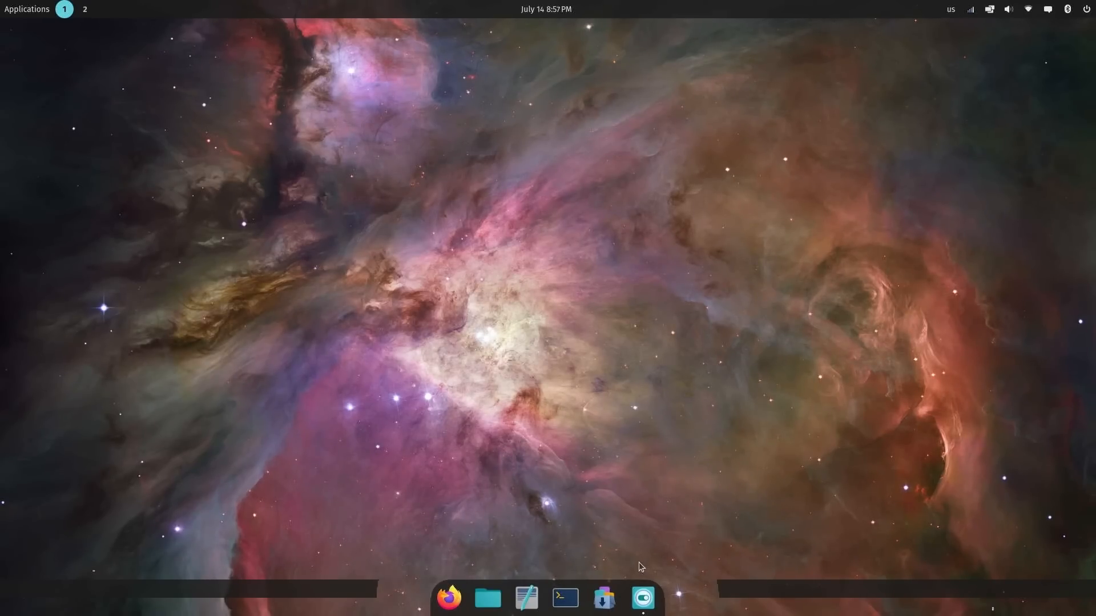
{"action": "mouse_move", "coordinate": [598, 609]}
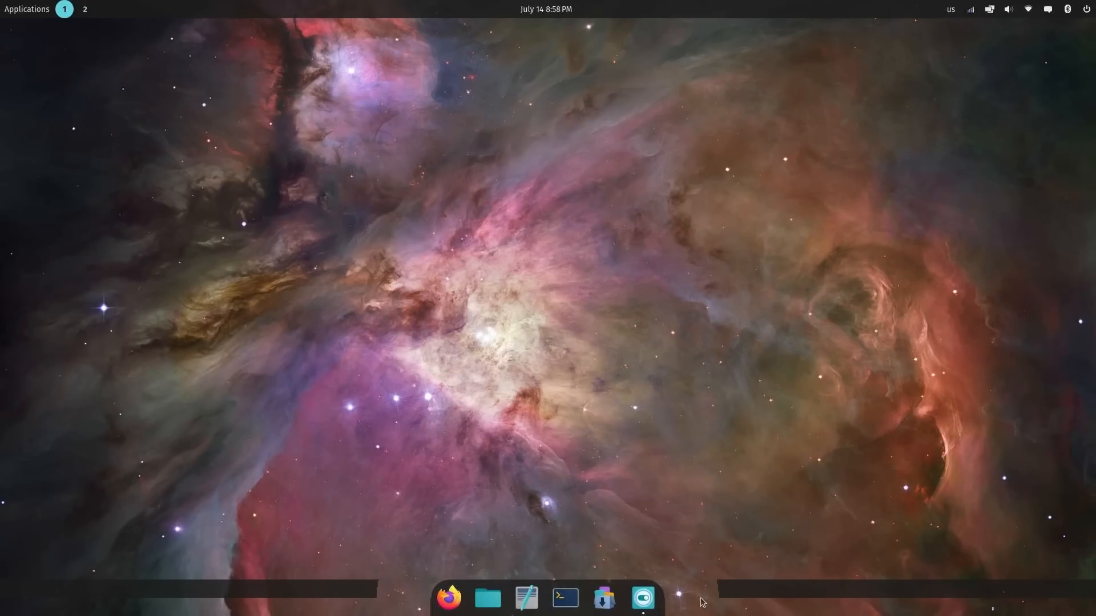
{"action": "mouse_move", "coordinate": [358, 581]}
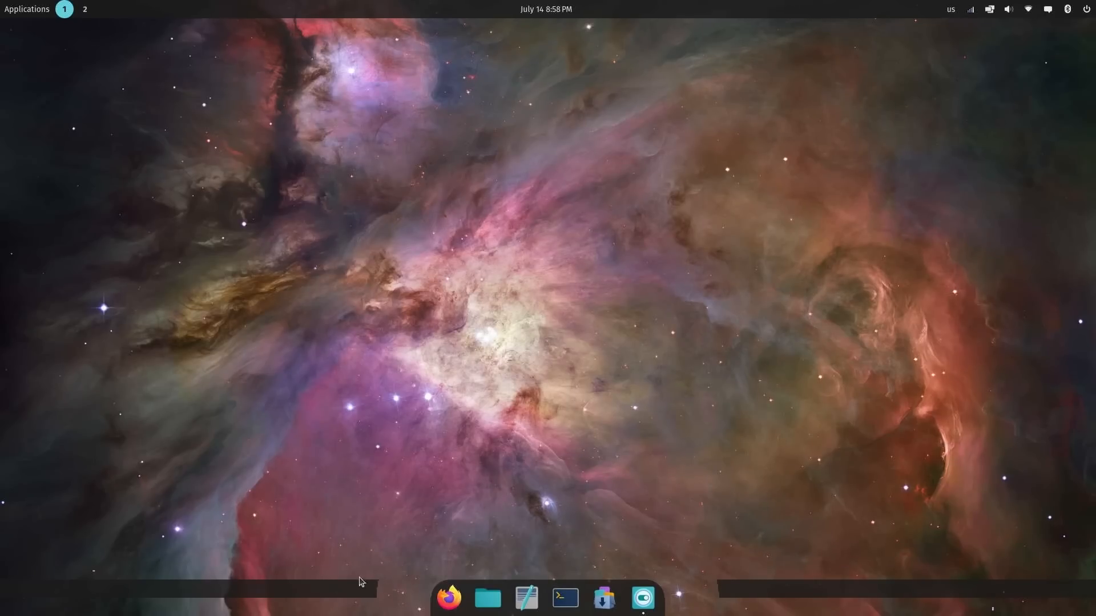
{"action": "mouse_move", "coordinate": [573, 587]}
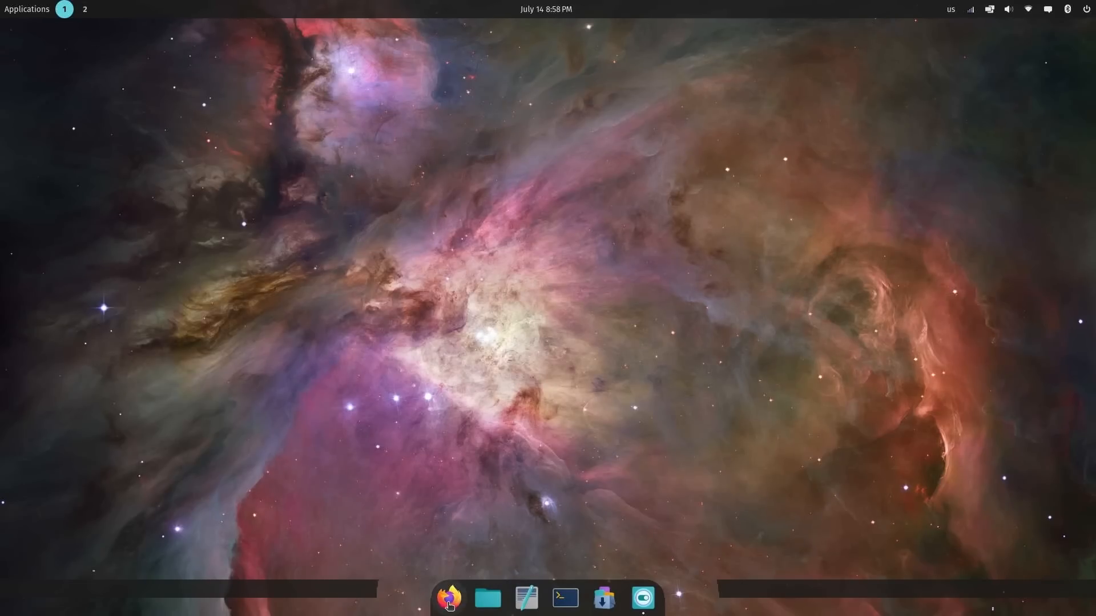
{"action": "mouse_move", "coordinate": [492, 605]}
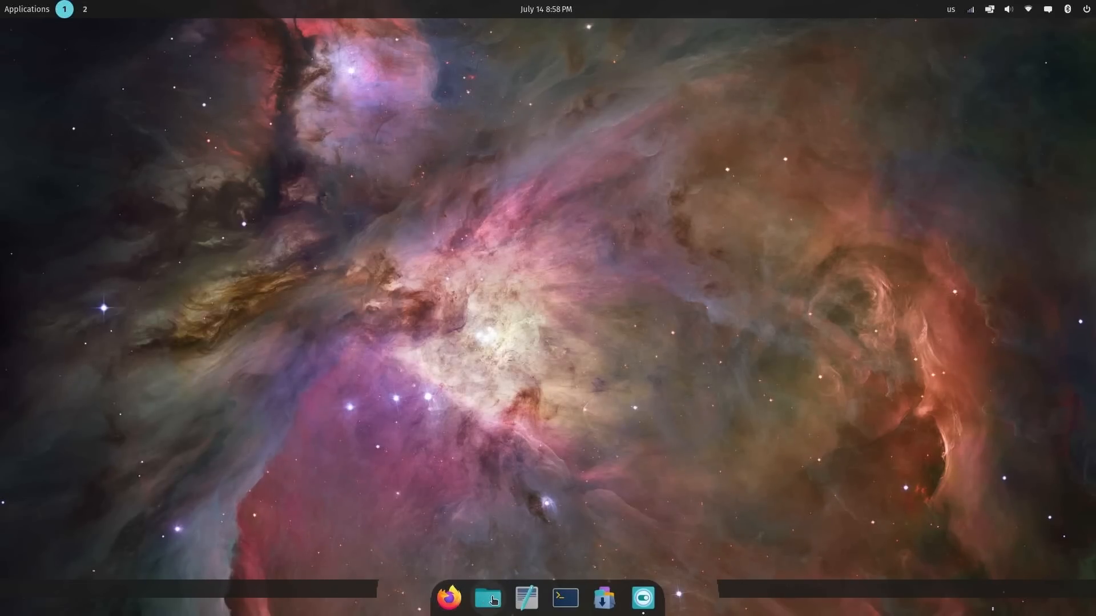
- Launch the Text Editor and Pop!_Shop from the dock as floating windows
{"action": "left_click", "coordinate": [526, 598]}
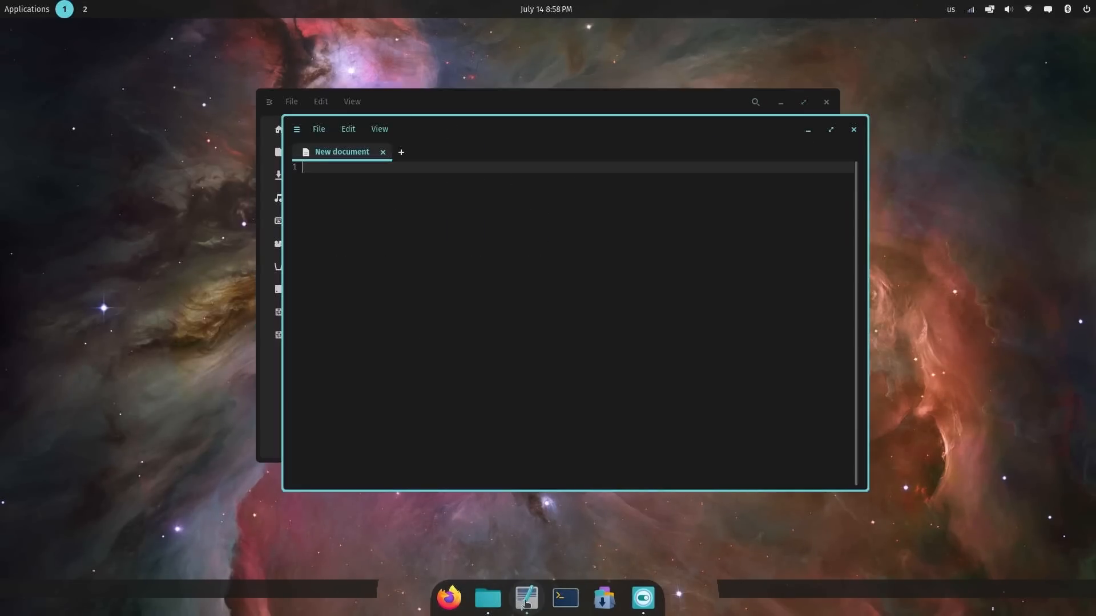
{"action": "mouse_move", "coordinate": [611, 607]}
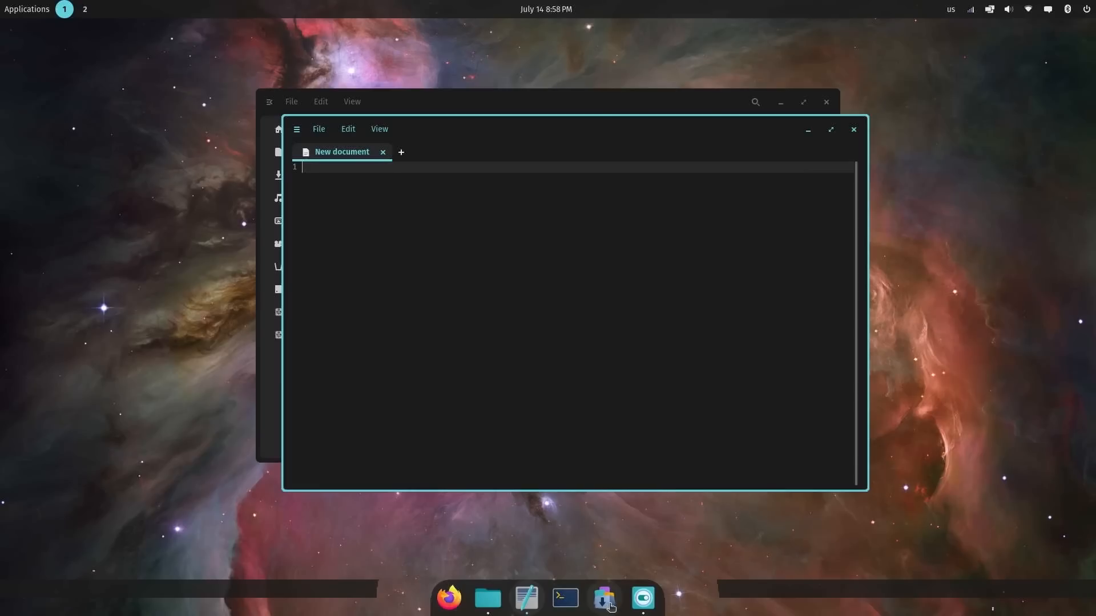
{"action": "left_click", "coordinate": [605, 598]}
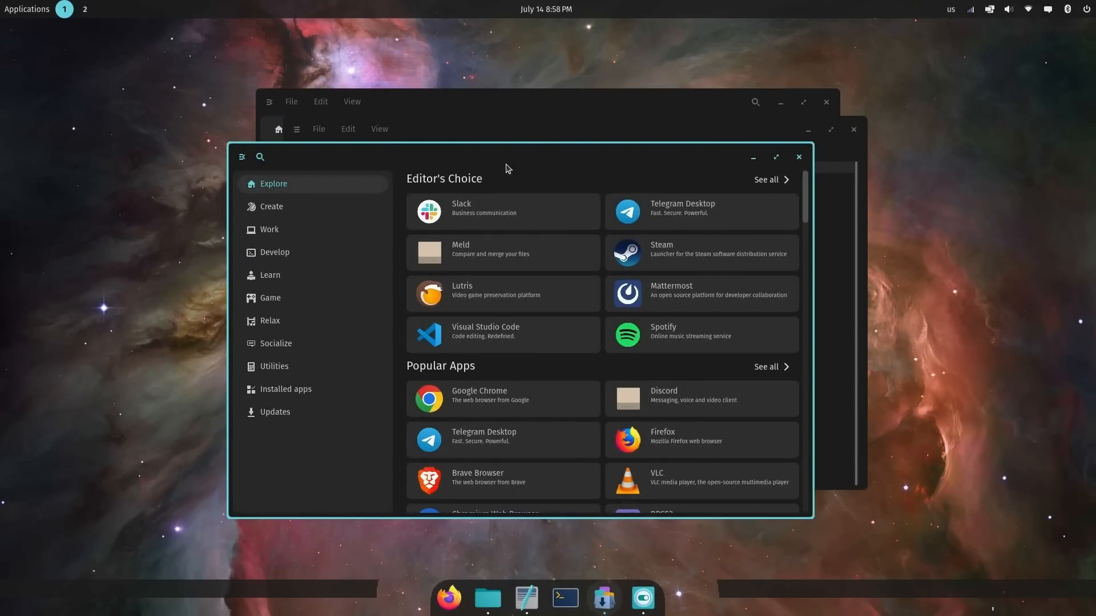
{"action": "mouse_move", "coordinate": [907, 75]}
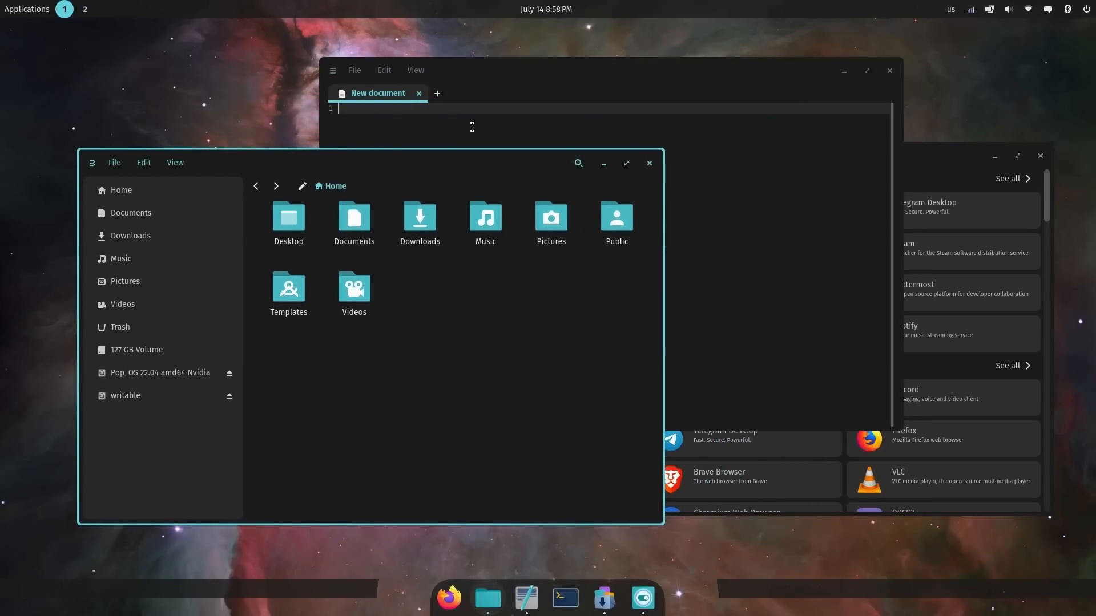
{"action": "mouse_move", "coordinate": [982, 71]}
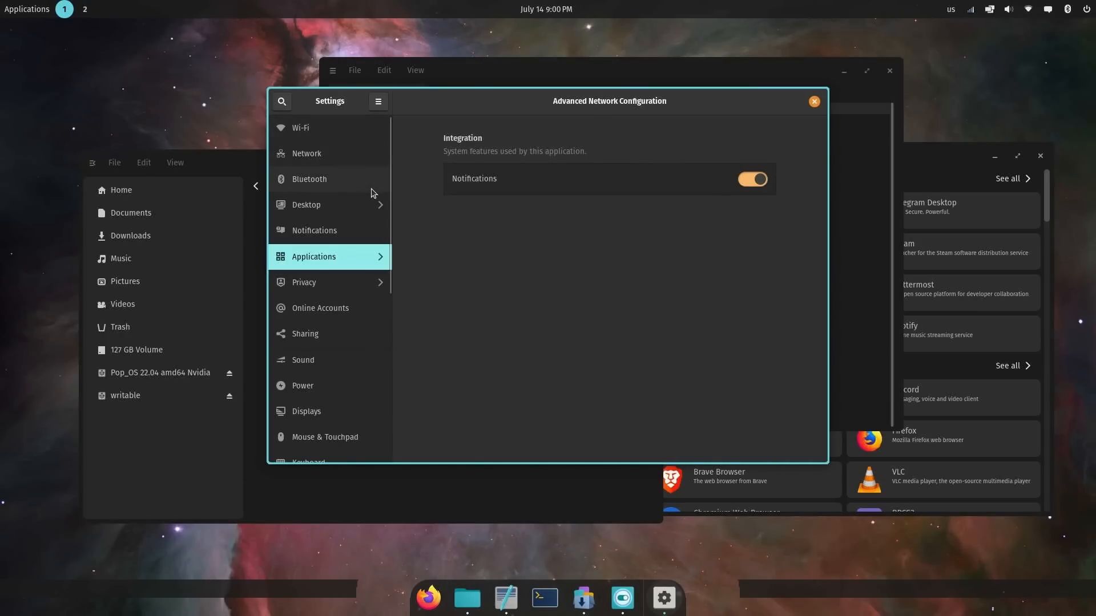
{"action": "mouse_move", "coordinate": [343, 186]}
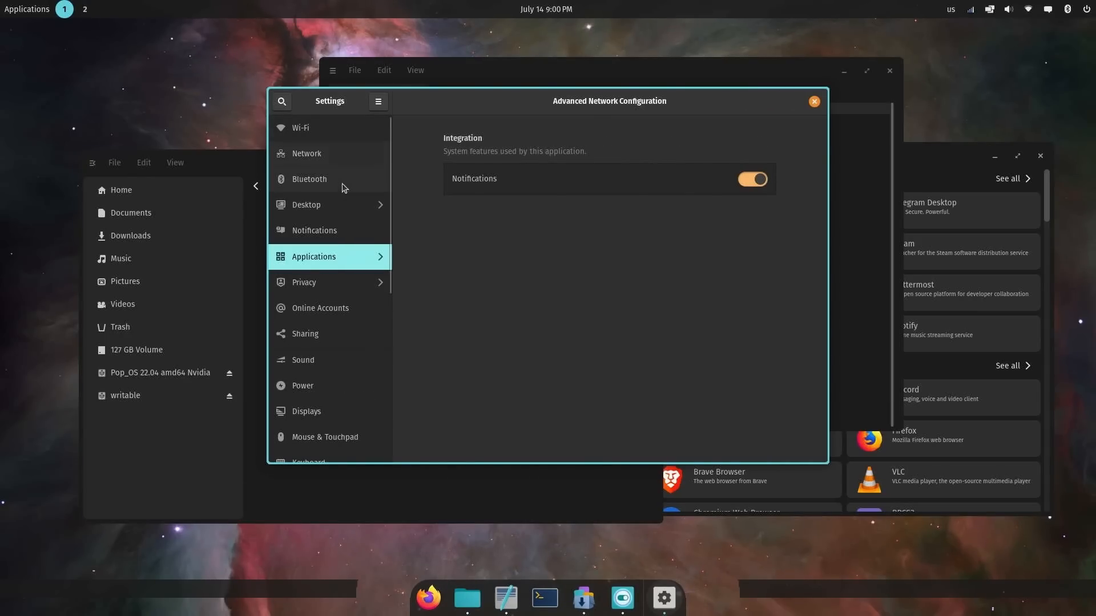
- Show the Color settings page, which reports no colour-manageable devices
{"action": "scroll", "scroll_direction": "down", "scroll_amount": 3}
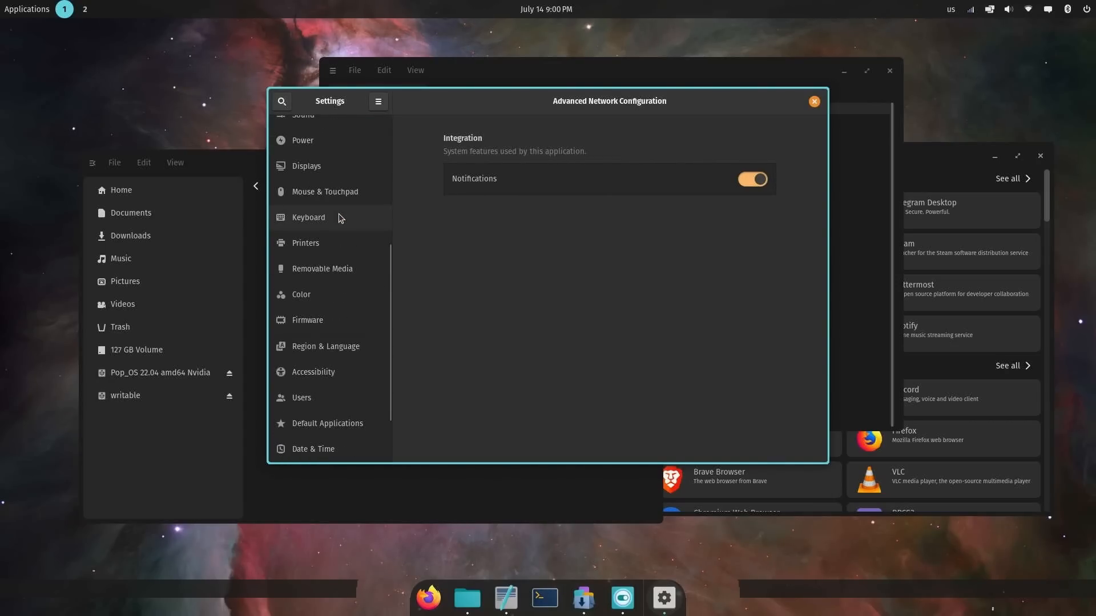
{"action": "scroll", "scroll_direction": "down", "scroll_amount": 3}
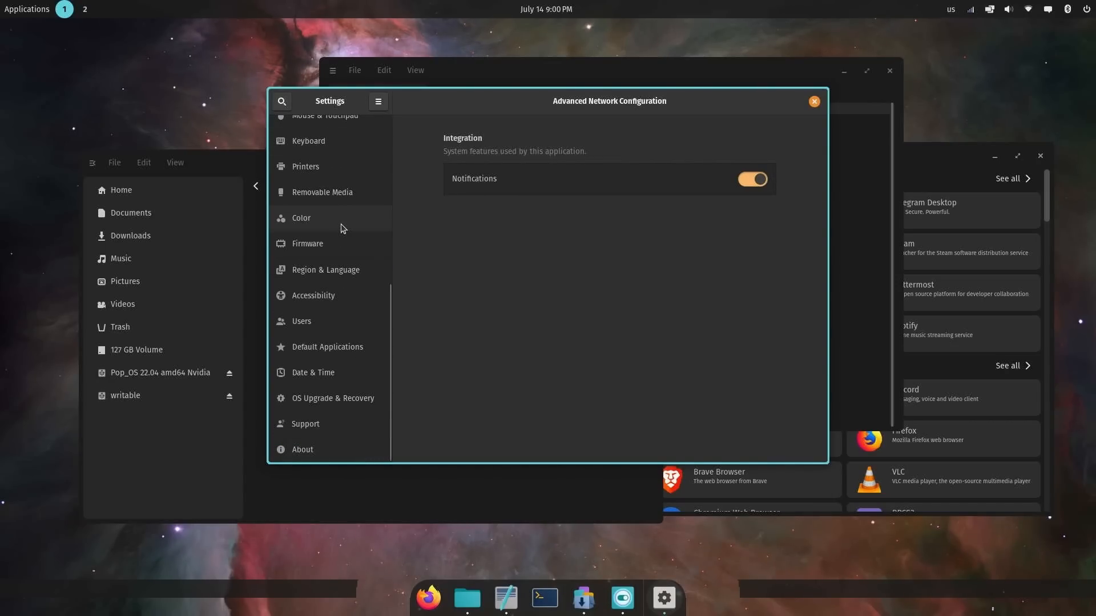
{"action": "mouse_move", "coordinate": [437, 112]}
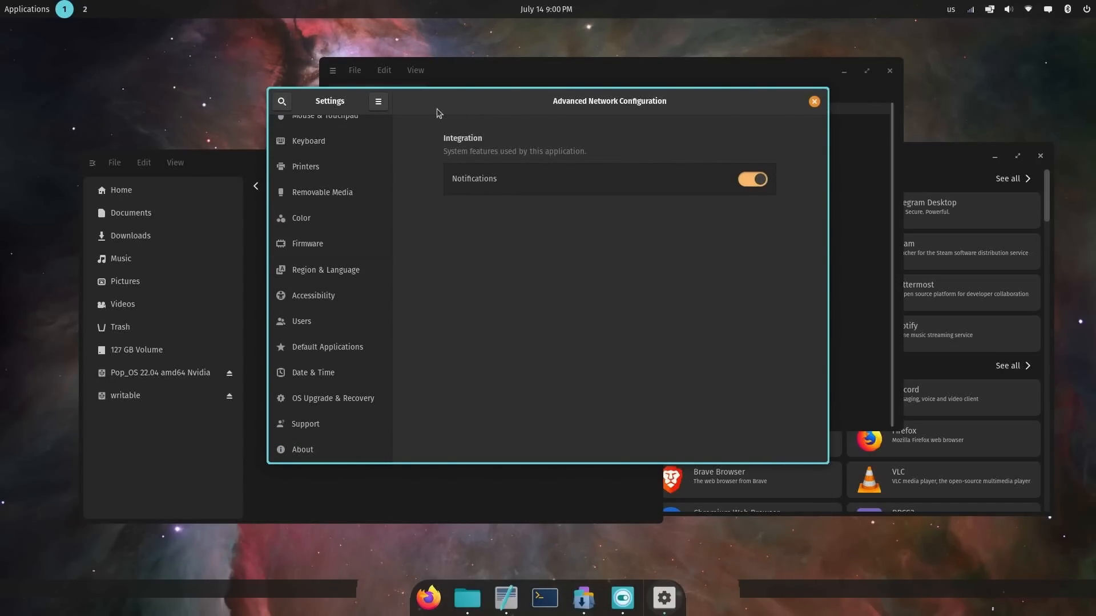
{"action": "mouse_move", "coordinate": [397, 224]}
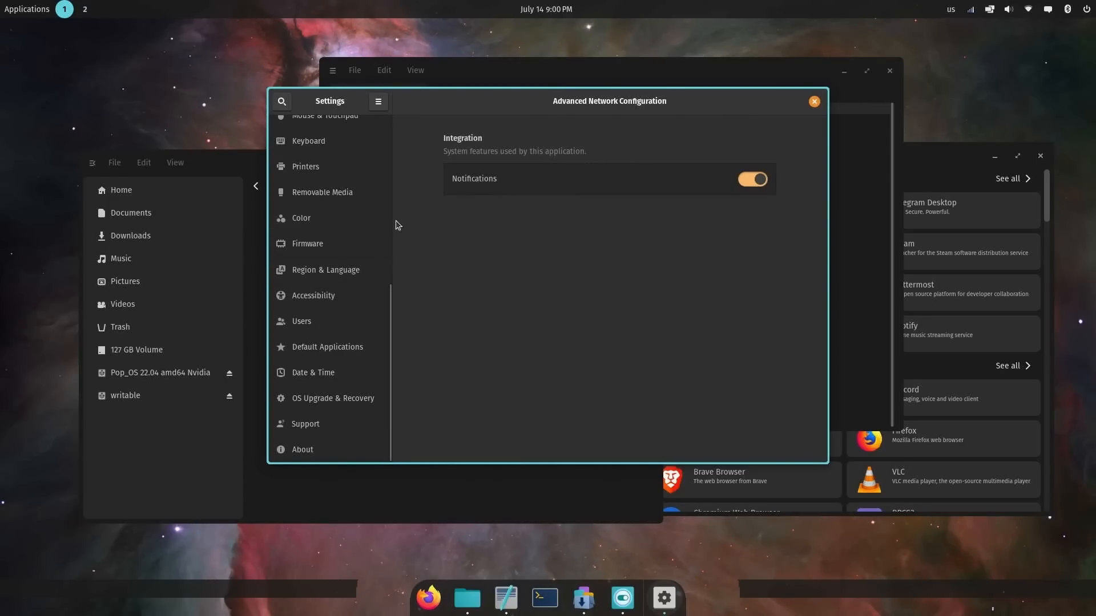
{"action": "left_click", "coordinate": [301, 218]}
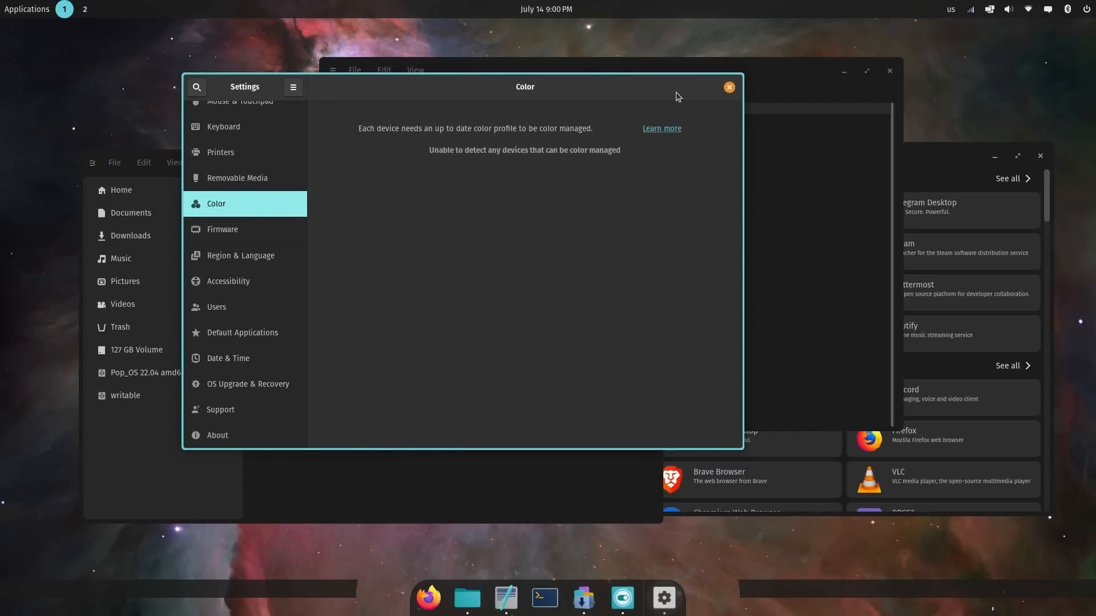
{"action": "mouse_move", "coordinate": [1025, 18]}
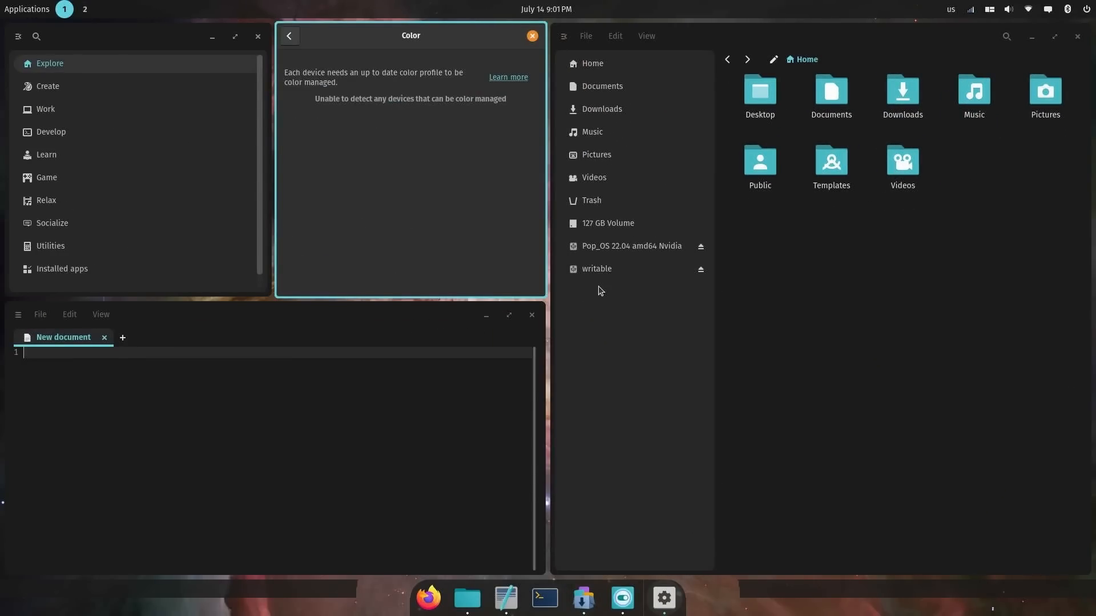
{"action": "mouse_move", "coordinate": [629, 375]}
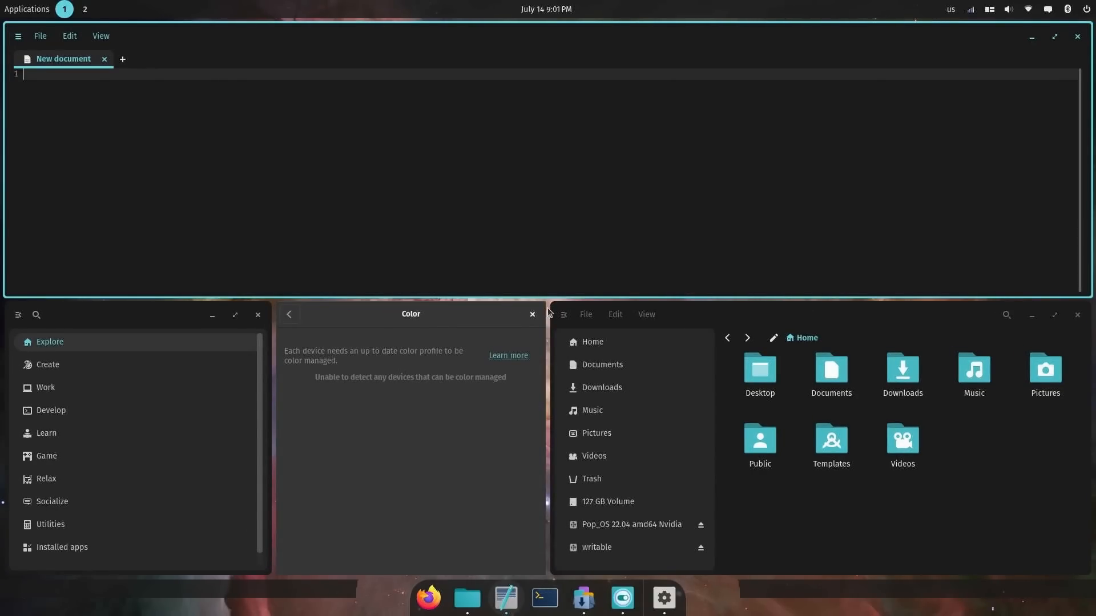
{"action": "mouse_move", "coordinate": [897, 78]}
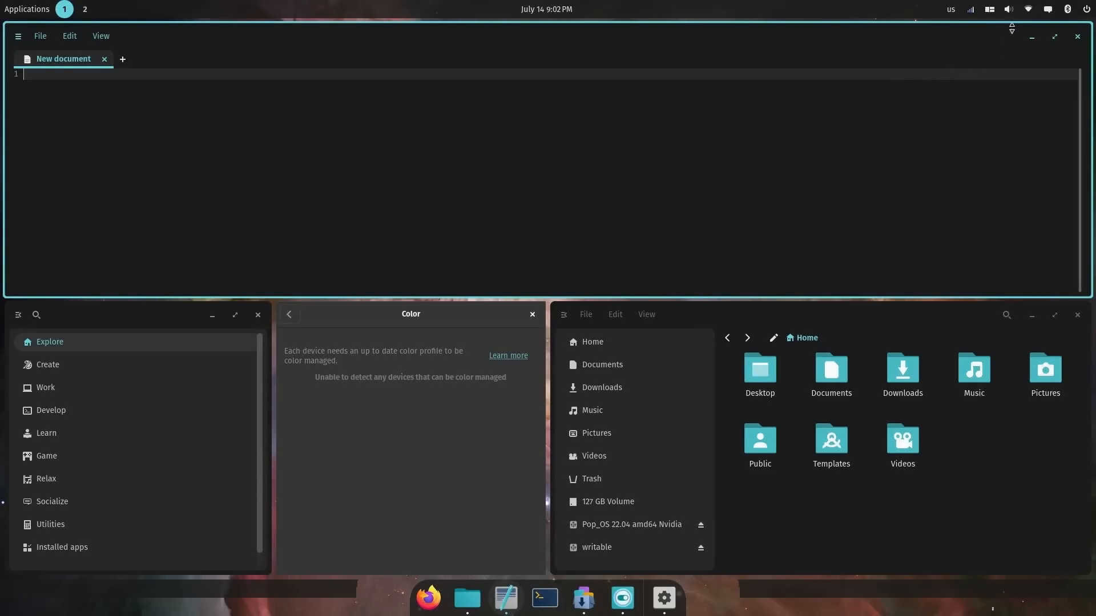
- Bring up the tiling applet from the top panel over the auto-tiled windows
{"action": "left_click", "coordinate": [990, 9]}
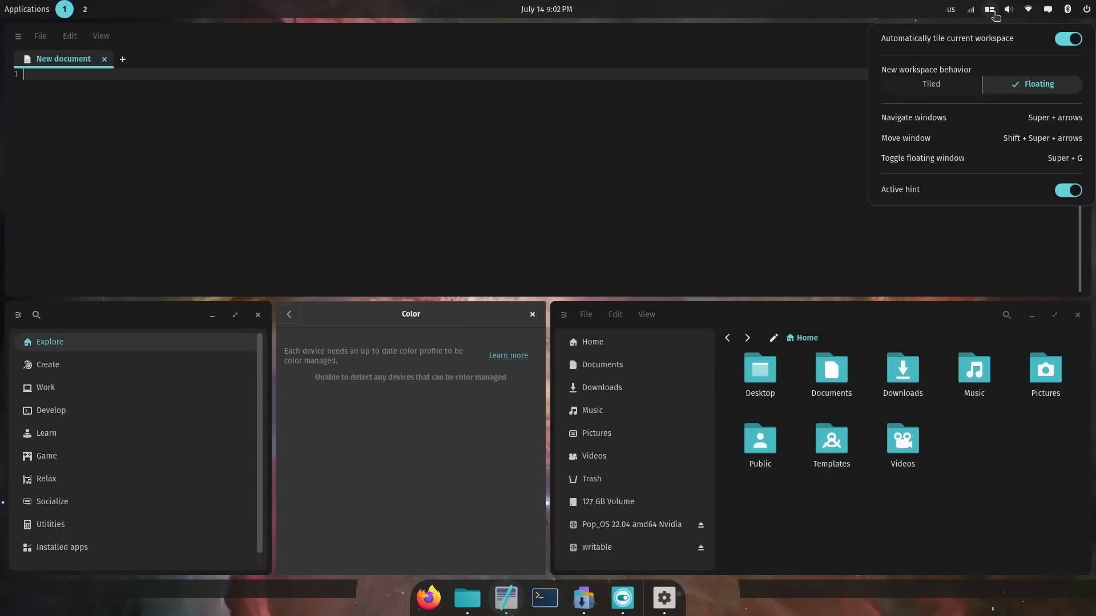
{"action": "mouse_move", "coordinate": [992, 28]}
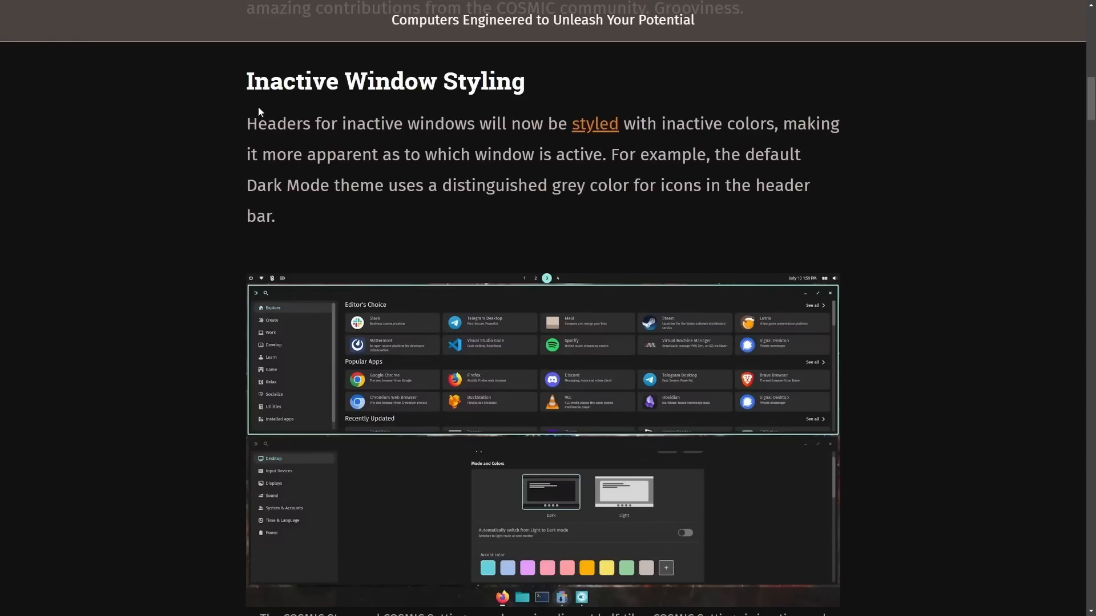
- Read through Inactive Window Styling down to the Custom Keyboard Shortcuts heading
{"action": "double_click", "coordinate": [536, 123]}
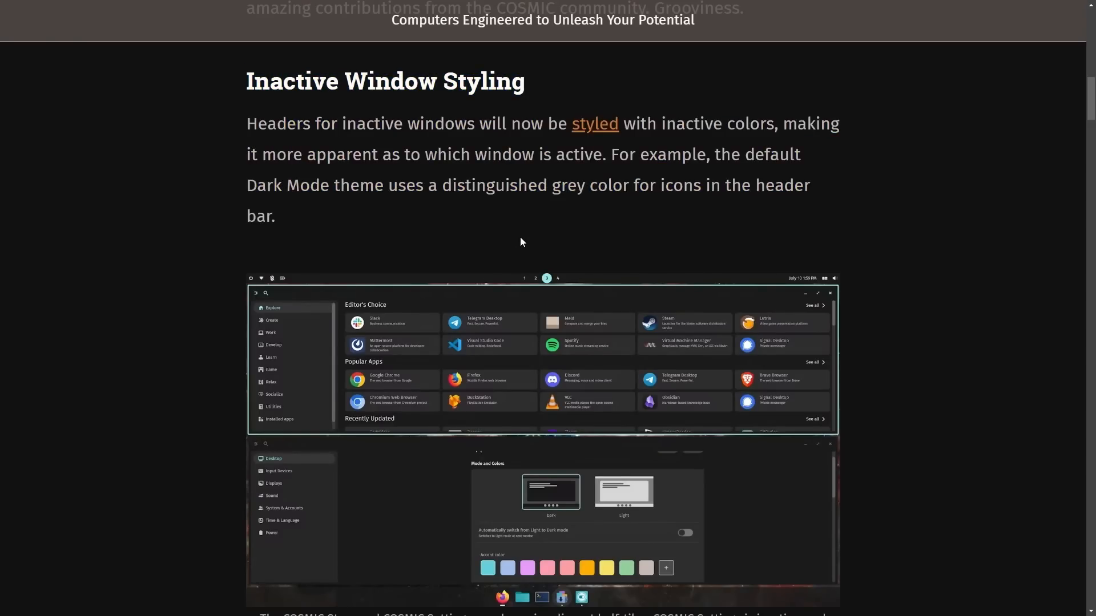
{"action": "mouse_move", "coordinate": [559, 241]}
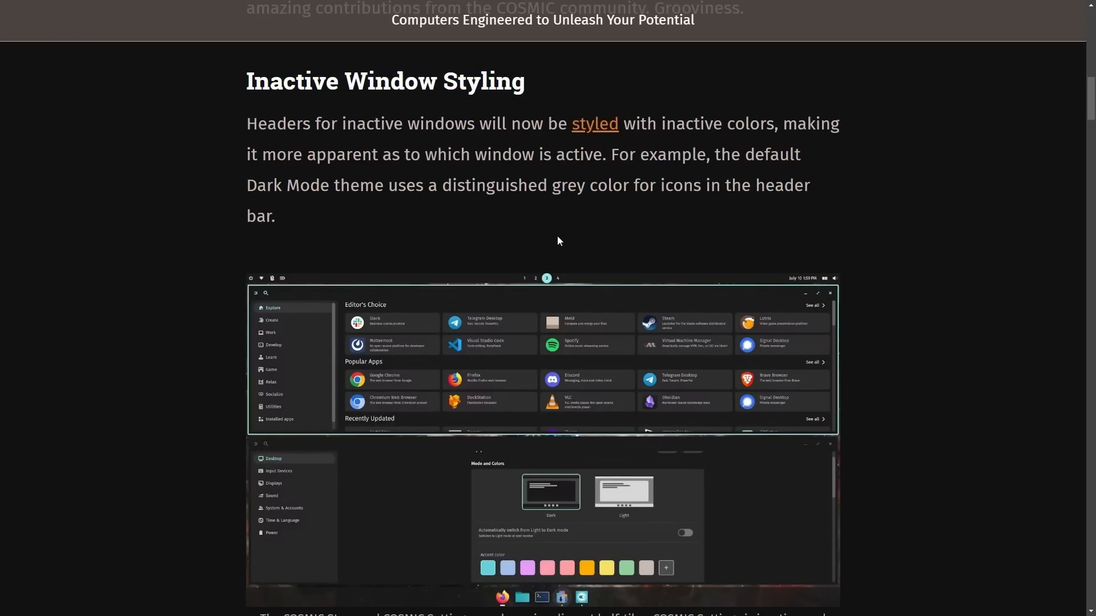
{"action": "left_click_drag", "start_coordinate": [445, 154], "coordinate": [627, 154]}
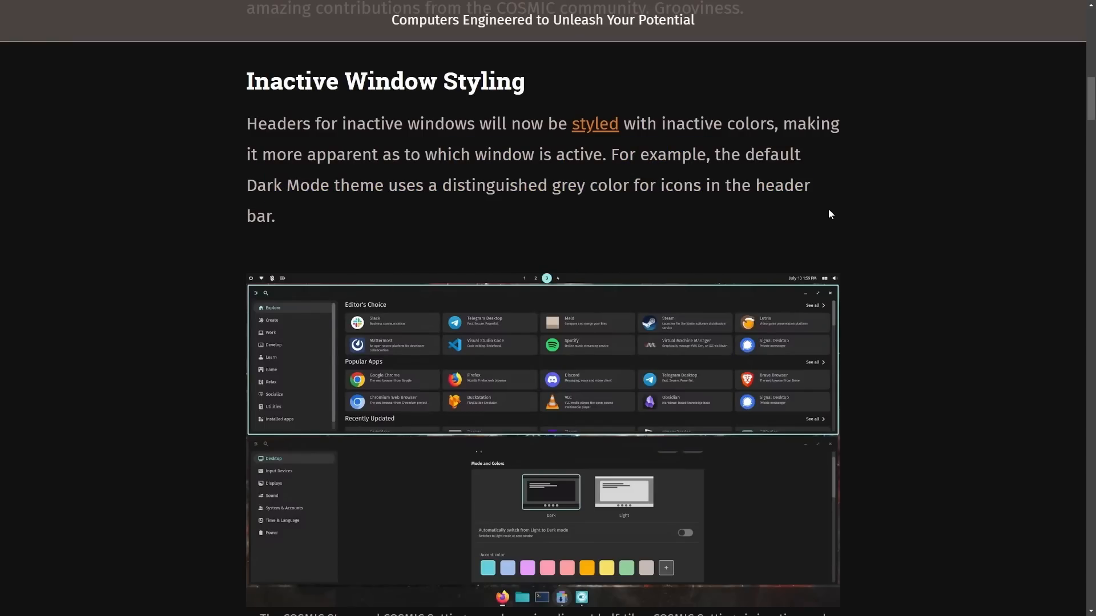
{"action": "mouse_move", "coordinate": [894, 263]}
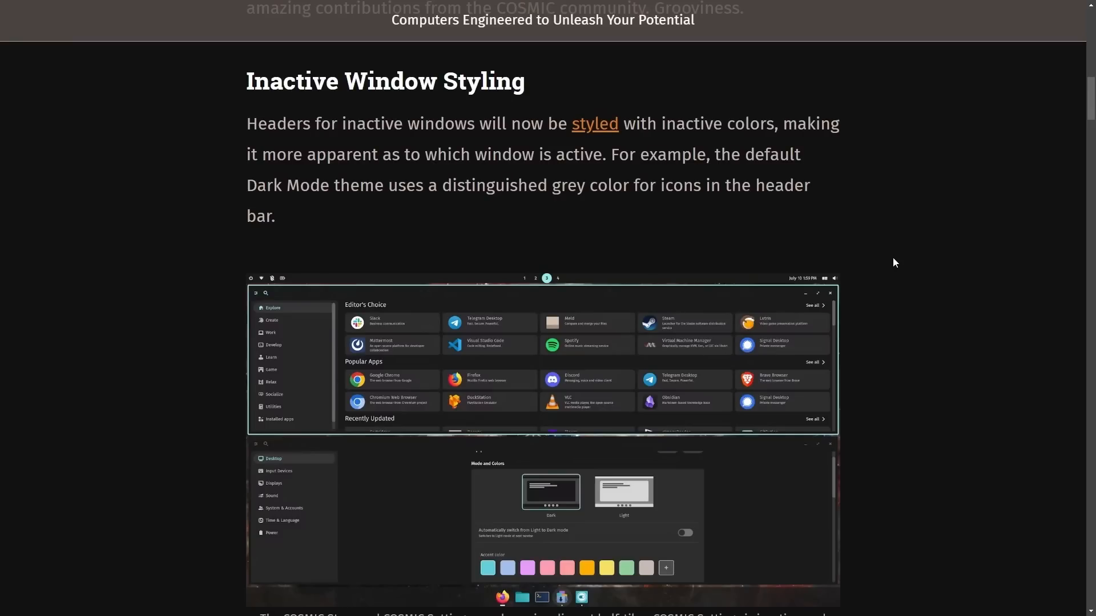
{"action": "scroll", "scroll_direction": "down", "scroll_amount": 3}
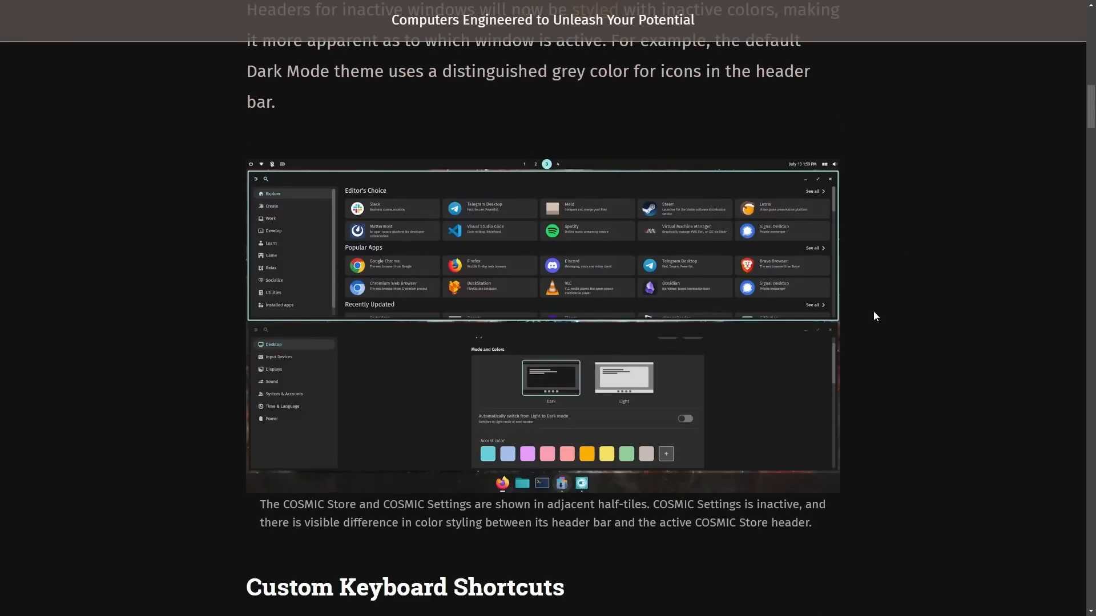
{"action": "scroll", "scroll_direction": "down", "scroll_amount": 3}
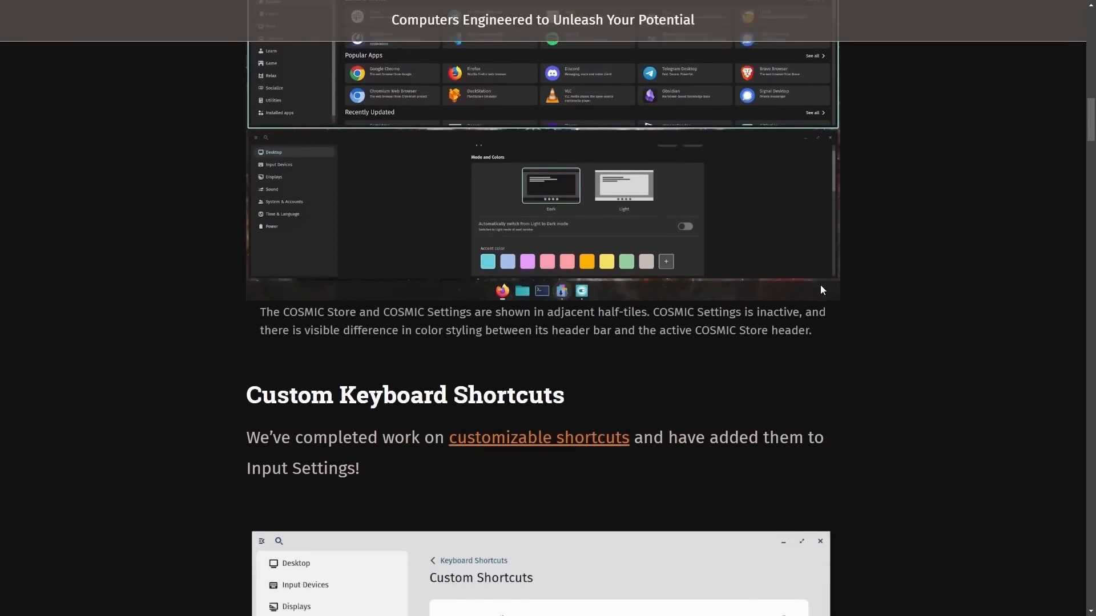
{"action": "scroll", "scroll_direction": "down", "scroll_amount": 3}
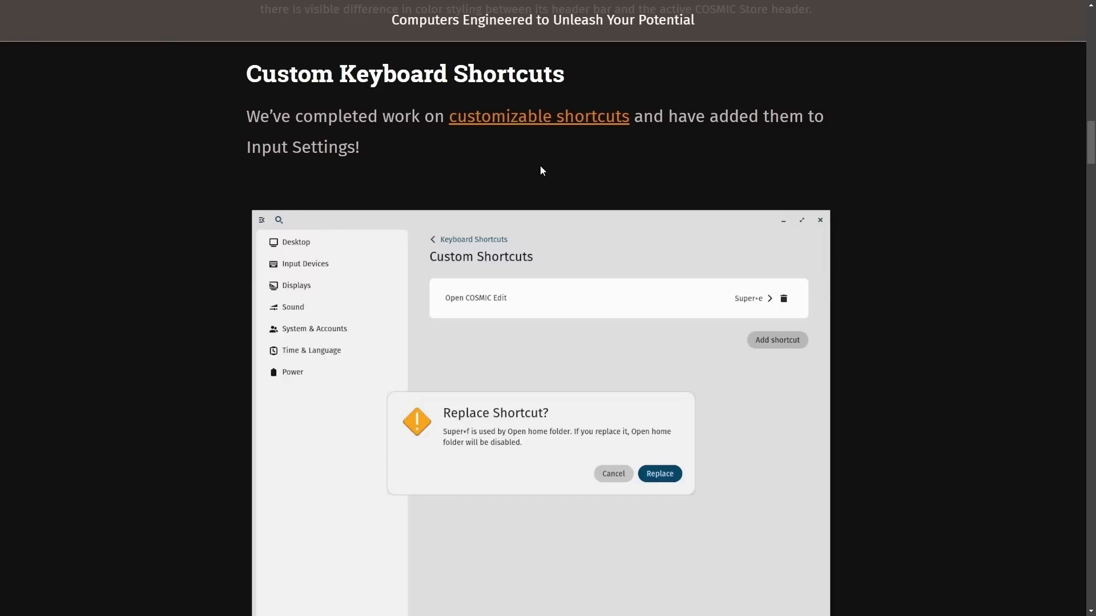
{"action": "mouse_move", "coordinate": [520, 170]}
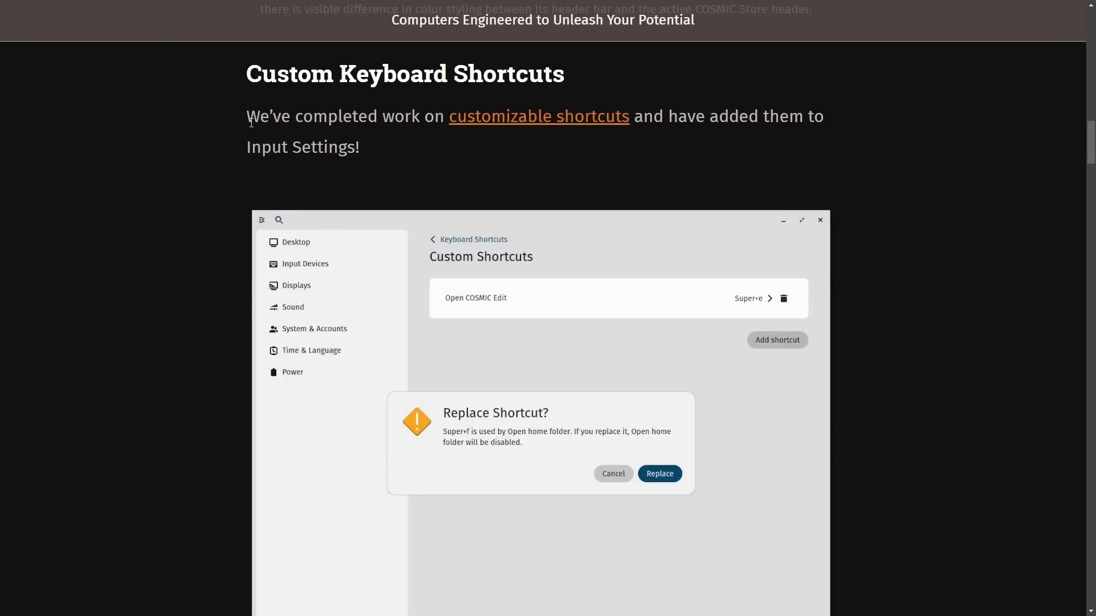
- Scroll past the Replace Shortcut screenshot to the Super+Tab heading
{"action": "scroll", "scroll_direction": "down", "scroll_amount": 3}
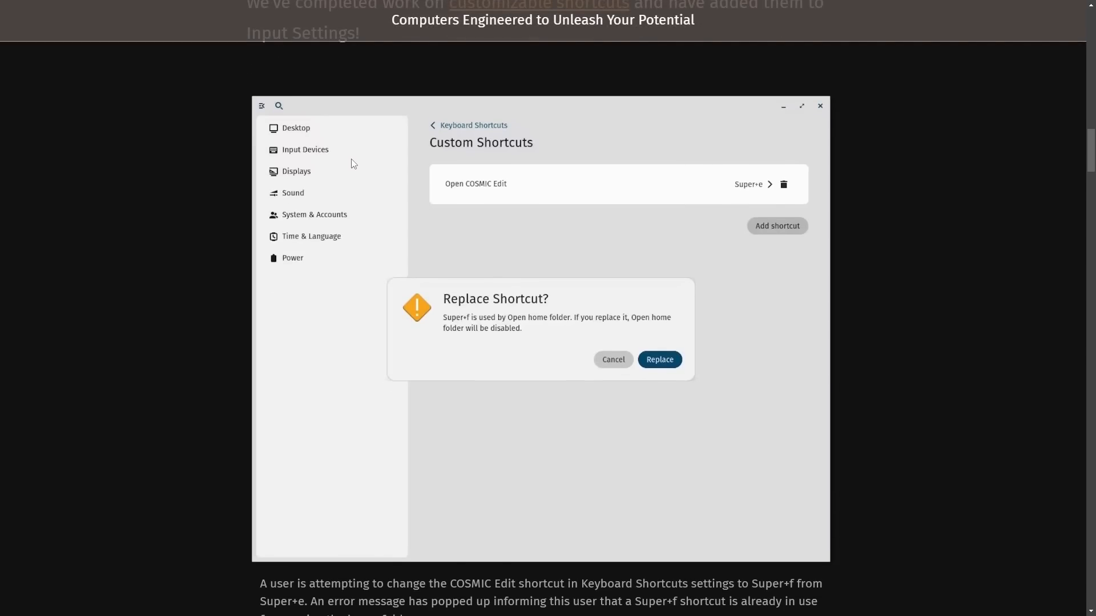
{"action": "mouse_move", "coordinate": [561, 356]}
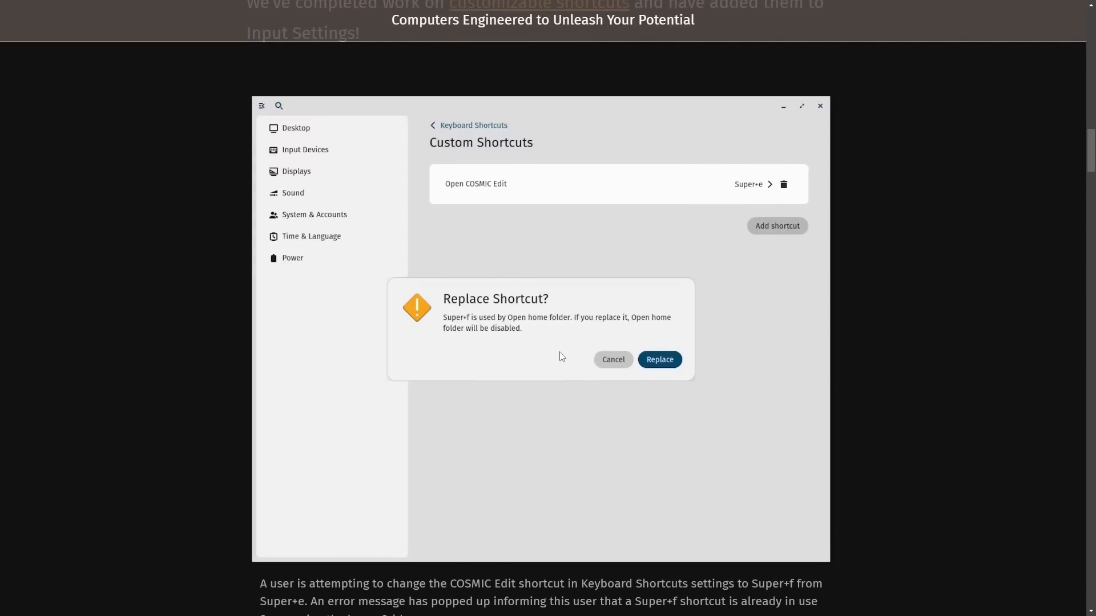
{"action": "mouse_move", "coordinate": [569, 345]}
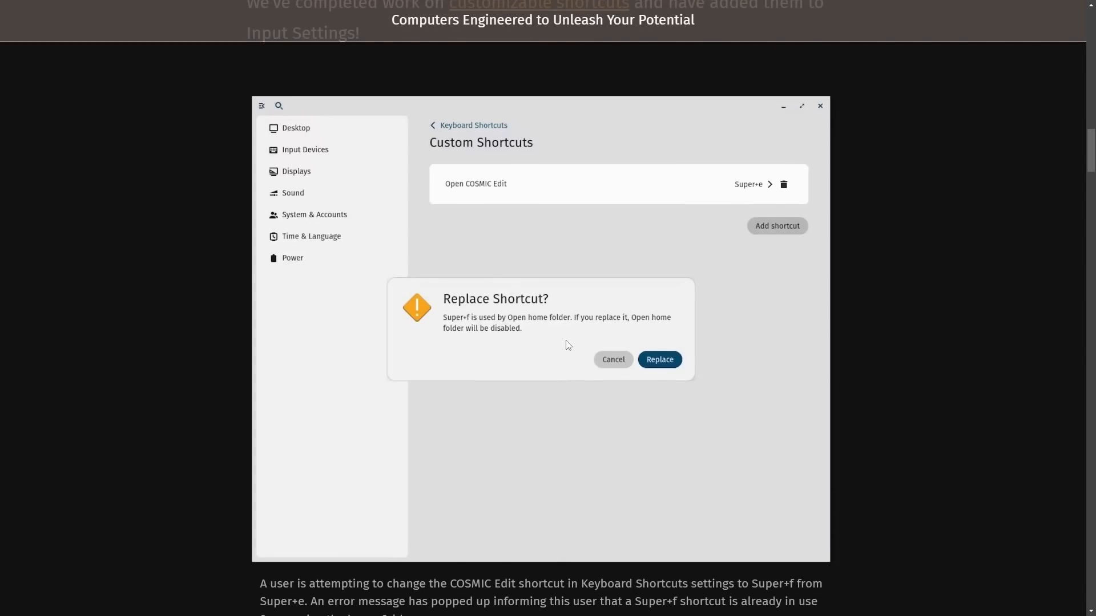
{"action": "mouse_move", "coordinate": [927, 359]}
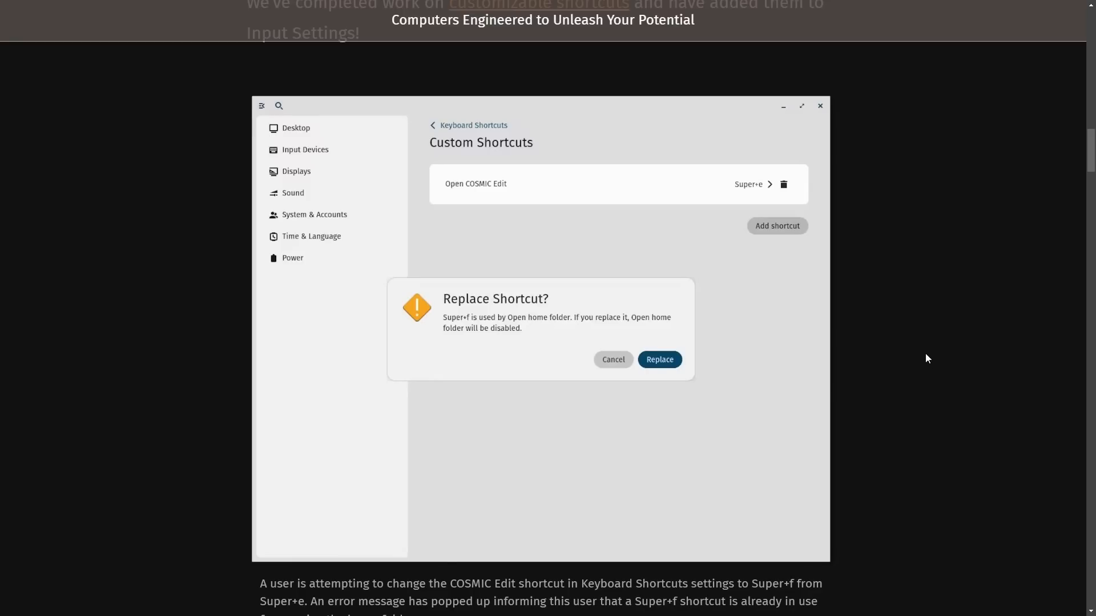
{"action": "scroll", "scroll_direction": "down", "scroll_amount": 3}
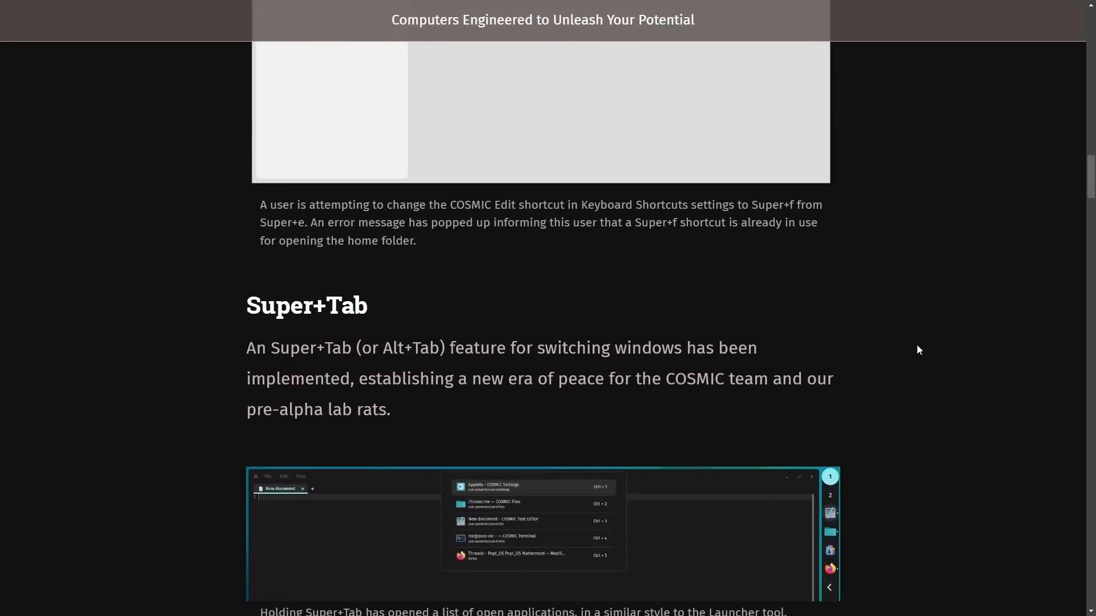
- Read the Super+Tab paragraph, briefly highlighting 'COSMIC team', down to Display Mirroring
{"action": "scroll", "scroll_direction": "down", "scroll_amount": 3}
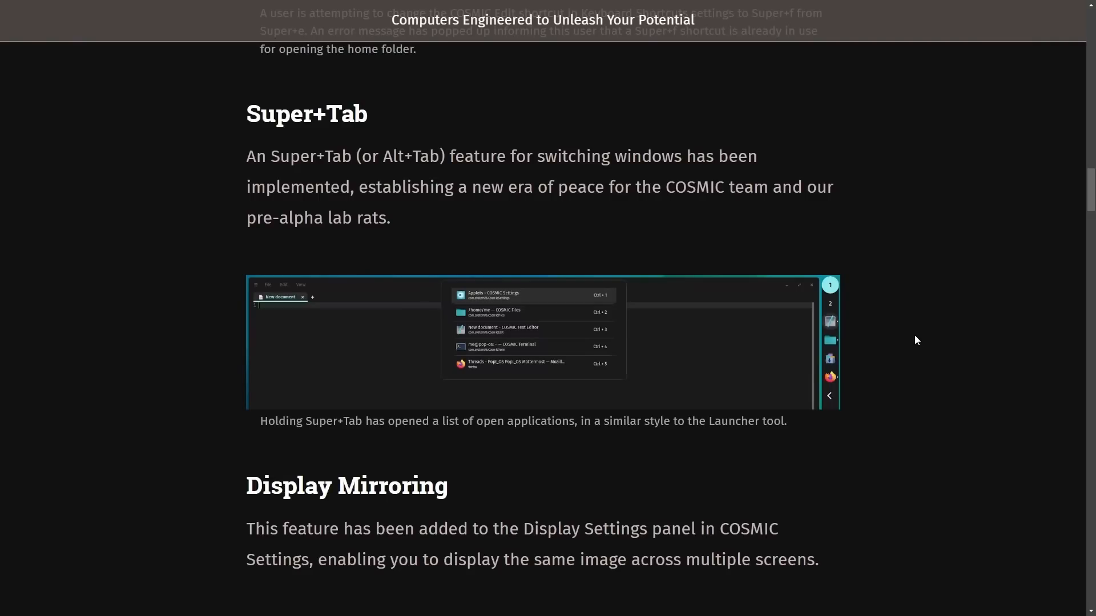
{"action": "left_click_drag", "start_coordinate": [662, 186], "coordinate": [777, 186]}
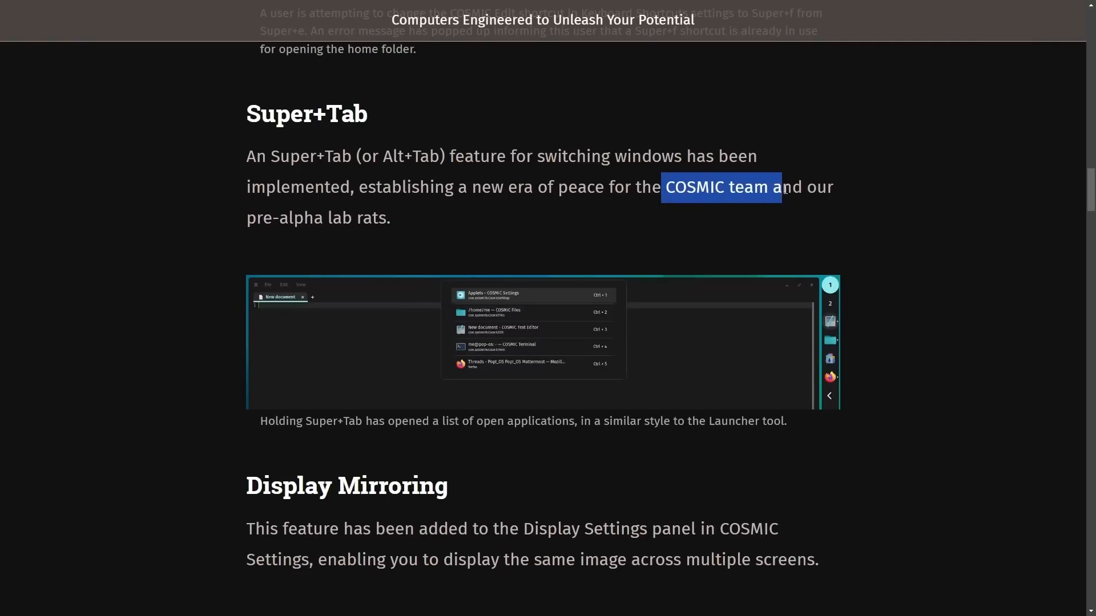
{"action": "left_click", "coordinate": [936, 256]}
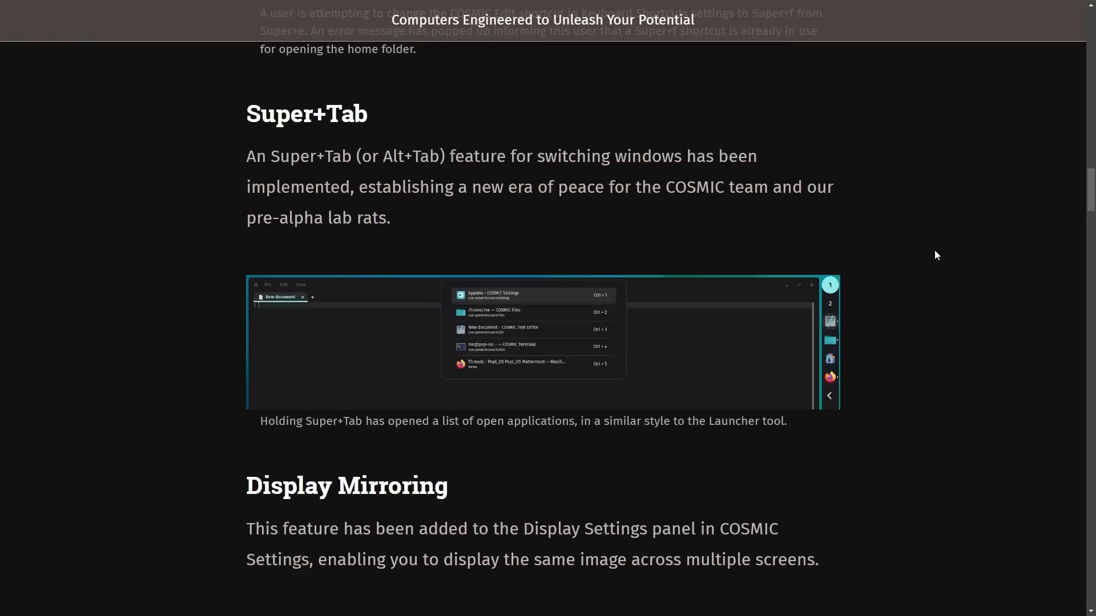
{"action": "mouse_move", "coordinate": [888, 233]}
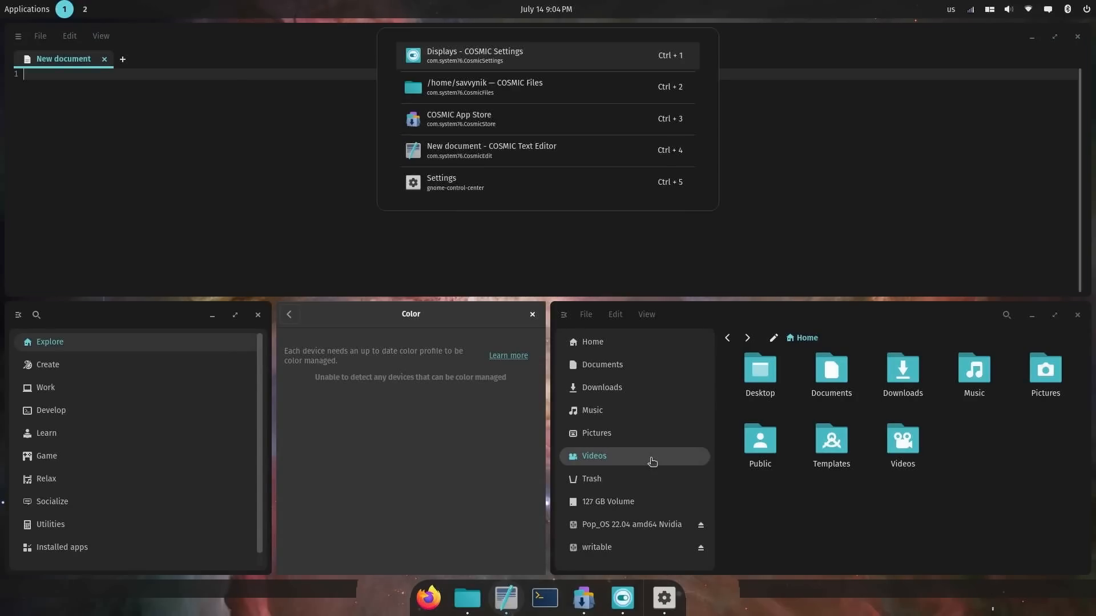
{"action": "mouse_move", "coordinate": [490, 150]}
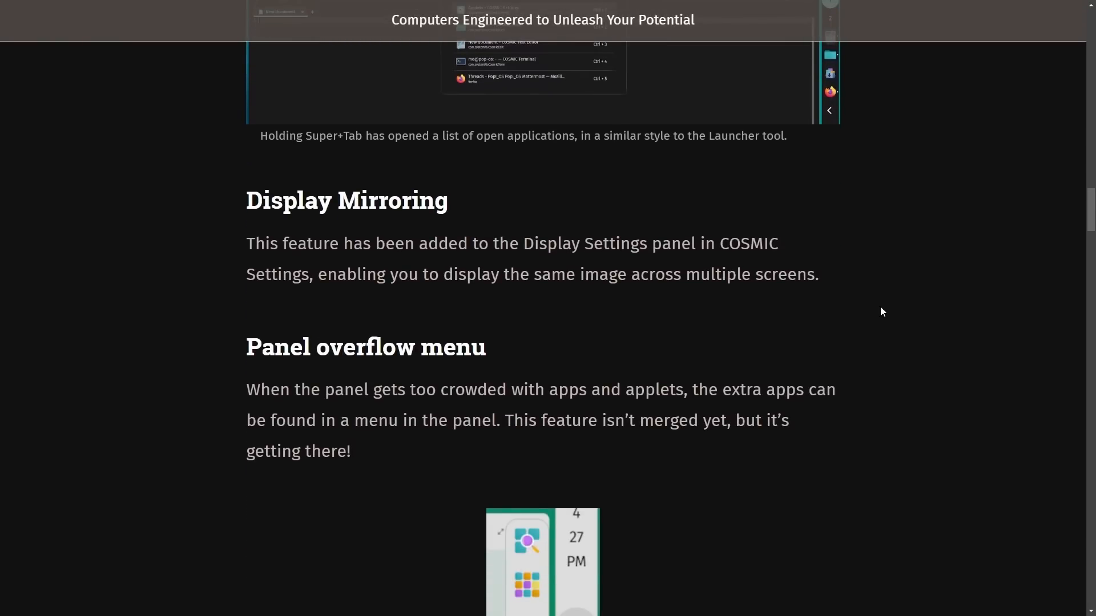
{"action": "mouse_move", "coordinate": [875, 320]}
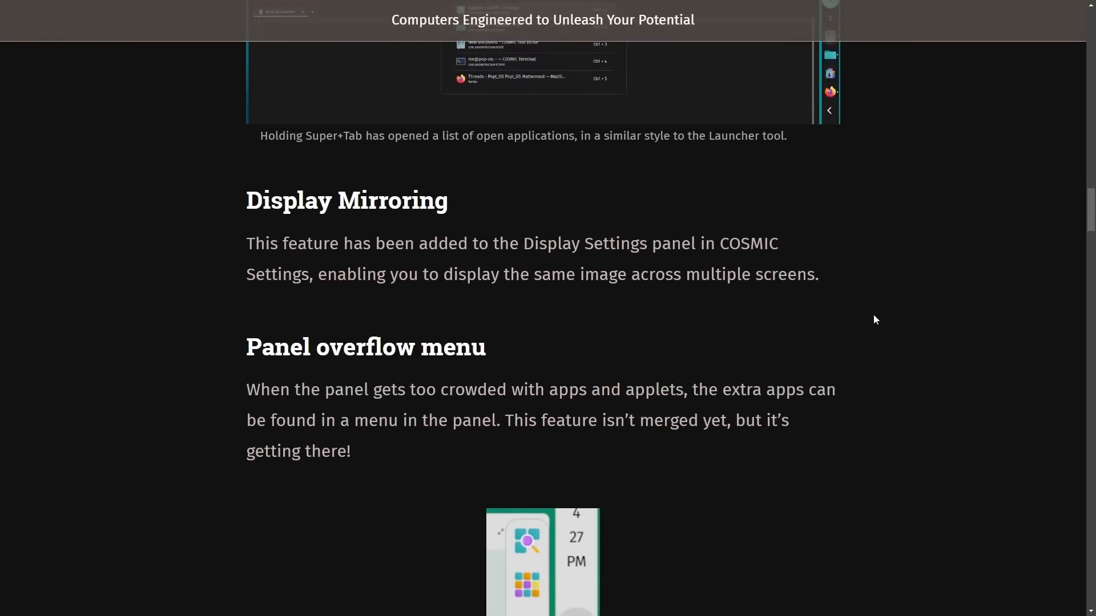
{"action": "mouse_move", "coordinate": [884, 299]}
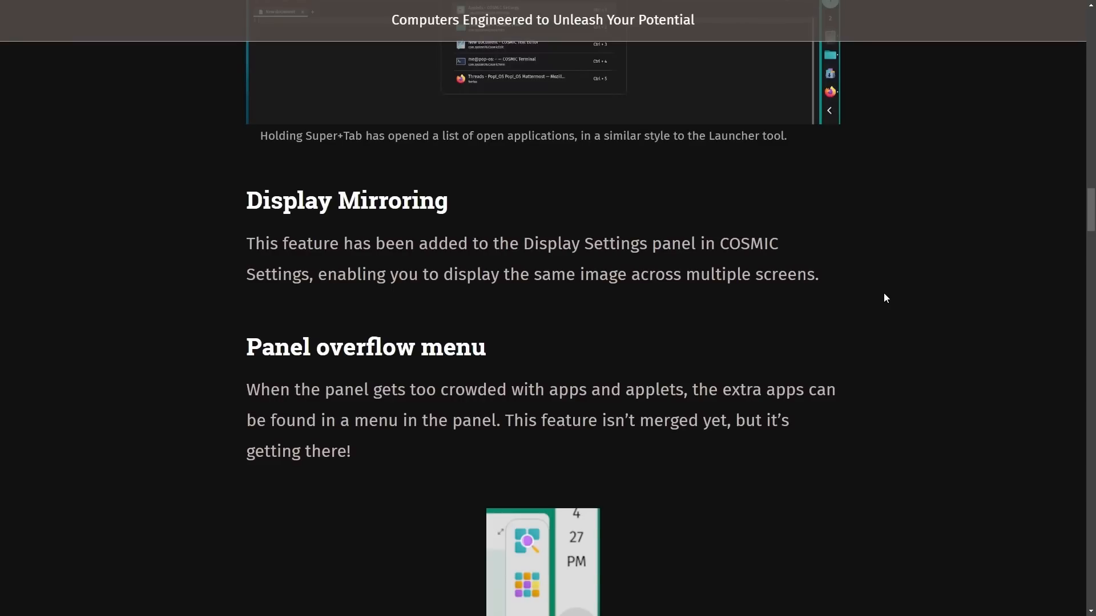
{"action": "mouse_move", "coordinate": [865, 292]}
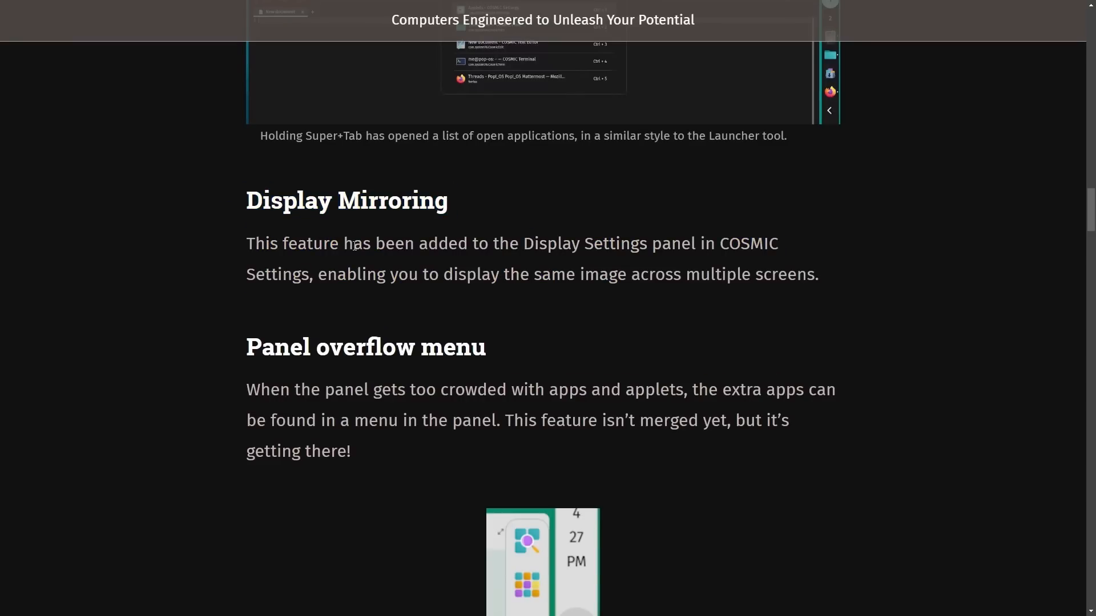
{"action": "mouse_move", "coordinate": [782, 266]}
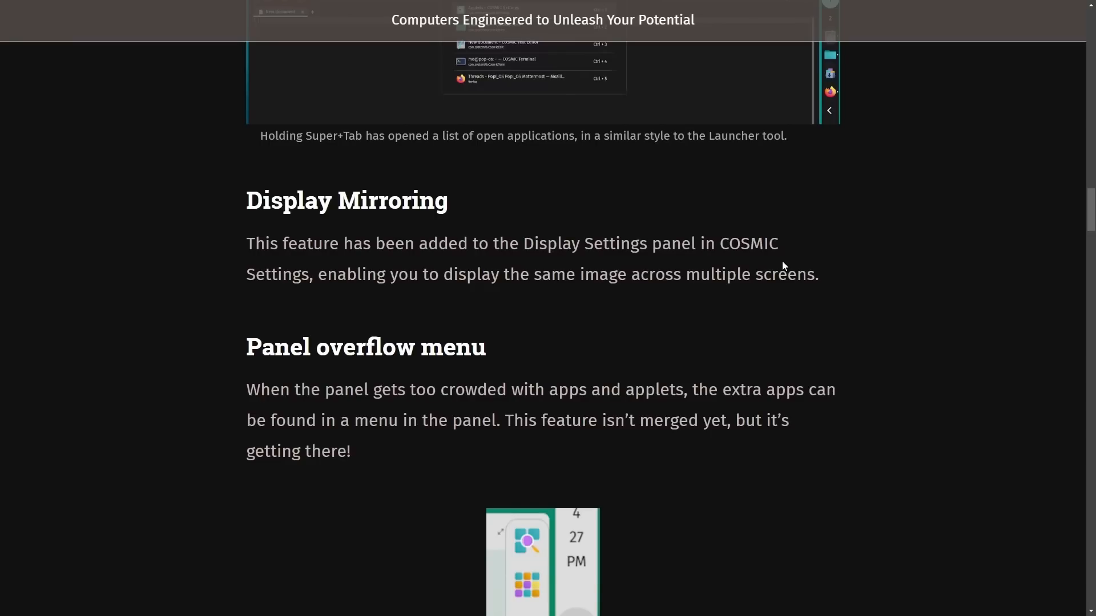
{"action": "left_click_drag", "start_coordinate": [317, 274], "coordinate": [439, 274]}
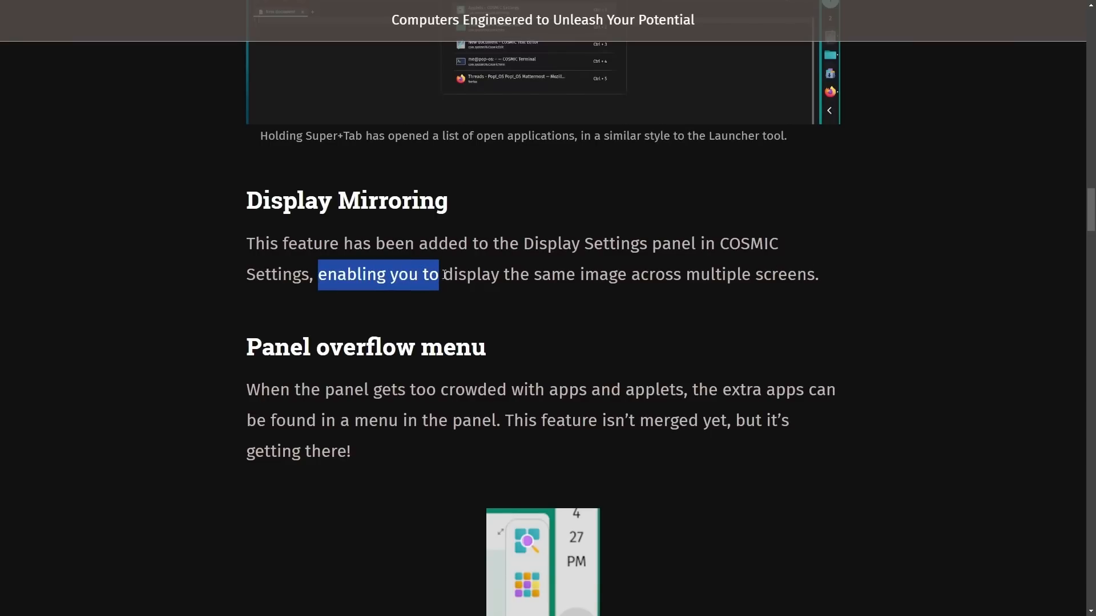
{"action": "left_click", "coordinate": [838, 295]}
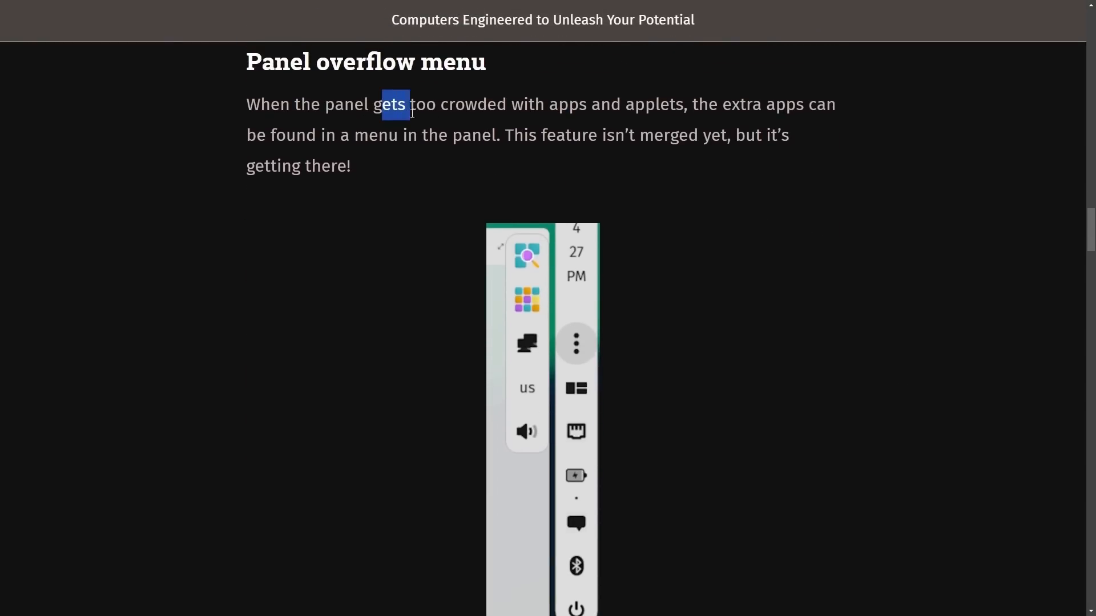
- Clear the highlight on 'gets' with the Panel overflow menu screenshot in view
{"action": "left_click", "coordinate": [822, 160]}
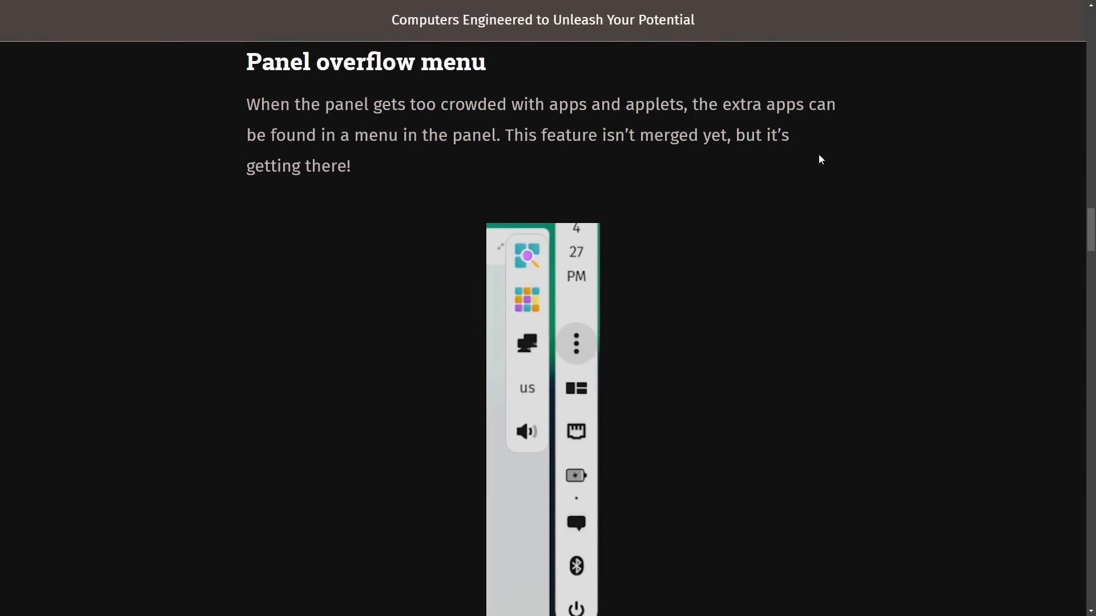
{"action": "mouse_move", "coordinate": [499, 152]}
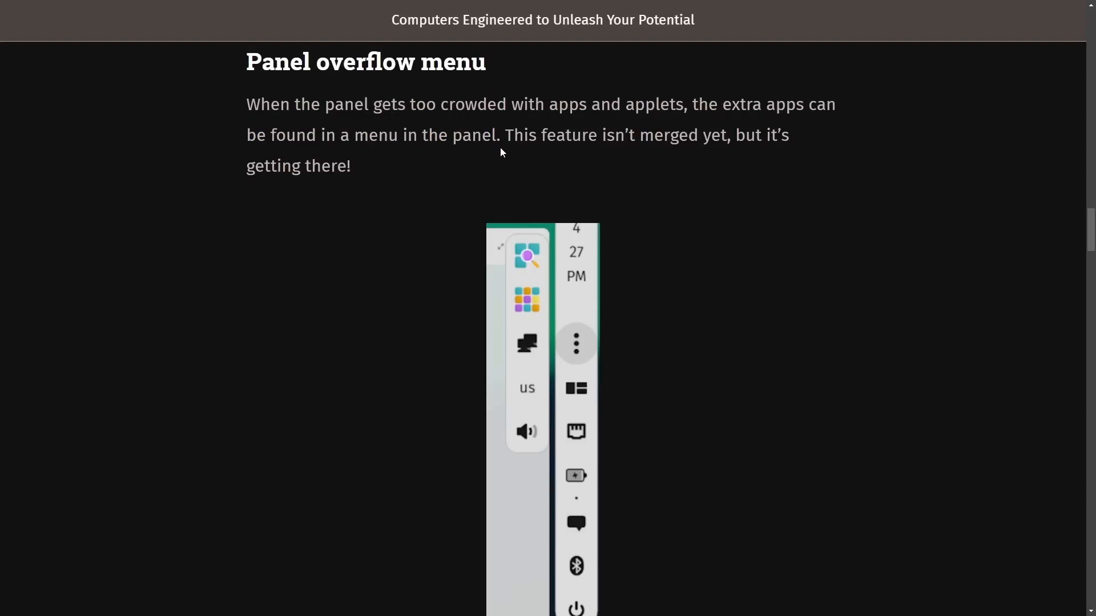
{"action": "mouse_move", "coordinate": [732, 189]}
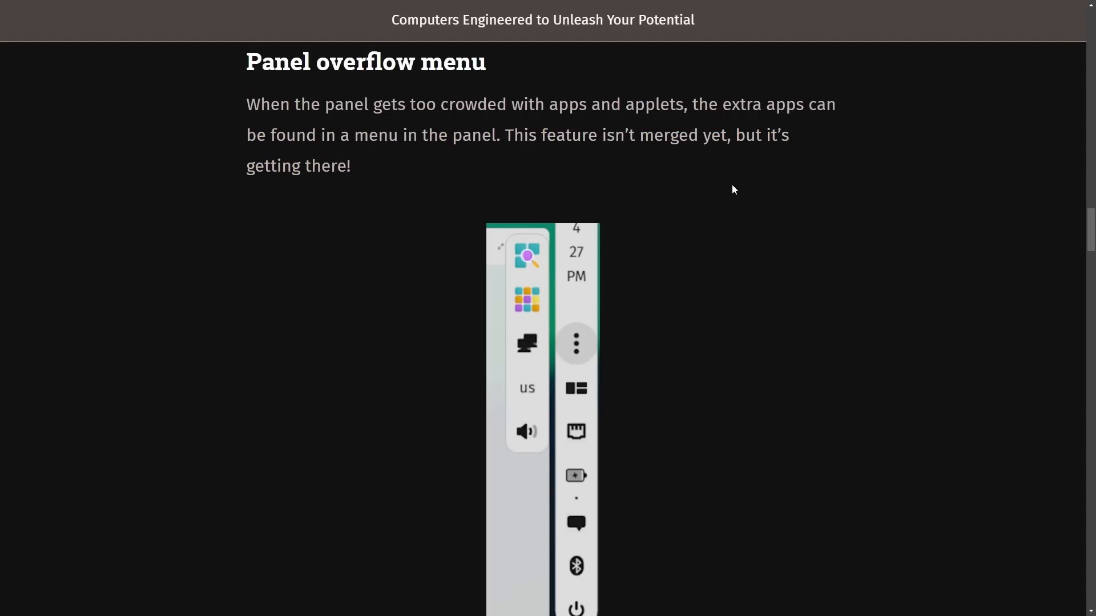
- Read the Gaming fixes section, highlighting its gaming-bugs sentences, until COSMIC Settings performance is in view
{"action": "scroll", "scroll_direction": "down", "scroll_amount": 3}
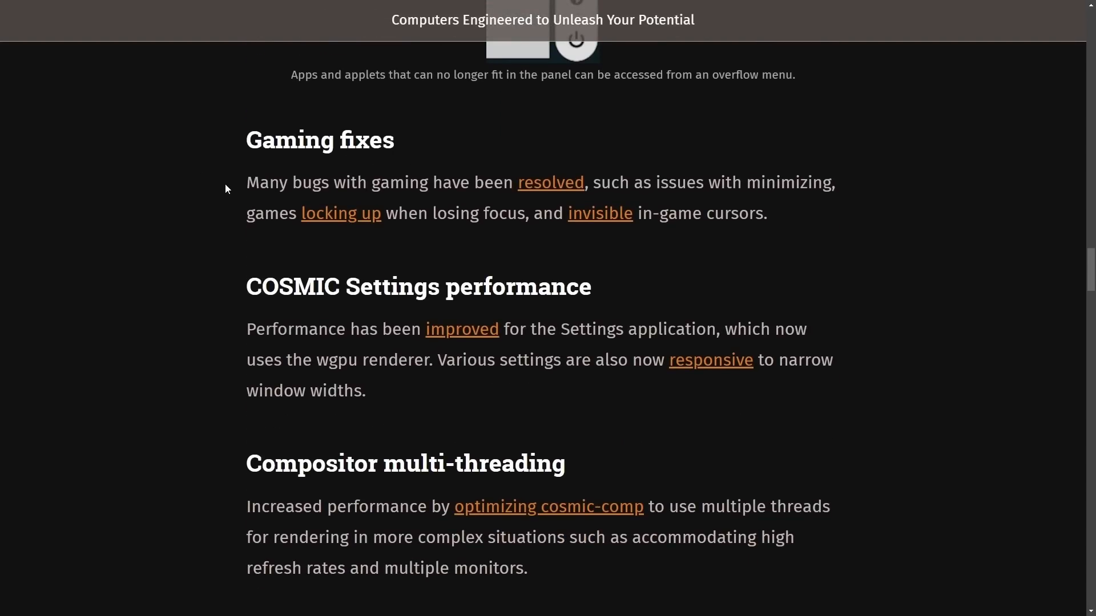
{"action": "left_click_drag", "start_coordinate": [247, 182], "coordinate": [590, 183]}
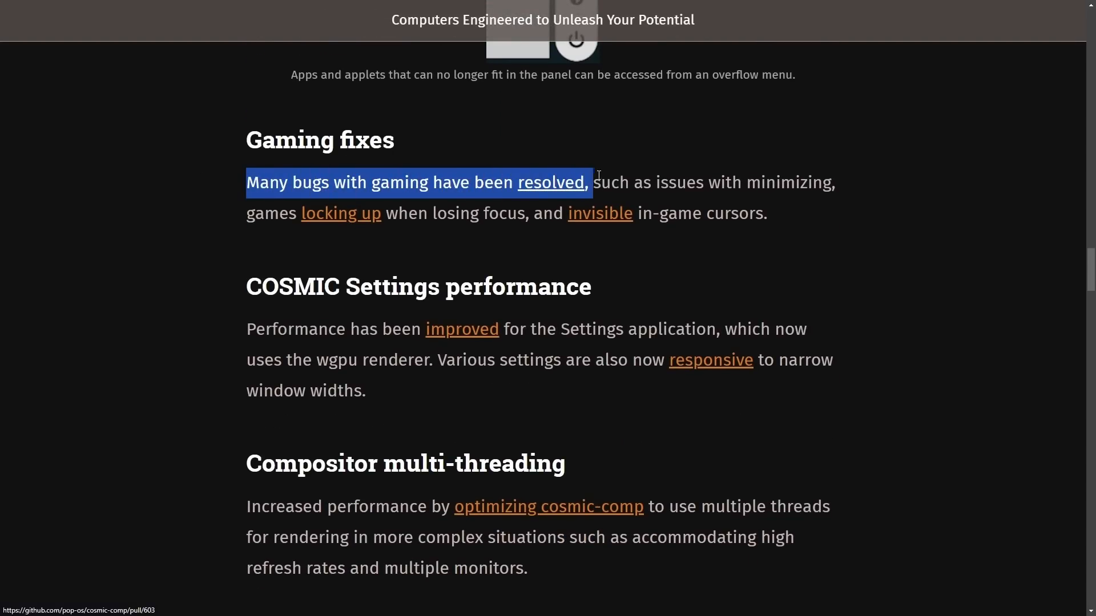
{"action": "left_click", "coordinate": [333, 201]}
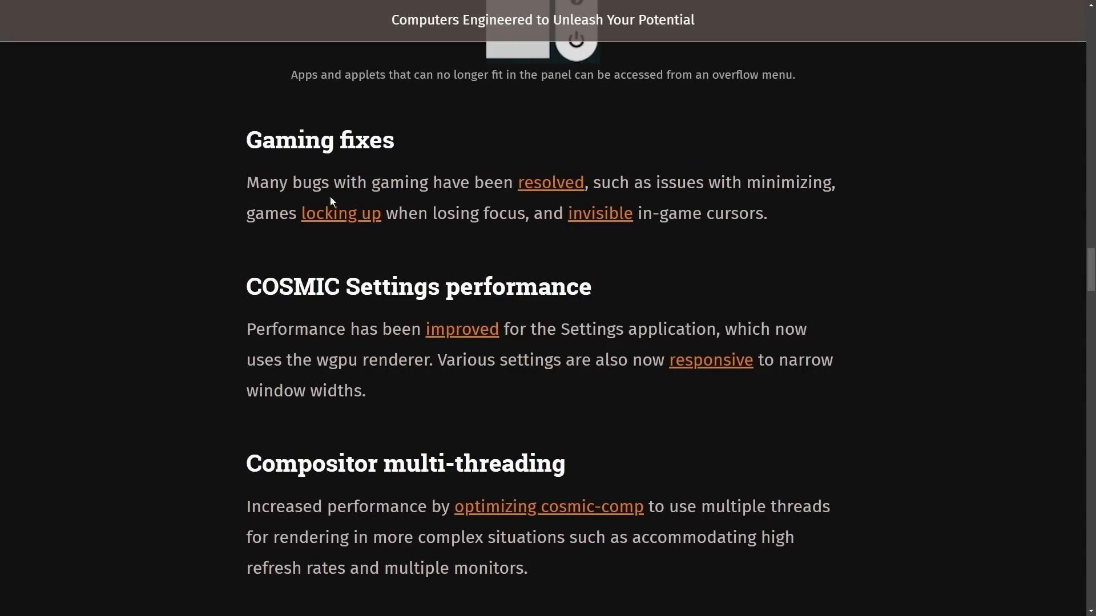
{"action": "left_click_drag", "start_coordinate": [246, 213], "coordinate": [766, 213]}
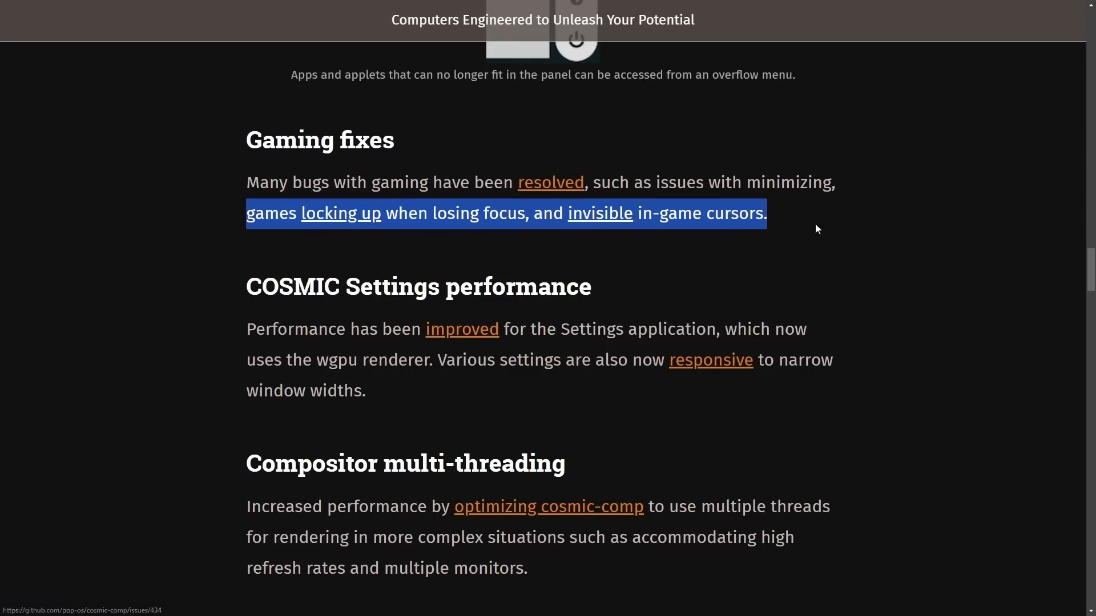
{"action": "scroll", "scroll_direction": "down", "scroll_amount": 3}
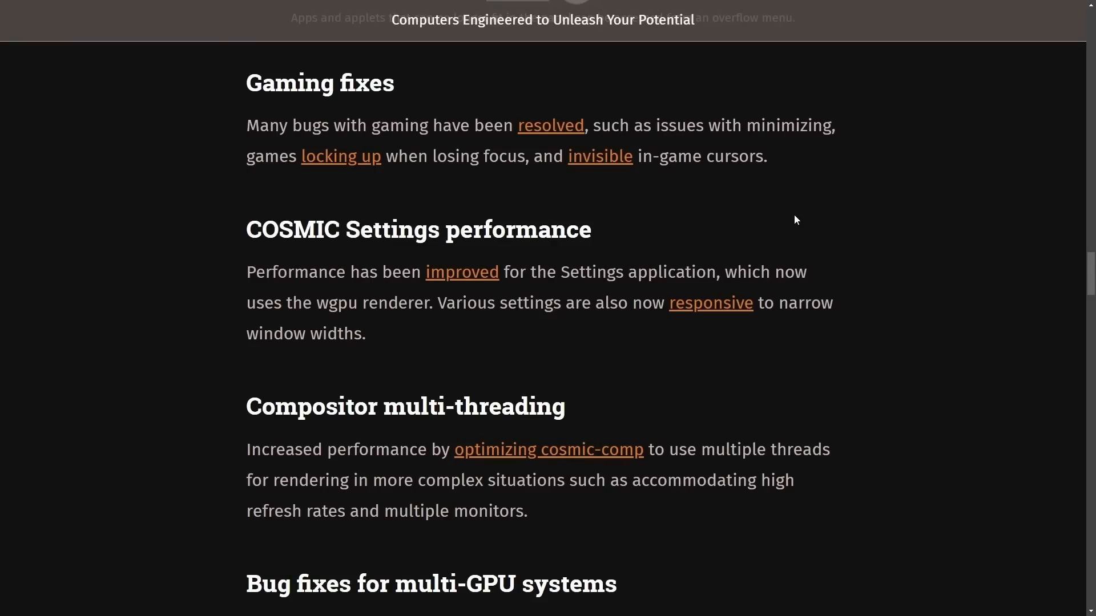
{"action": "mouse_move", "coordinate": [397, 112]}
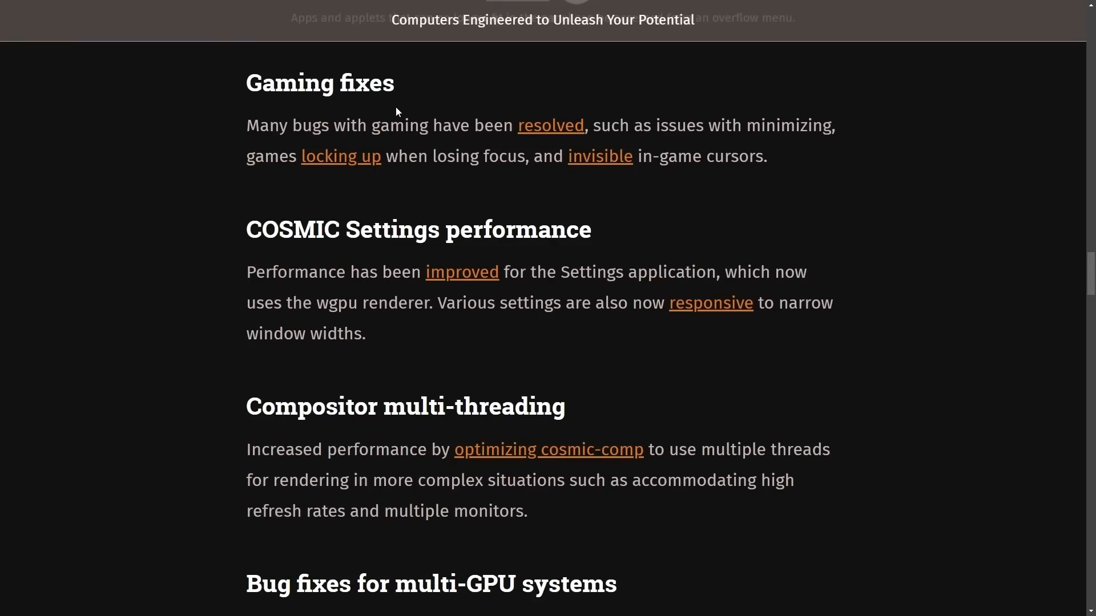
{"action": "mouse_move", "coordinate": [441, 119]}
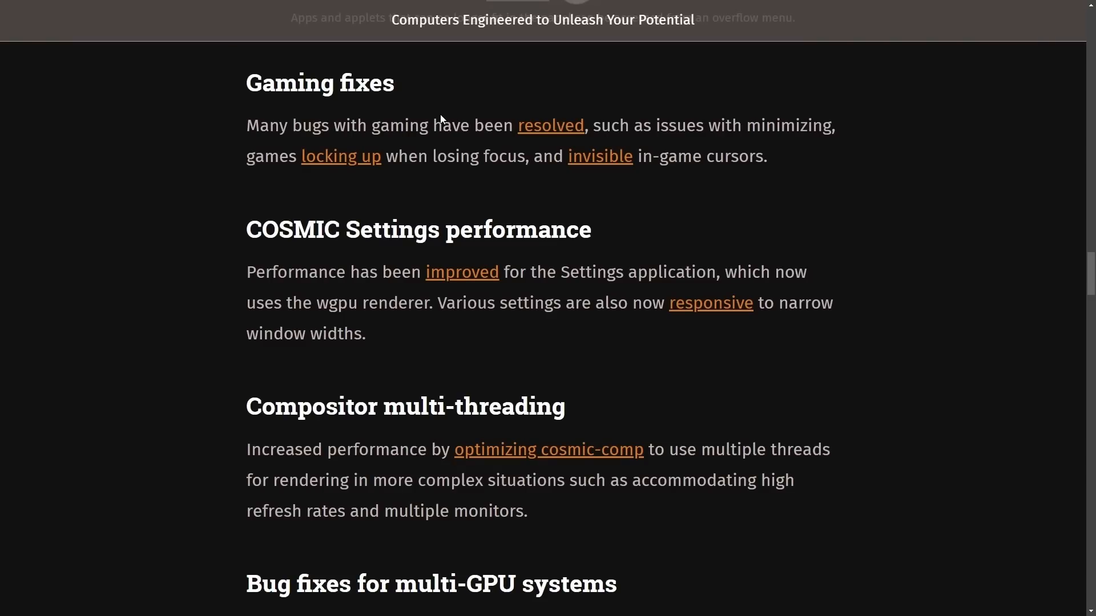
{"action": "mouse_move", "coordinate": [655, 227]}
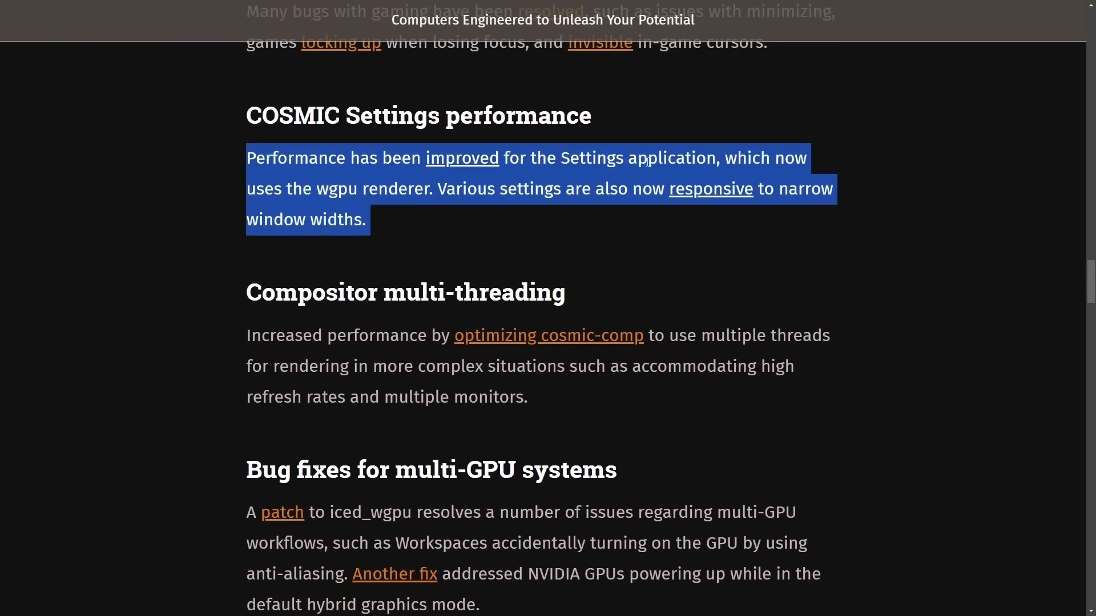
{"action": "mouse_move", "coordinate": [601, 239]}
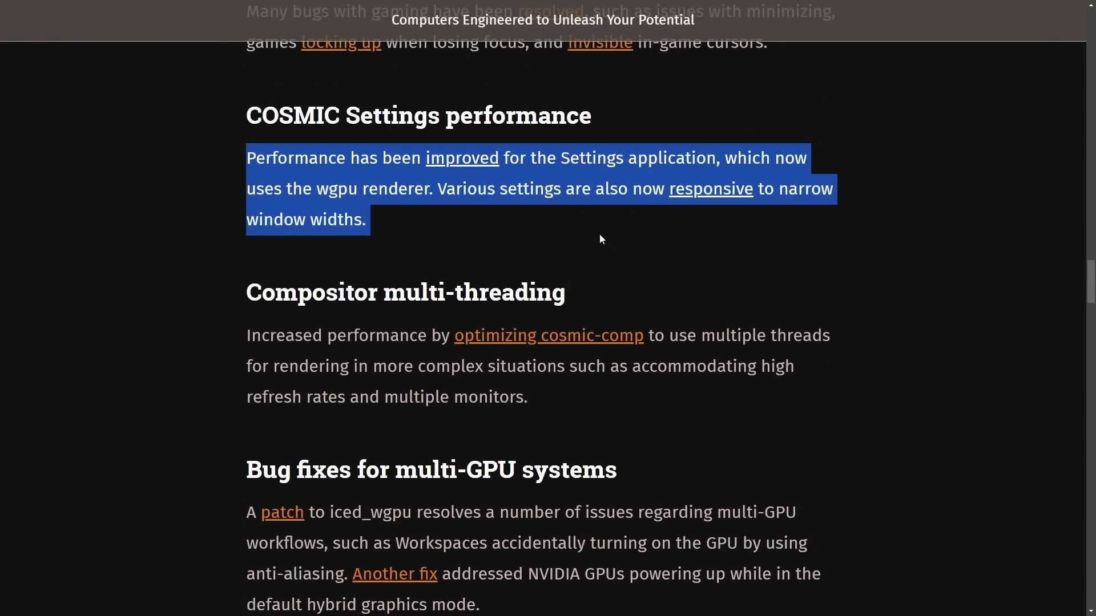
{"action": "left_click", "coordinate": [603, 231]}
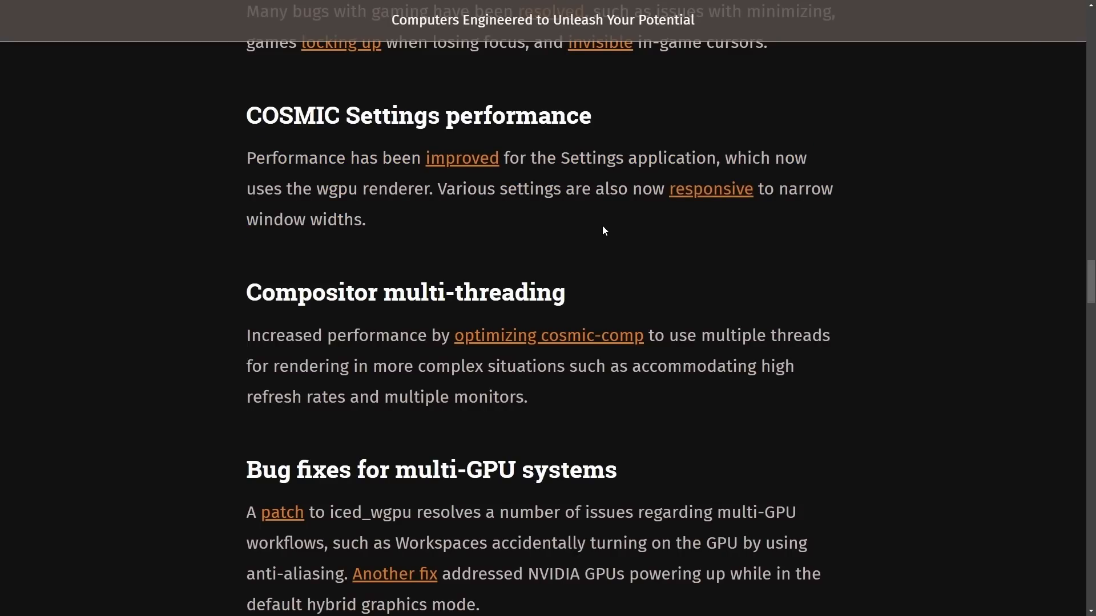
{"action": "mouse_move", "coordinate": [423, 222]}
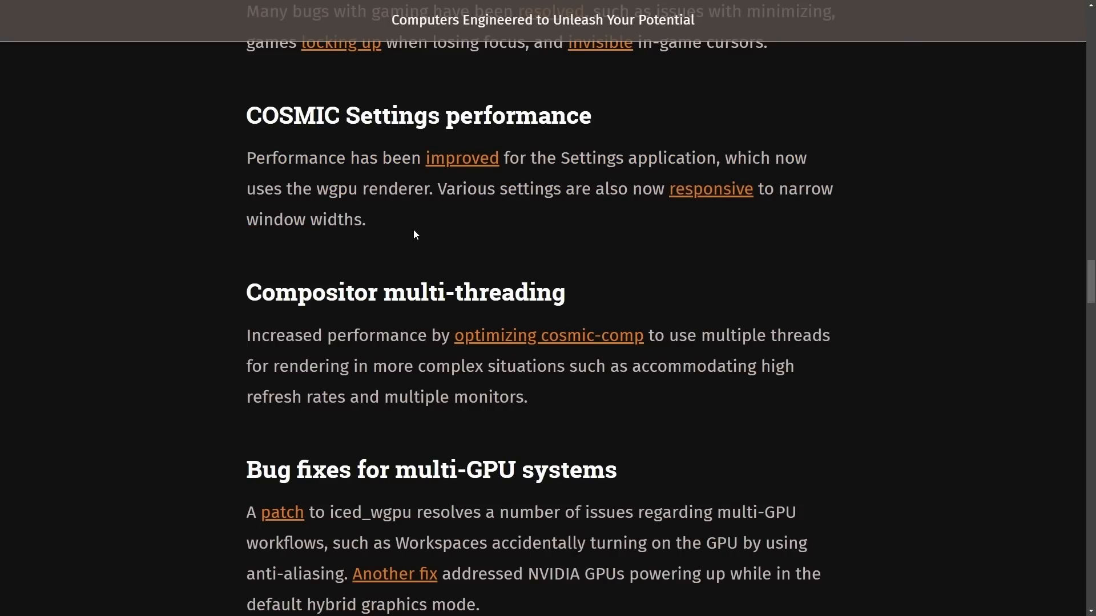
{"action": "mouse_move", "coordinate": [438, 232]}
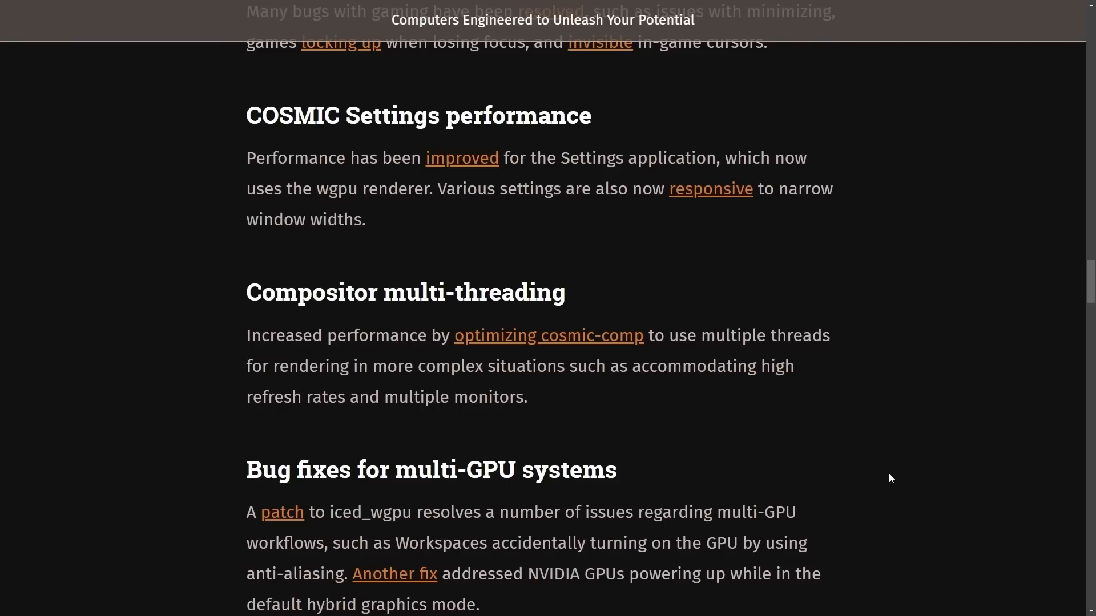
- Reach the multi-GPU bug fixes paragraph and highlight its iced_wgpu phrase while reading
{"action": "scroll", "scroll_direction": "down", "scroll_amount": 3}
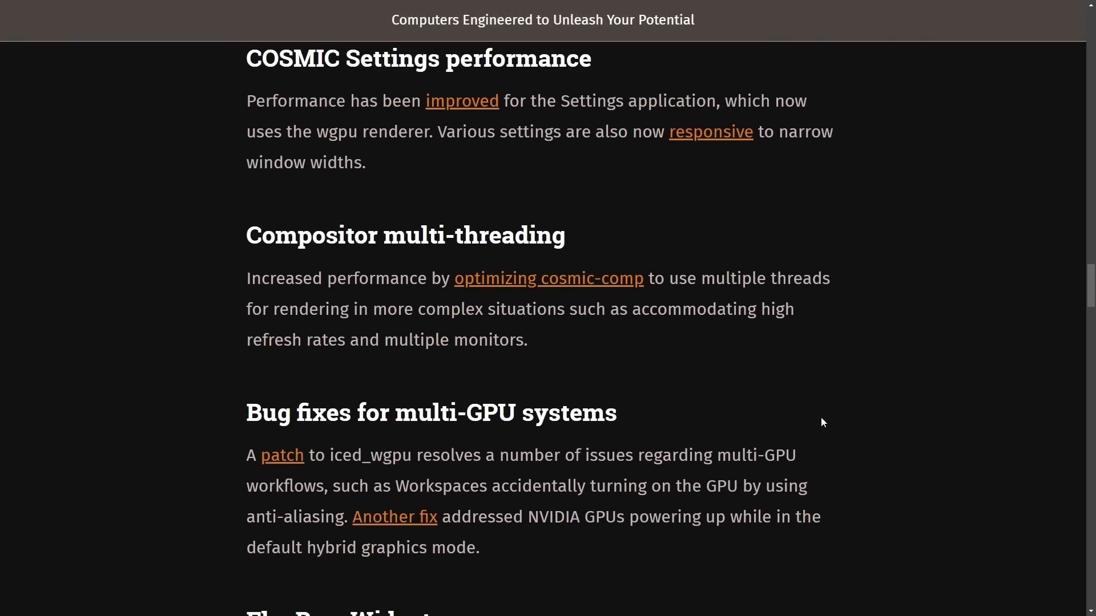
{"action": "scroll", "scroll_direction": "down", "scroll_amount": 3}
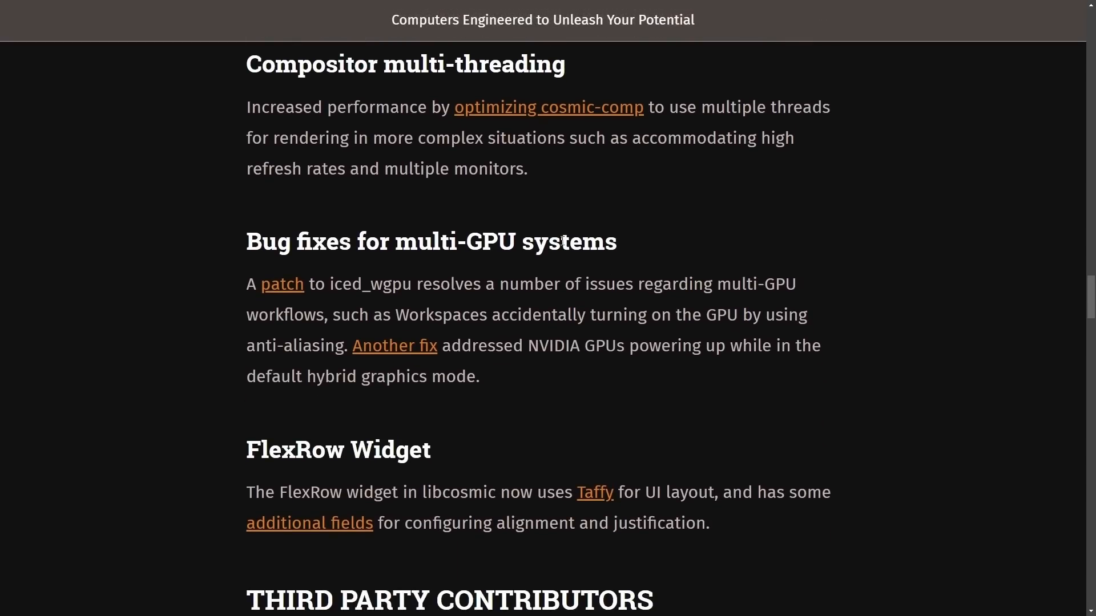
{"action": "mouse_move", "coordinate": [334, 127]}
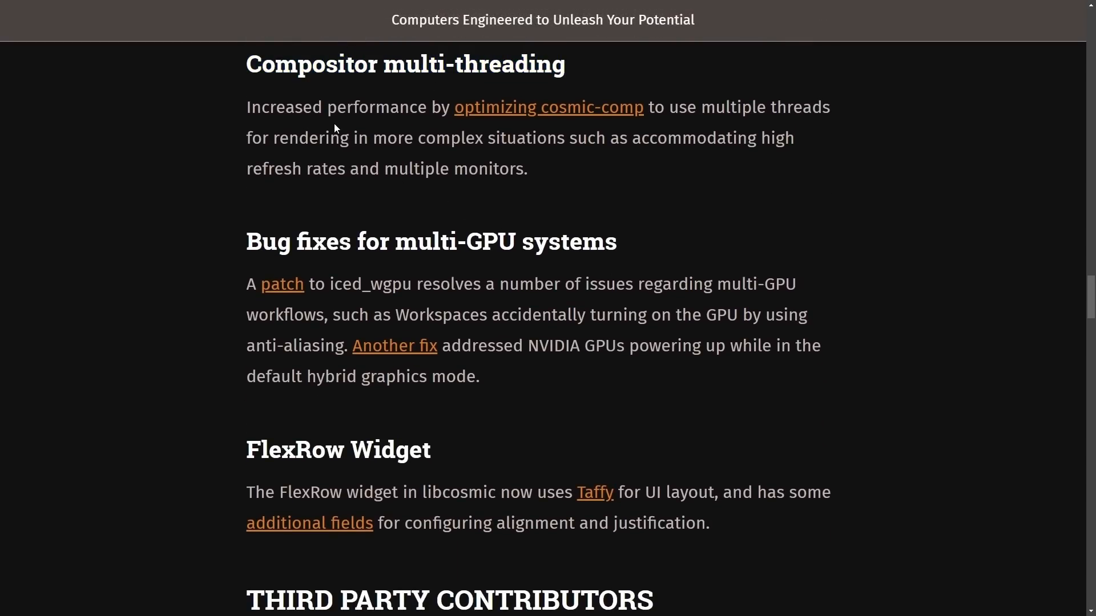
{"action": "scroll", "scroll_direction": "down", "scroll_amount": 3}
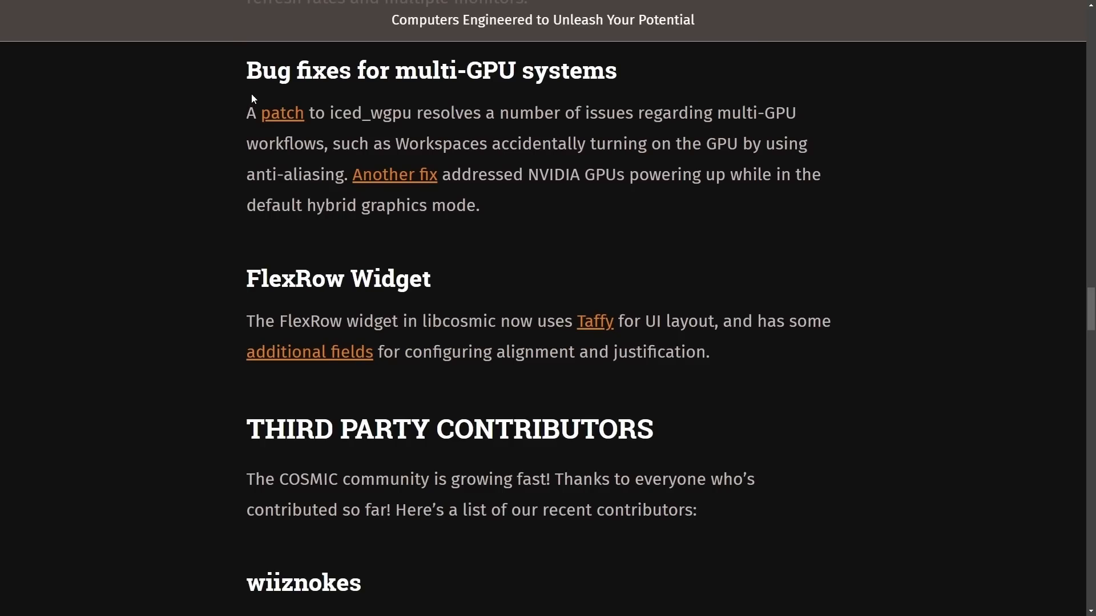
{"action": "mouse_move", "coordinate": [674, 96]}
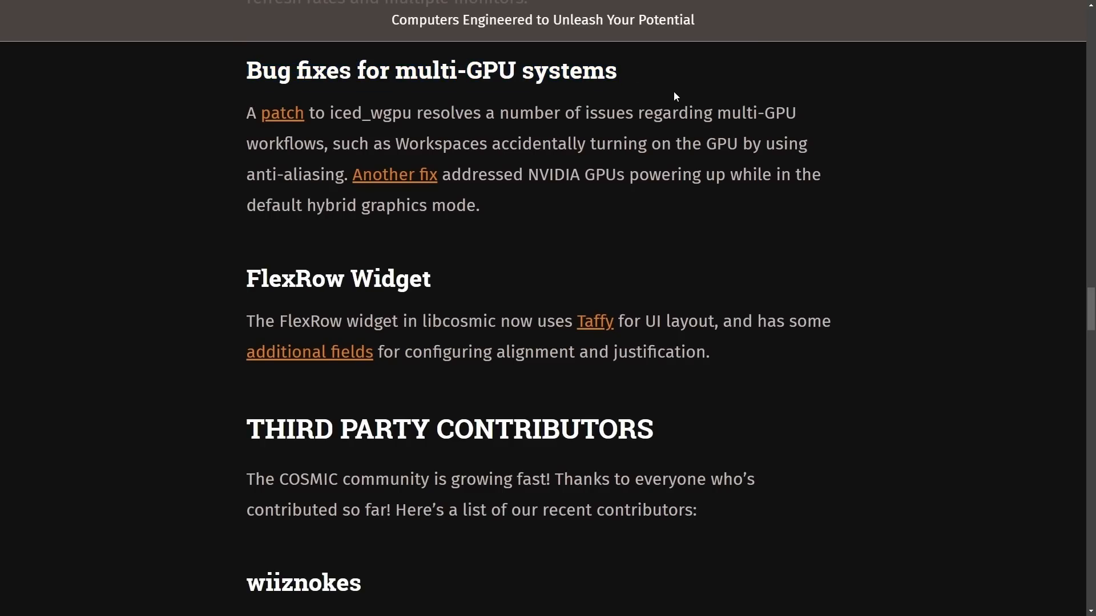
{"action": "left_click_drag", "start_coordinate": [335, 113], "coordinate": [746, 113]}
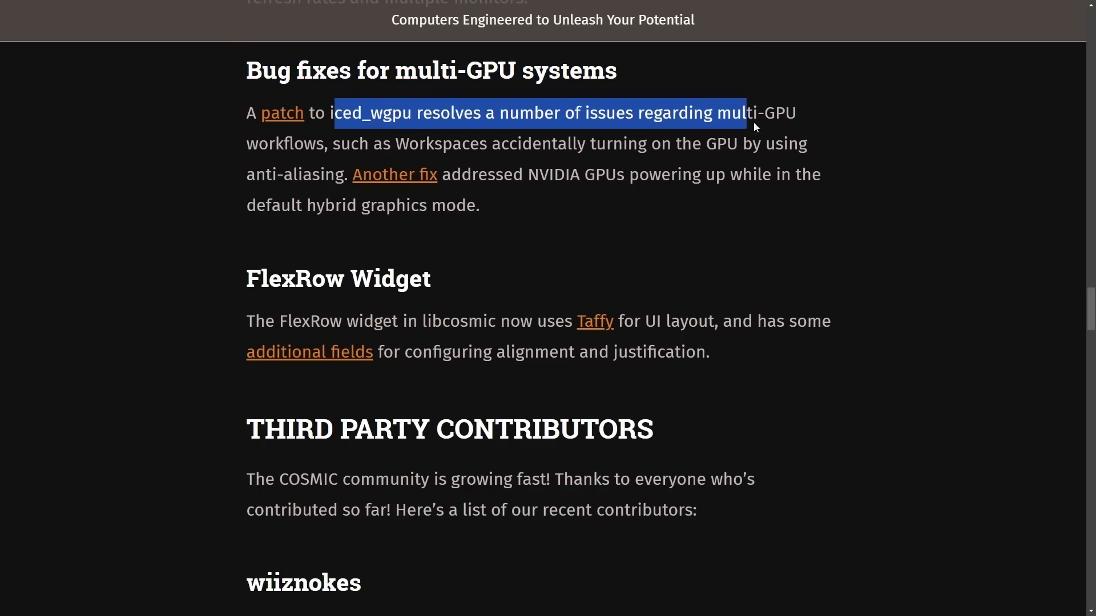
{"action": "left_click", "coordinate": [500, 184]}
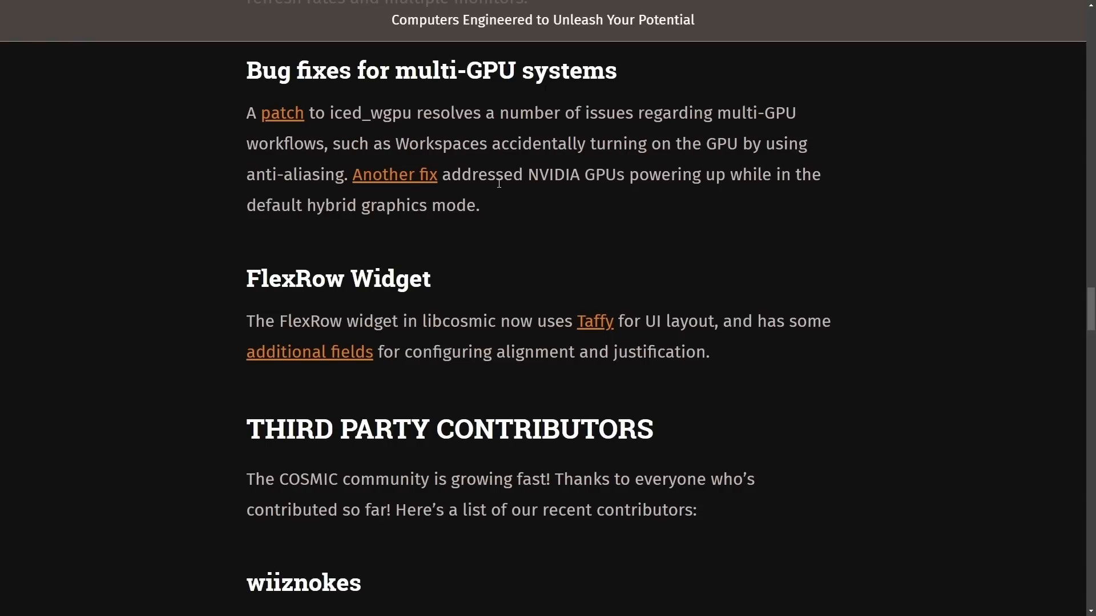
- Highlight the Workspaces and default hybrid graphics mode phrases, then continue to the FlexRow Widget section
{"action": "left_click_drag", "start_coordinate": [247, 143], "coordinate": [473, 144]}
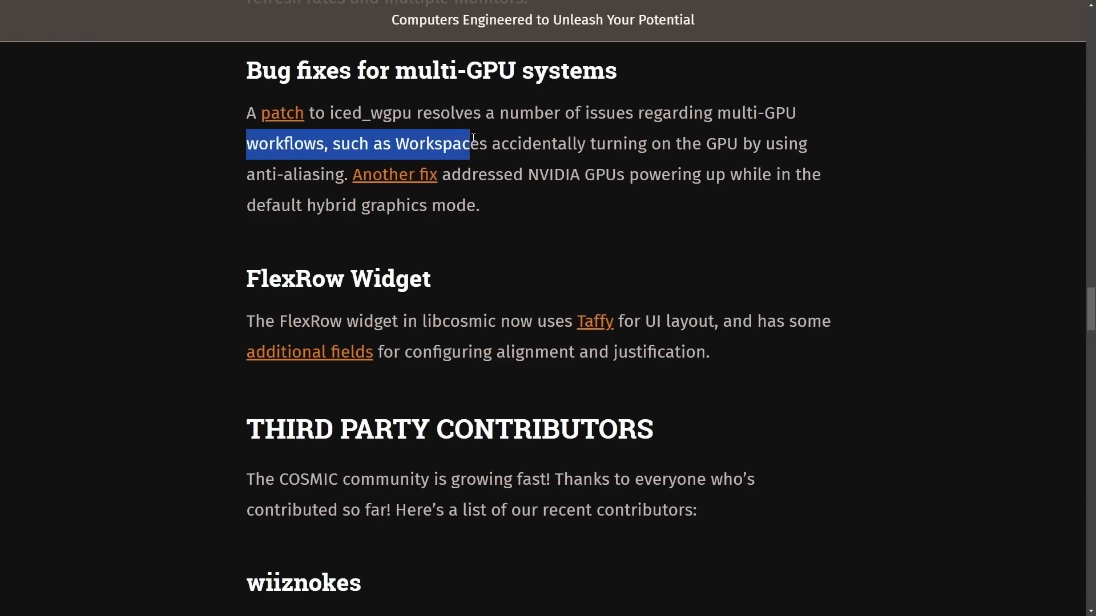
{"action": "left_click", "coordinate": [495, 162]}
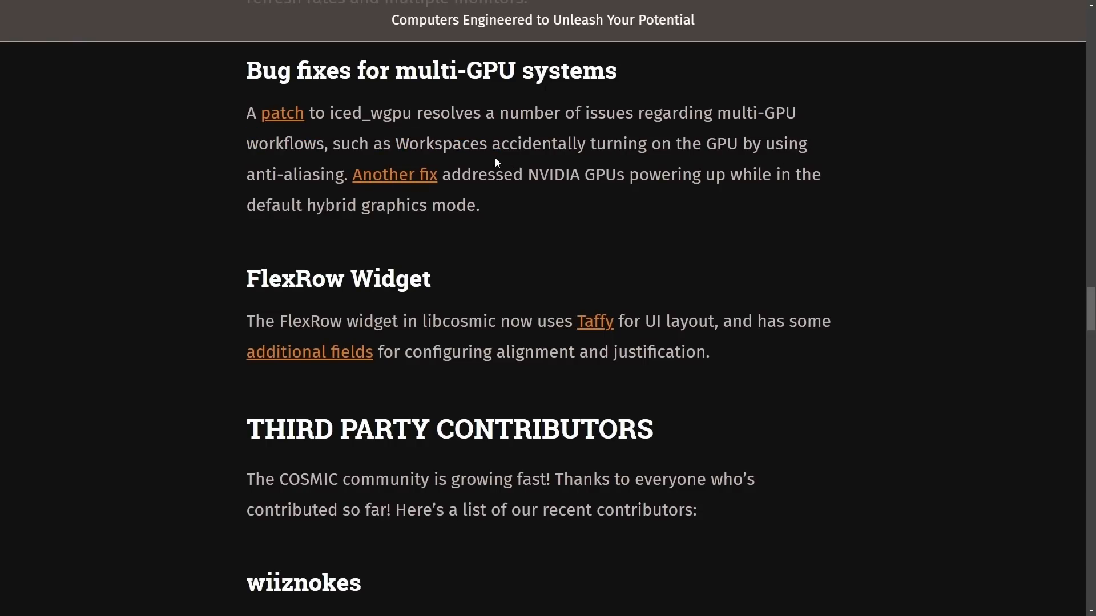
{"action": "left_click_drag", "start_coordinate": [396, 143], "coordinate": [520, 143]}
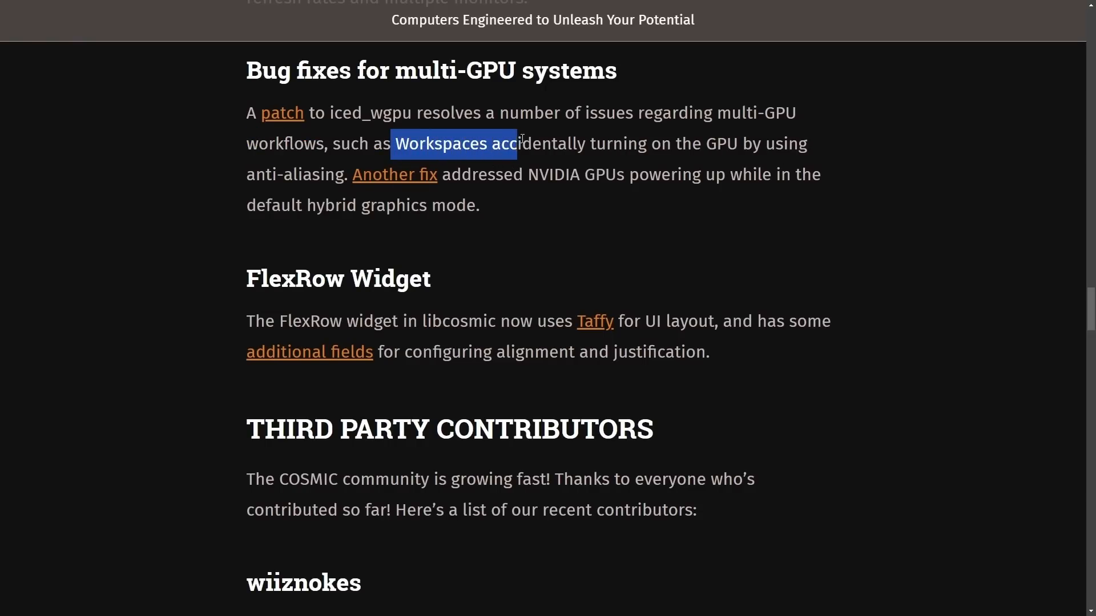
{"action": "left_click", "coordinate": [411, 160]}
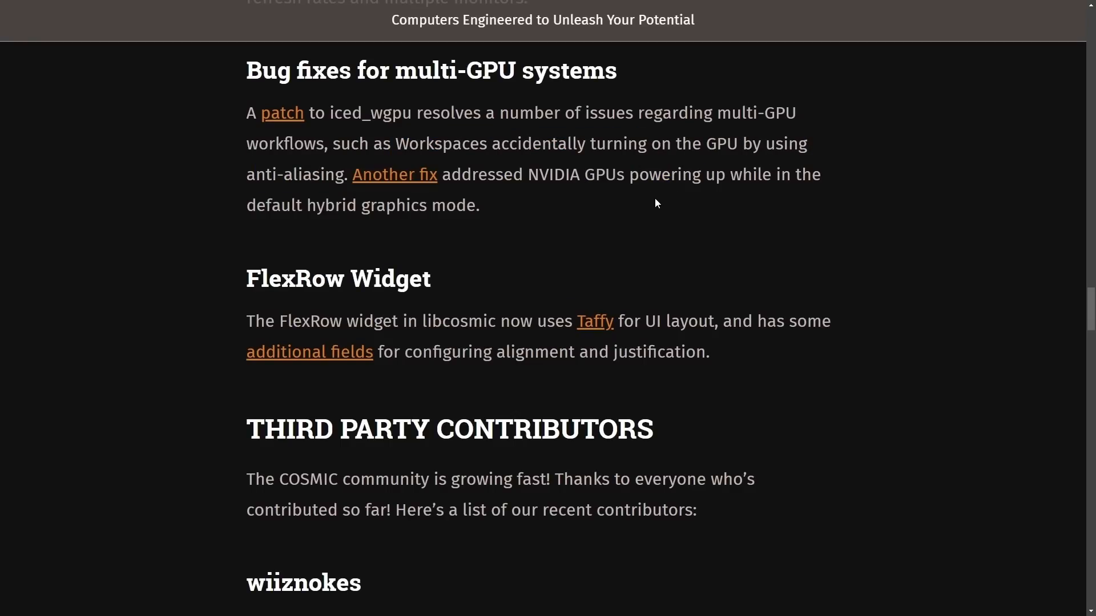
{"action": "left_click_drag", "start_coordinate": [523, 174], "coordinate": [810, 174]}
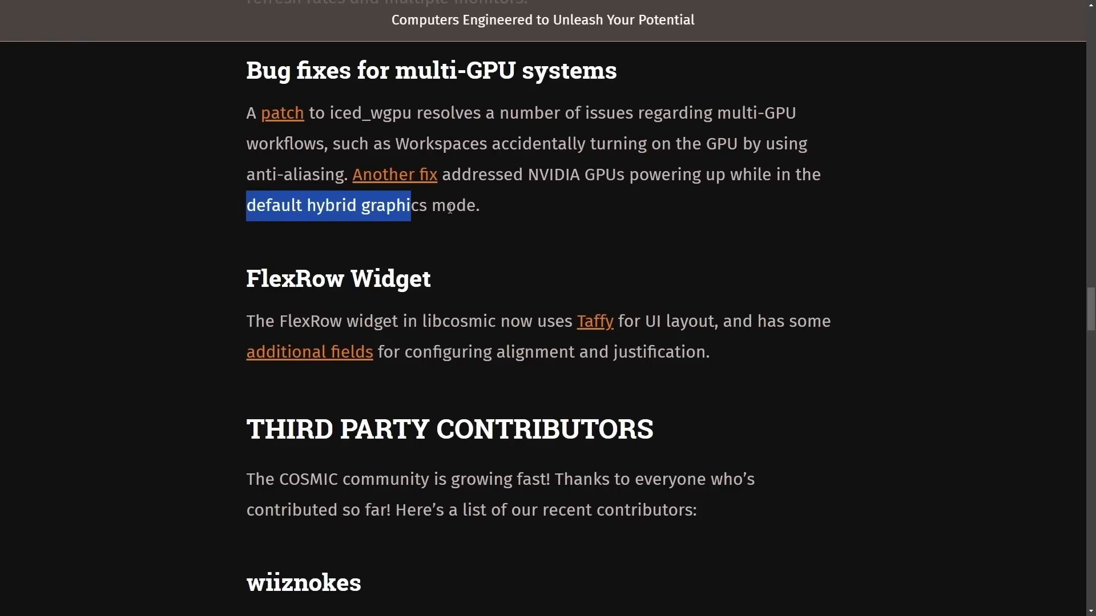
{"action": "scroll", "scroll_direction": "down", "scroll_amount": 3}
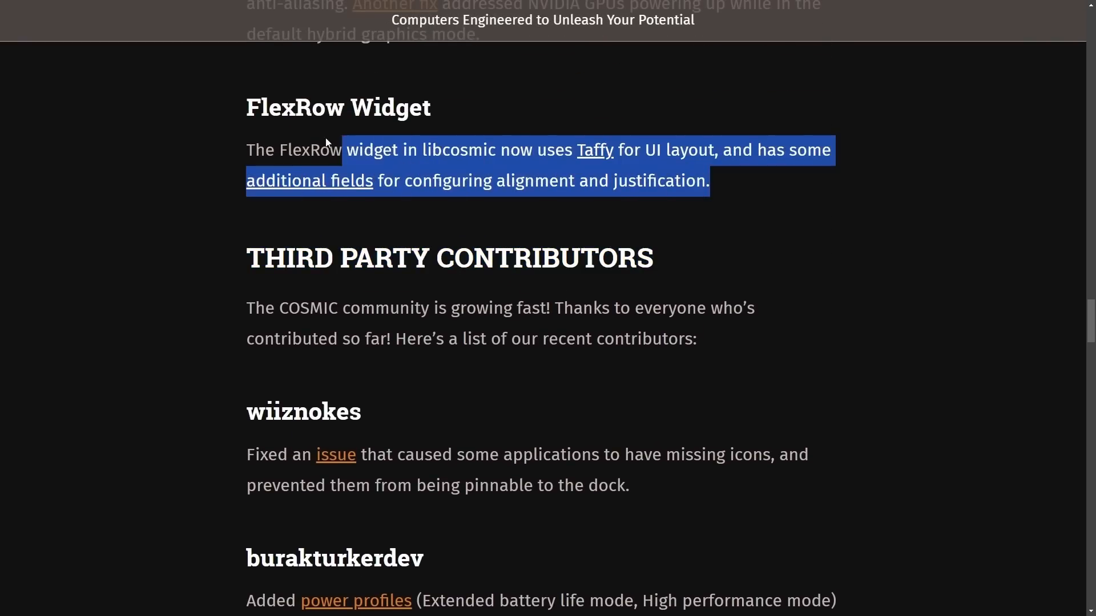
- Move down through the third-party contributor entries to System76's closing note and the share section
{"action": "scroll", "scroll_direction": "down", "scroll_amount": 3}
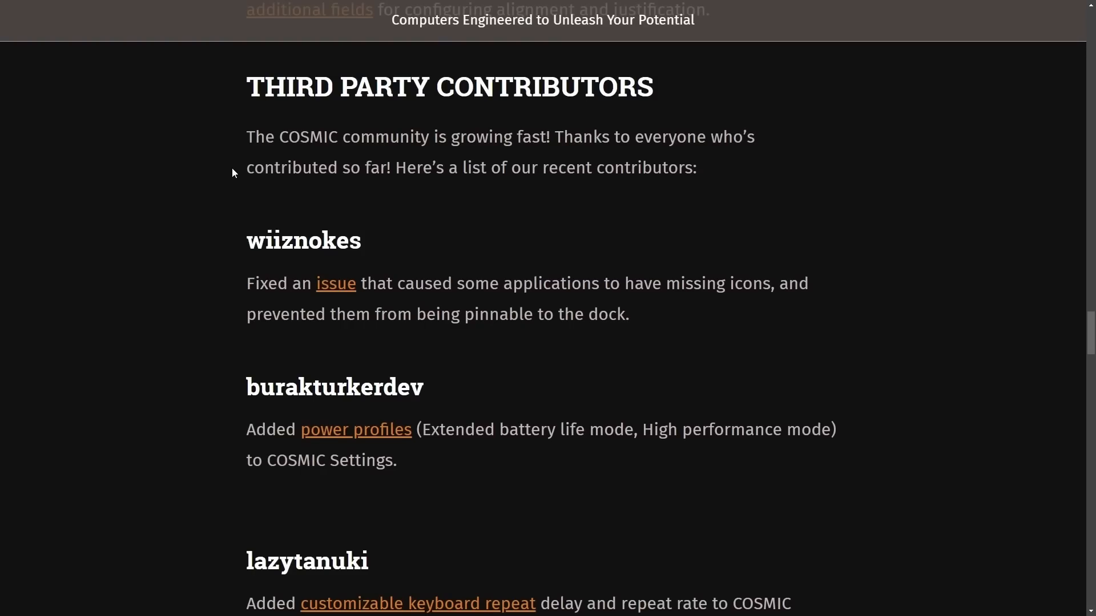
{"action": "mouse_move", "coordinate": [246, 102]}
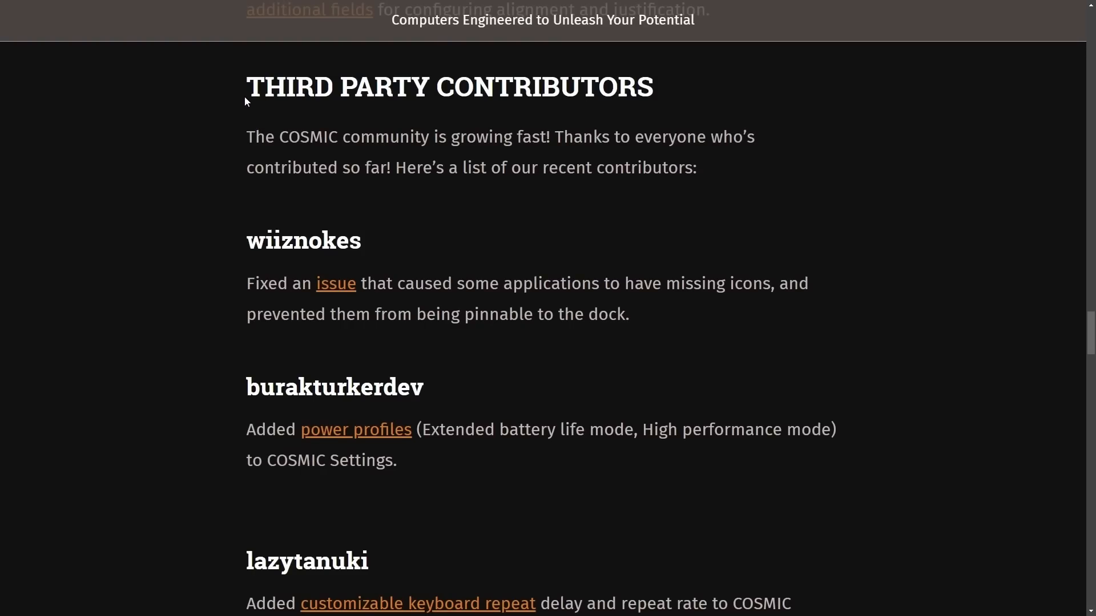
{"action": "mouse_move", "coordinate": [796, 101]}
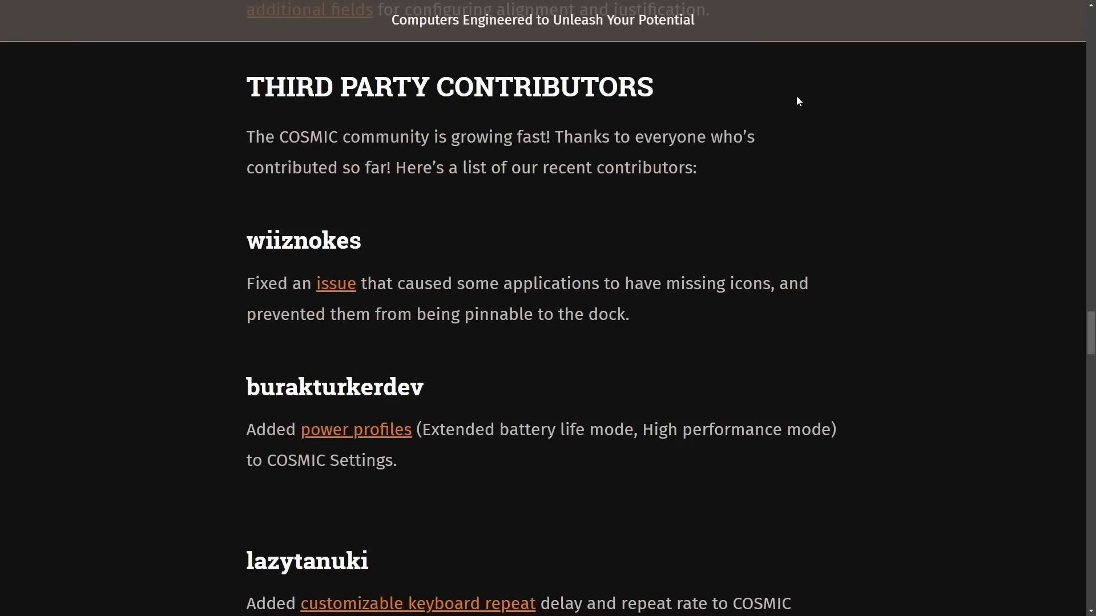
{"action": "mouse_move", "coordinate": [796, 126]}
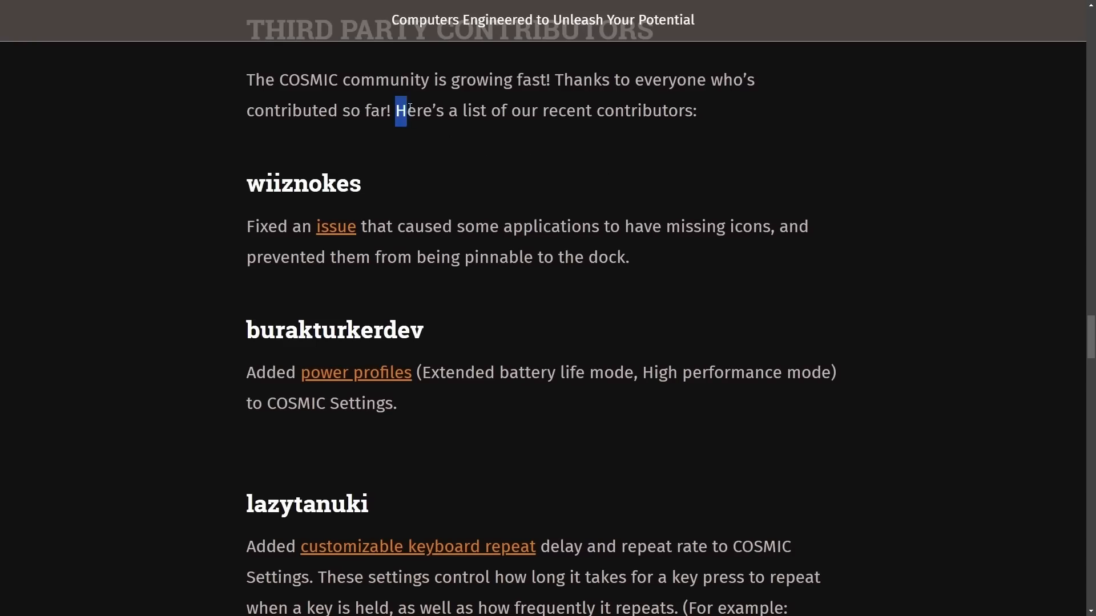
{"action": "scroll", "scroll_direction": "down", "scroll_amount": 3}
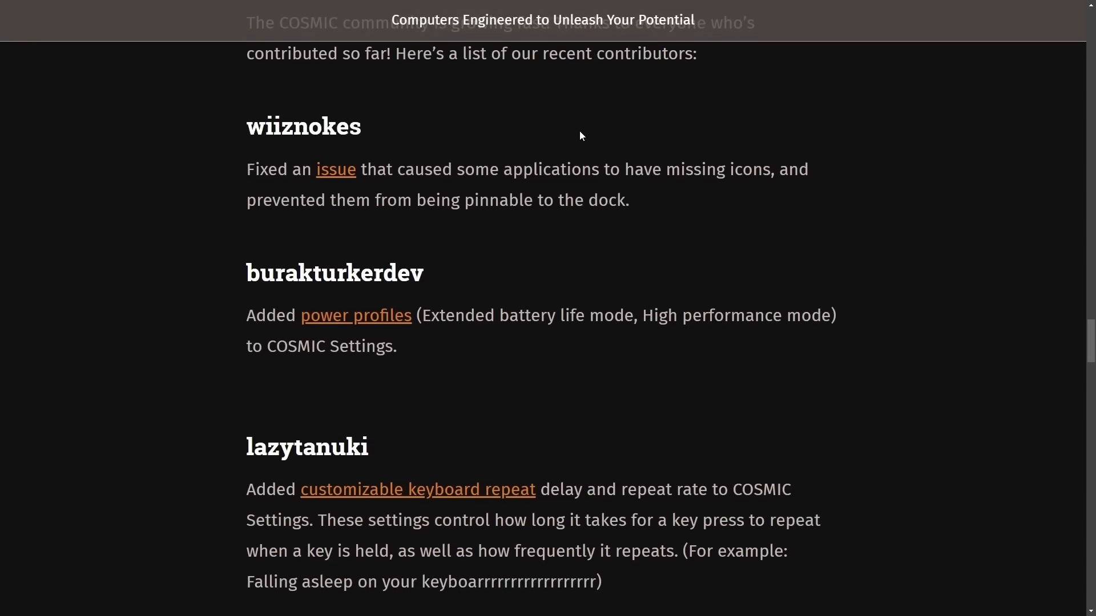
{"action": "scroll", "scroll_direction": "down", "scroll_amount": 3}
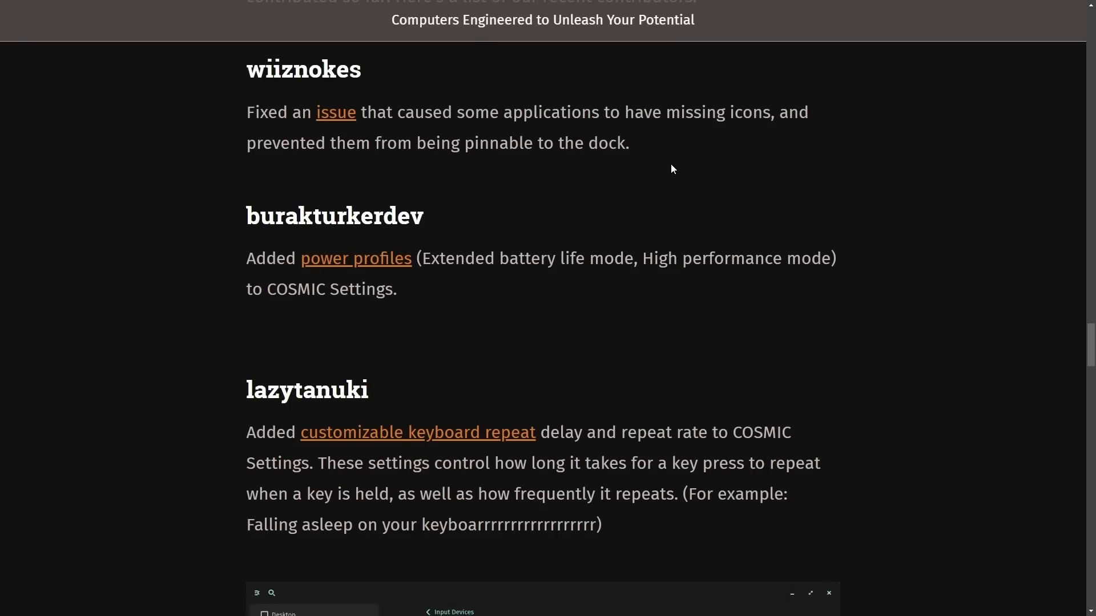
{"action": "mouse_move", "coordinate": [673, 165]}
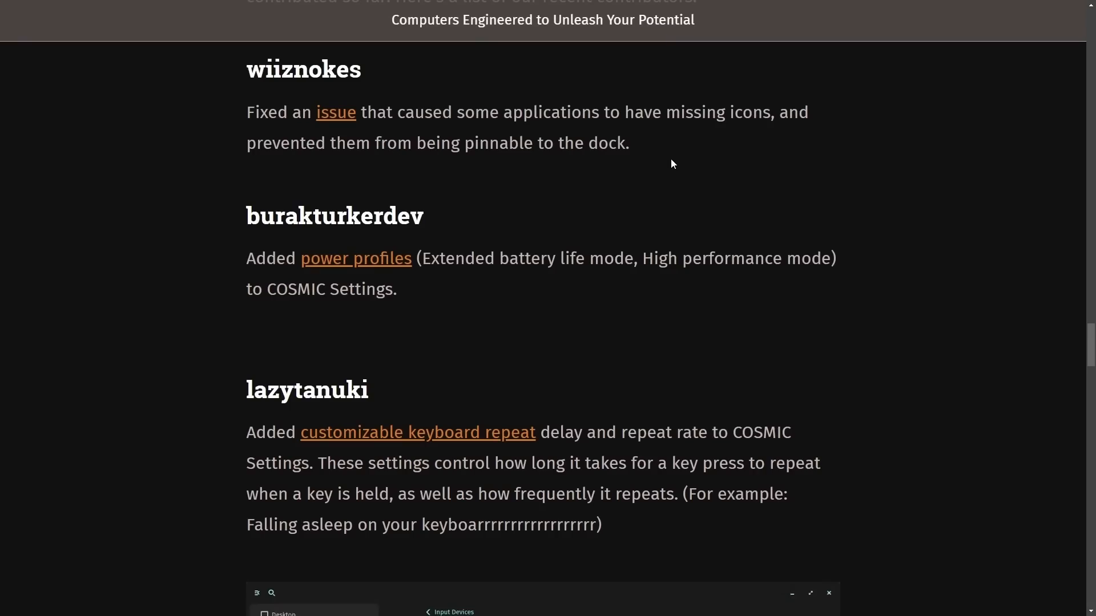
{"action": "mouse_move", "coordinate": [662, 160]}
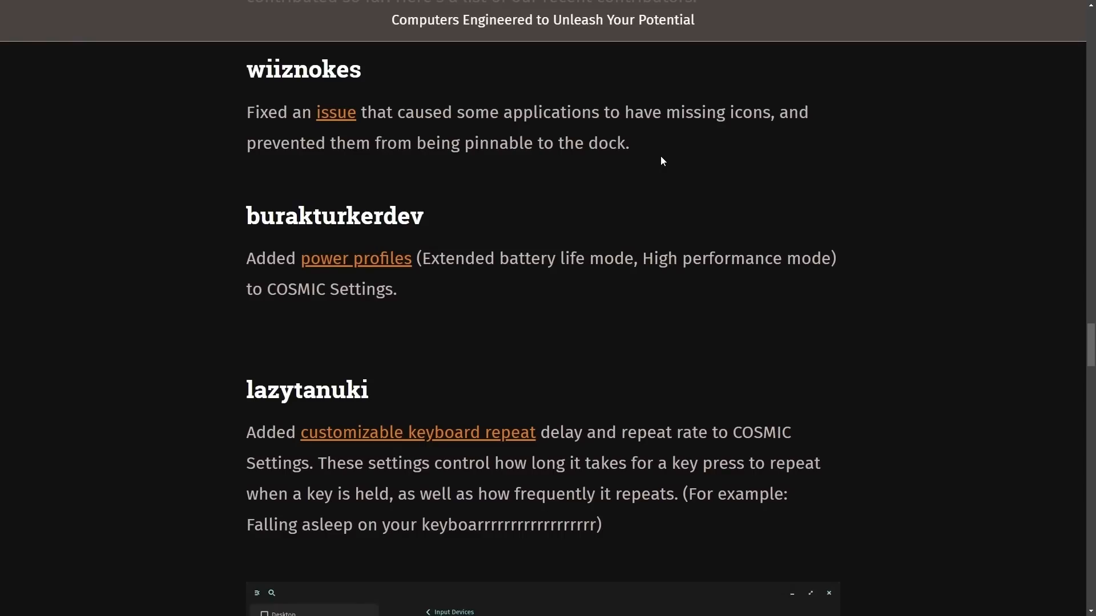
{"action": "mouse_move", "coordinate": [245, 86]}
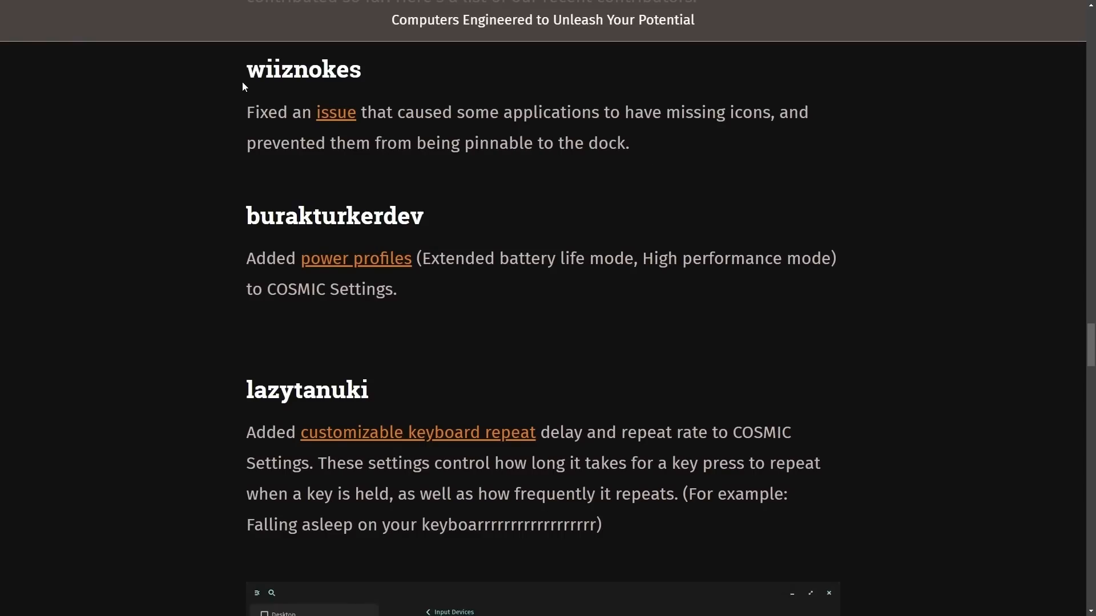
{"action": "scroll", "scroll_direction": "down", "scroll_amount": 3}
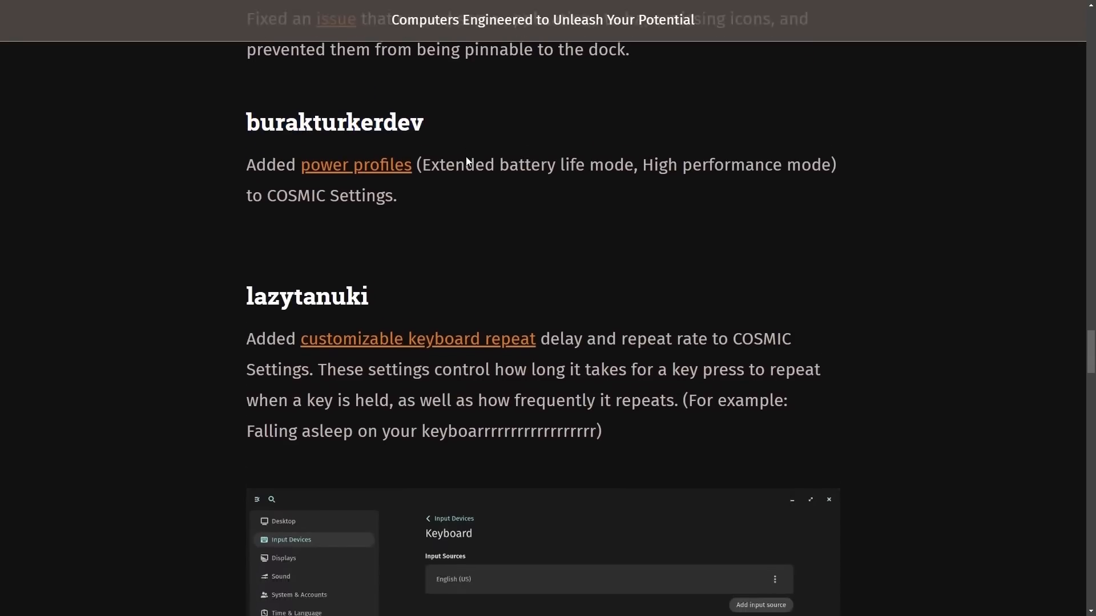
{"action": "scroll", "scroll_direction": "down", "scroll_amount": 3}
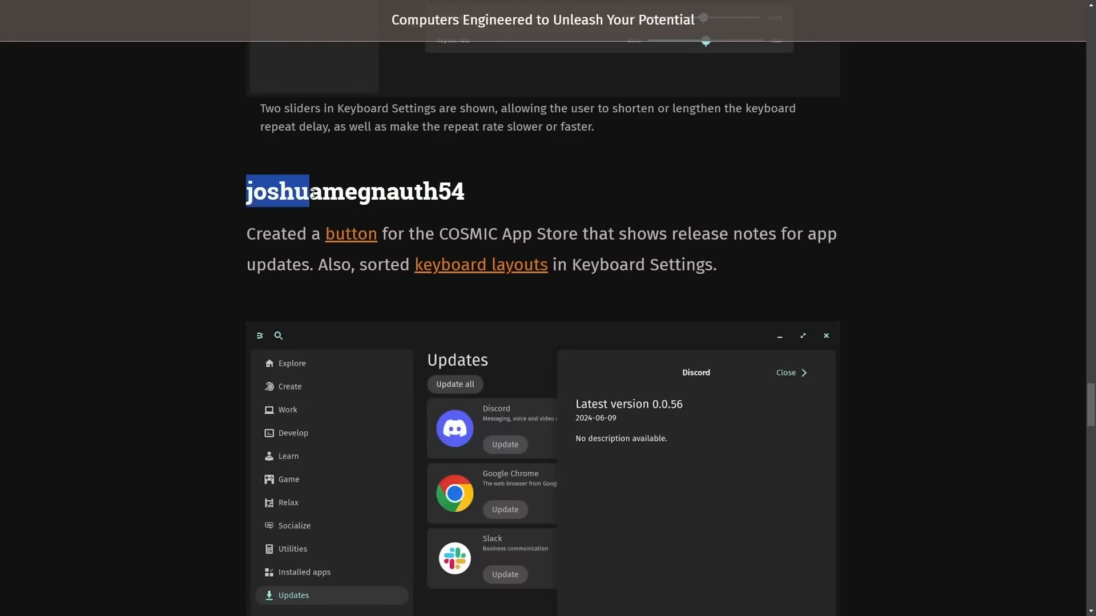
{"action": "scroll", "scroll_direction": "down", "scroll_amount": 3}
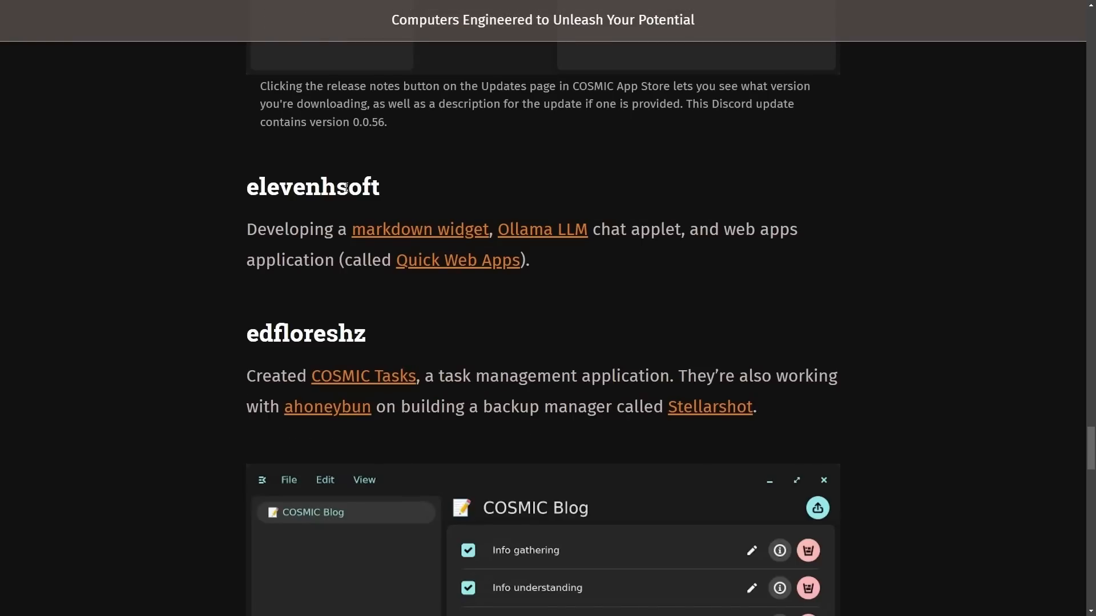
{"action": "scroll", "scroll_direction": "down", "scroll_amount": 3}
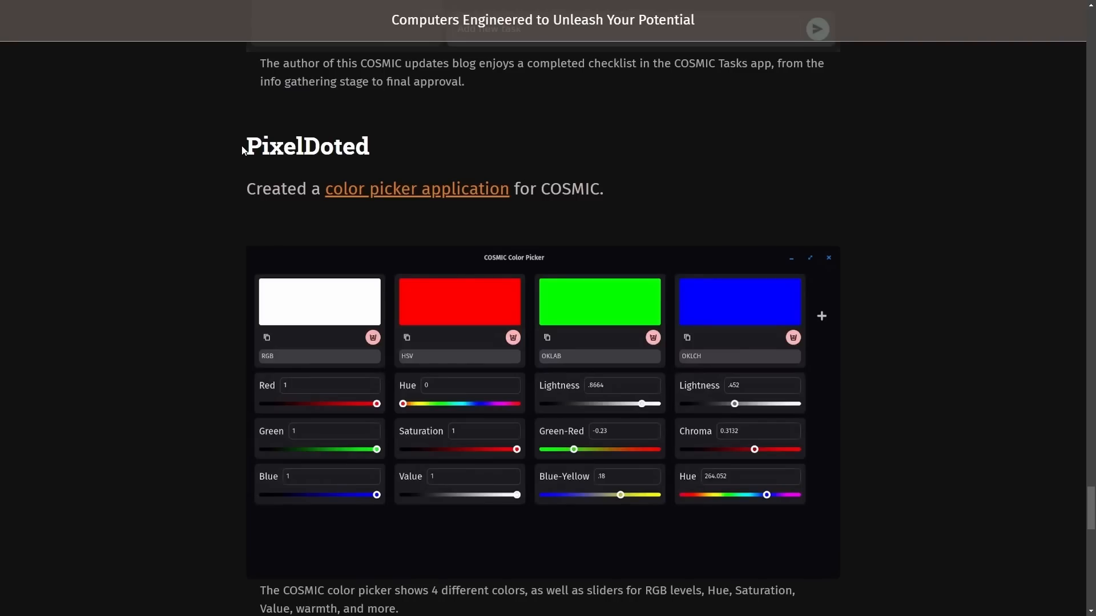
{"action": "scroll", "scroll_direction": "down", "scroll_amount": 3}
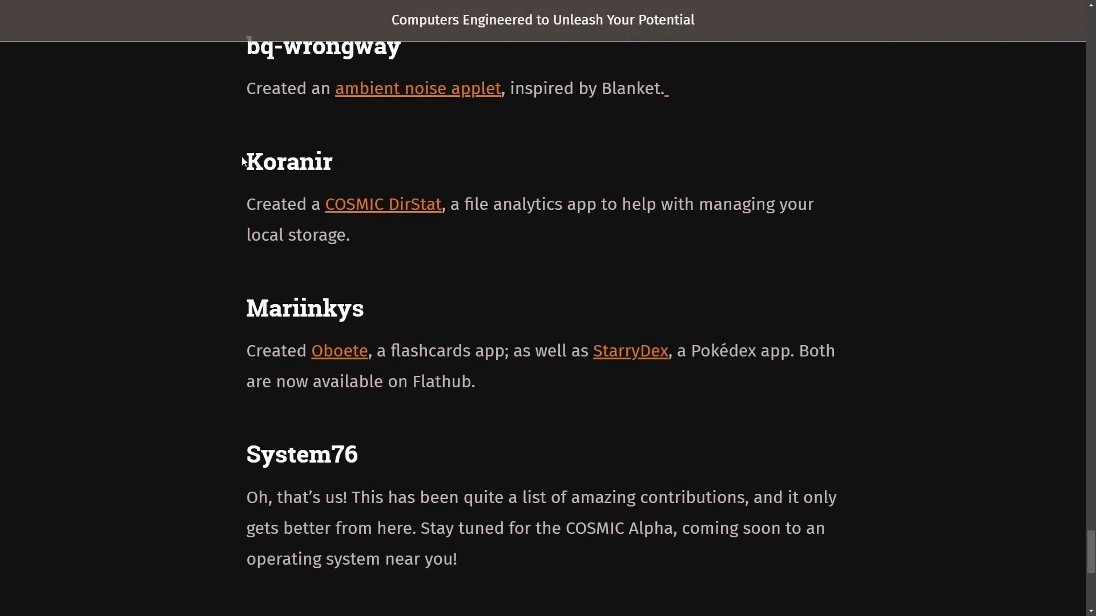
{"action": "scroll", "scroll_direction": "down", "scroll_amount": 3}
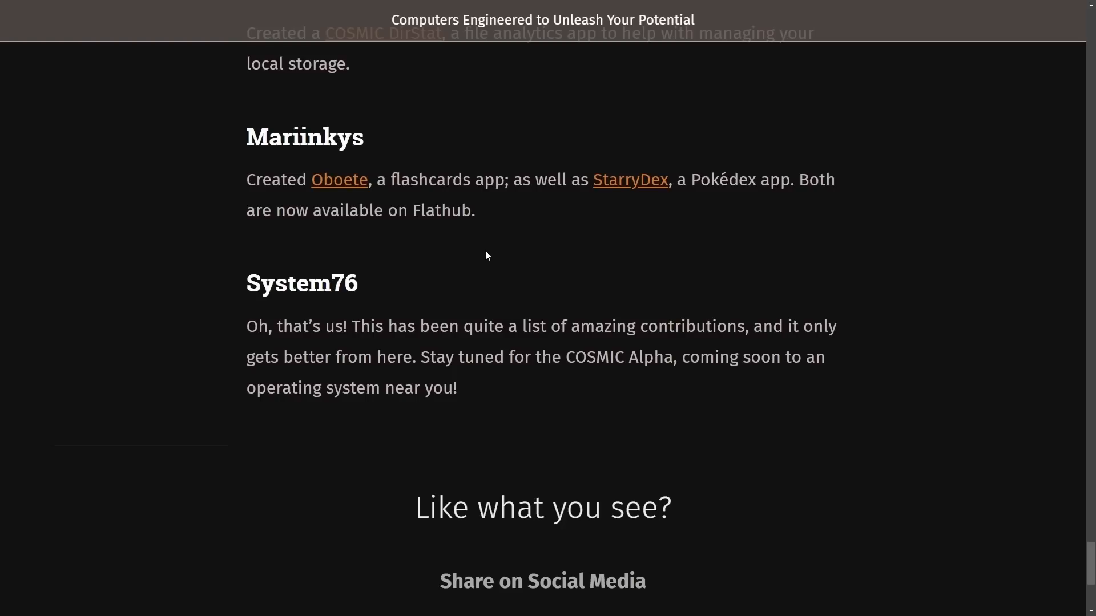
{"action": "mouse_move", "coordinate": [310, 307]}
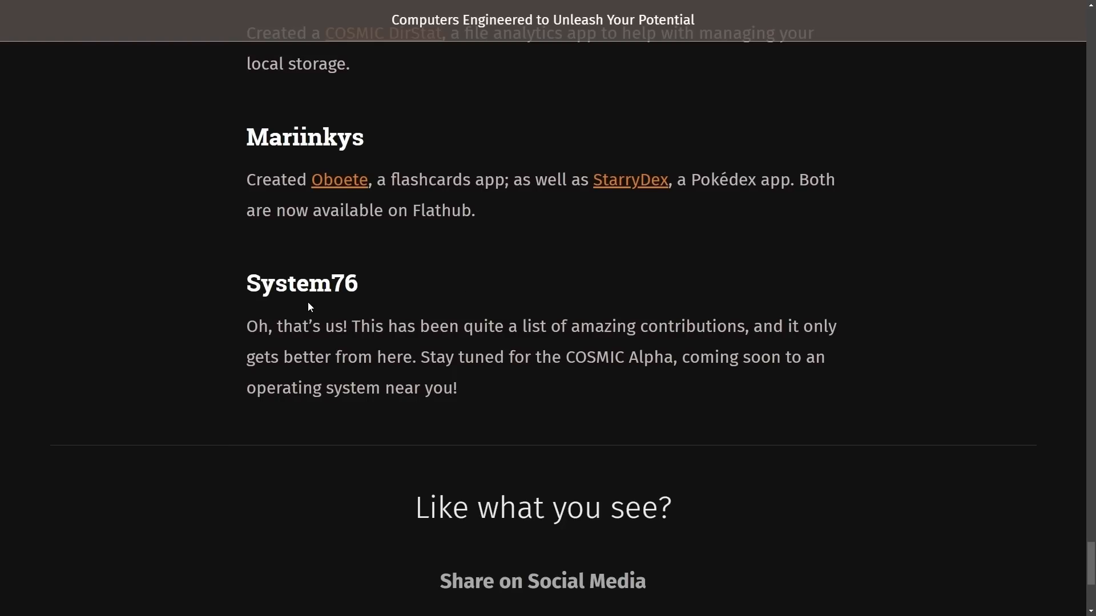
{"action": "left_click_drag", "start_coordinate": [246, 326], "coordinate": [418, 327]}
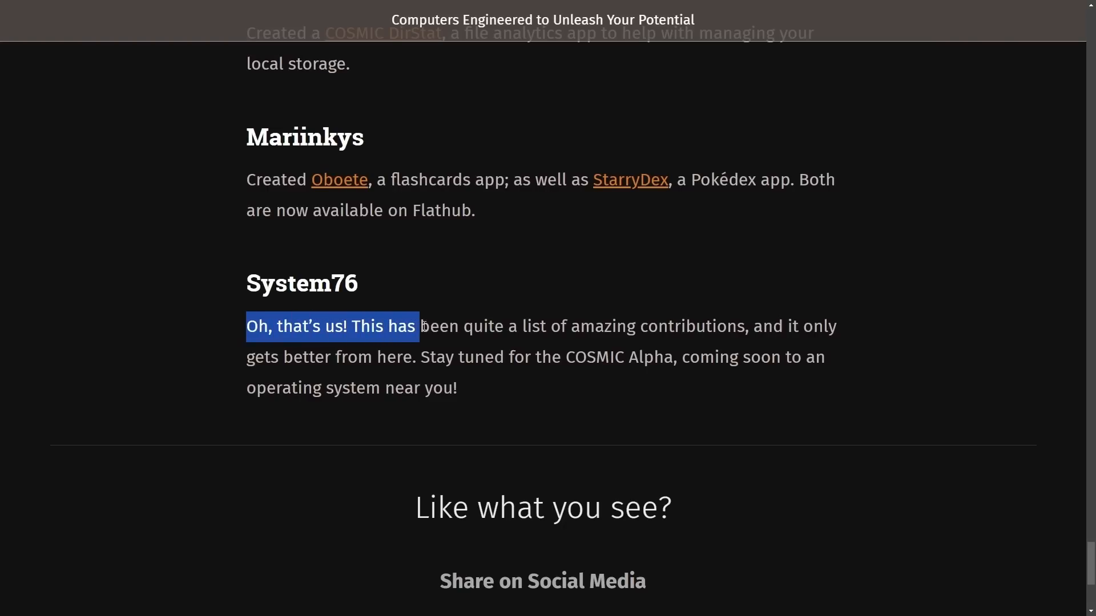
{"action": "left_click_drag", "start_coordinate": [416, 325], "coordinate": [643, 325]}
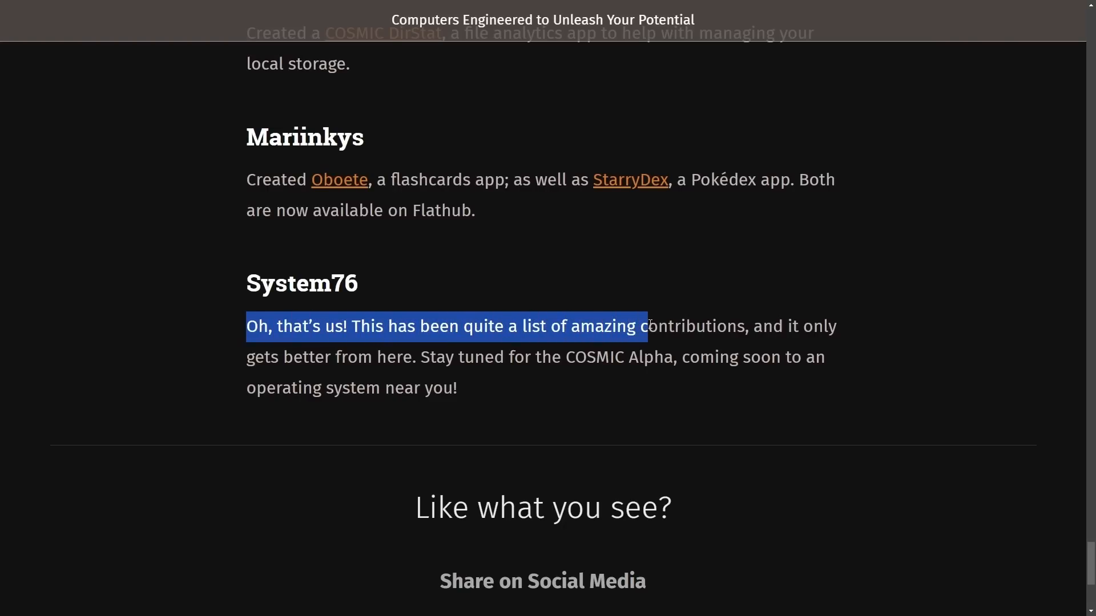
{"action": "left_click", "coordinate": [337, 345]}
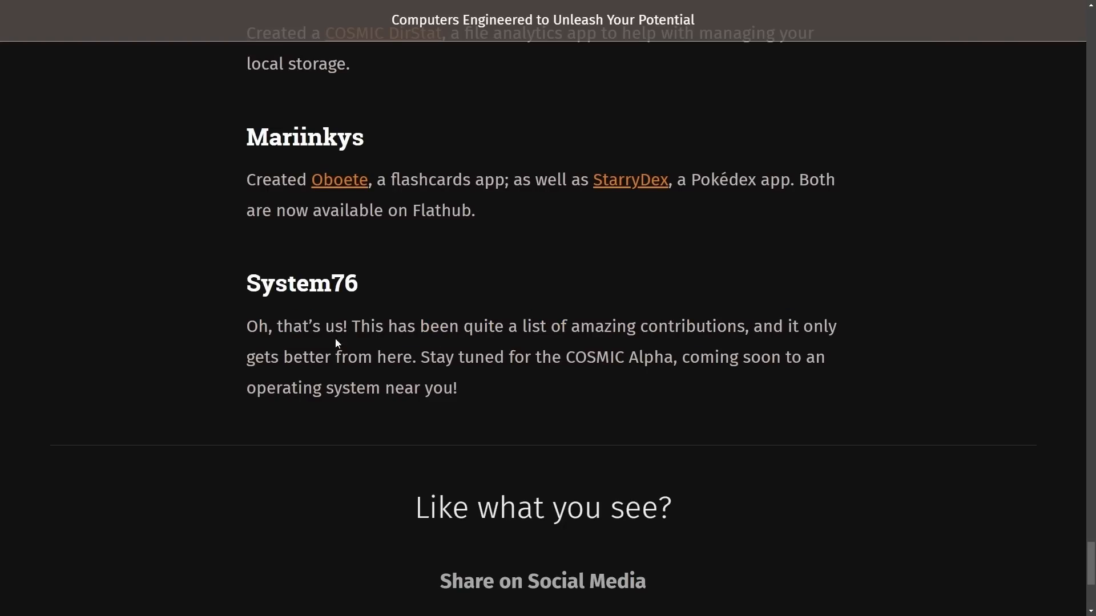
{"action": "left_click_drag", "start_coordinate": [247, 358], "coordinate": [823, 357]}
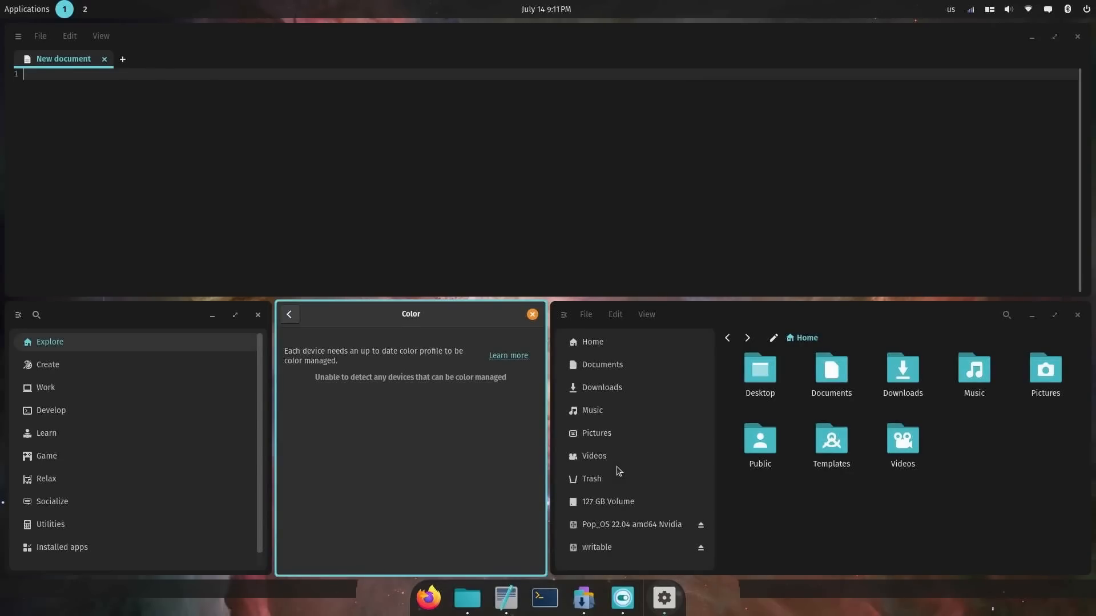
{"action": "mouse_move", "coordinate": [540, 303]}
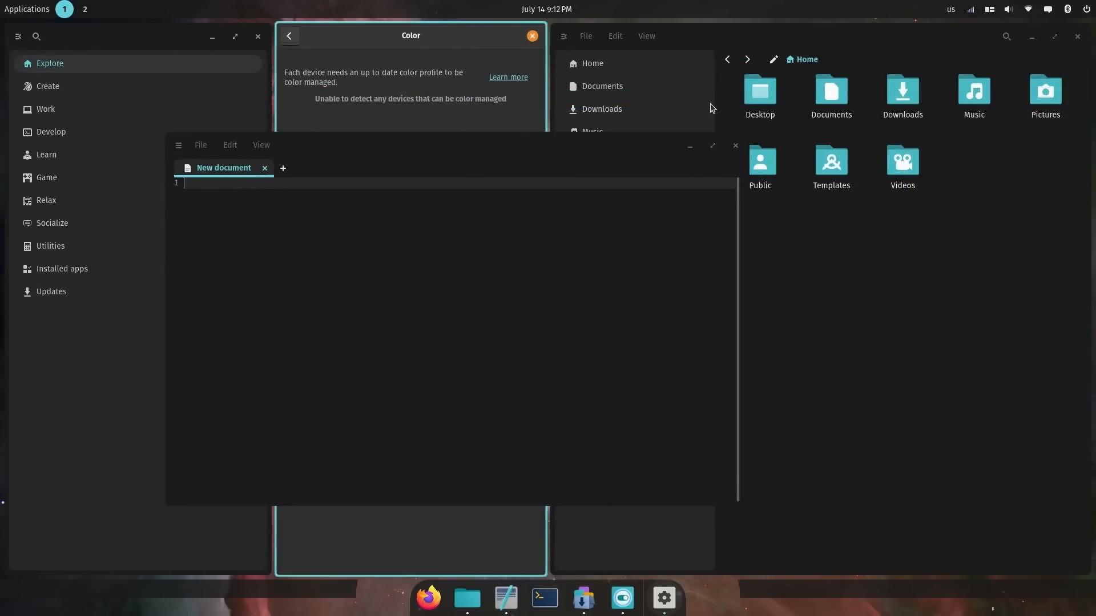
- Briefly show and dismiss the Super launcher, then focus the Color settings window beside the floating editor
{"action": "key", "text": "Super"}
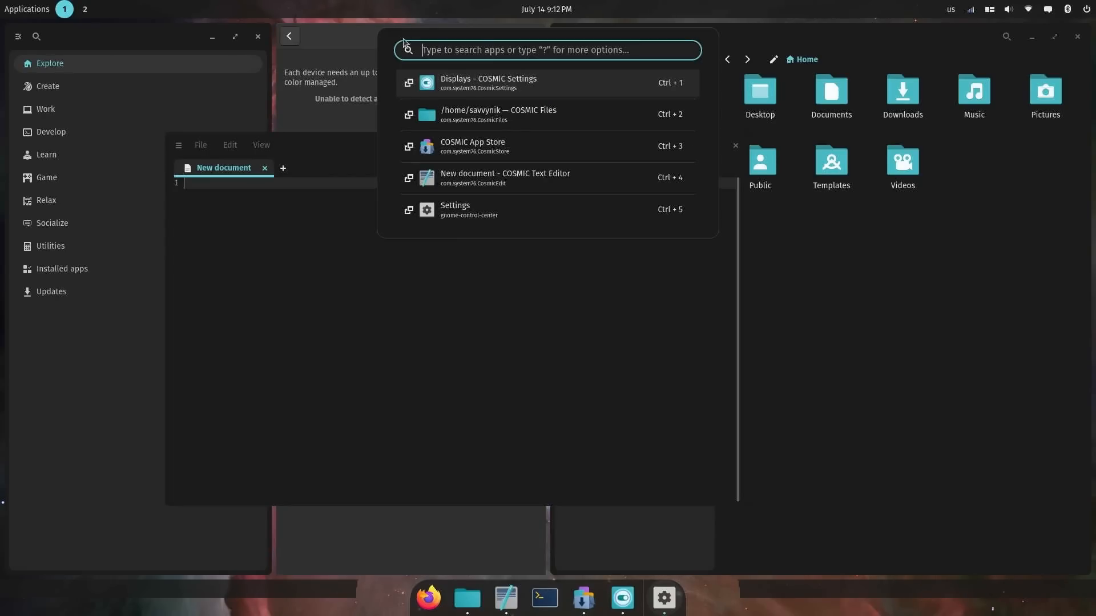
{"action": "key", "text": "Escape"}
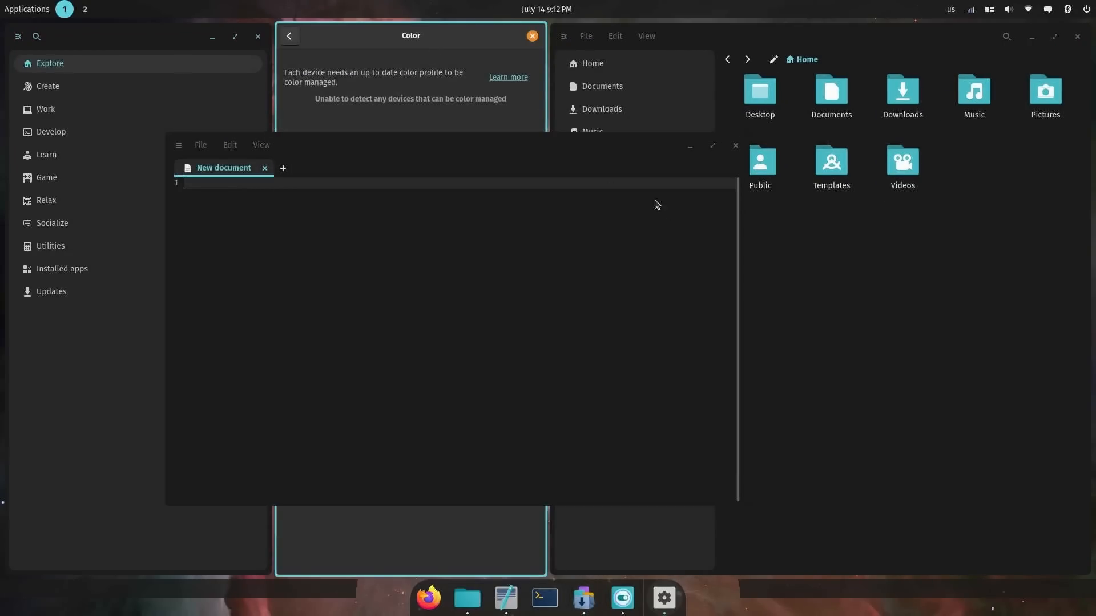
{"action": "mouse_move", "coordinate": [432, 35]}
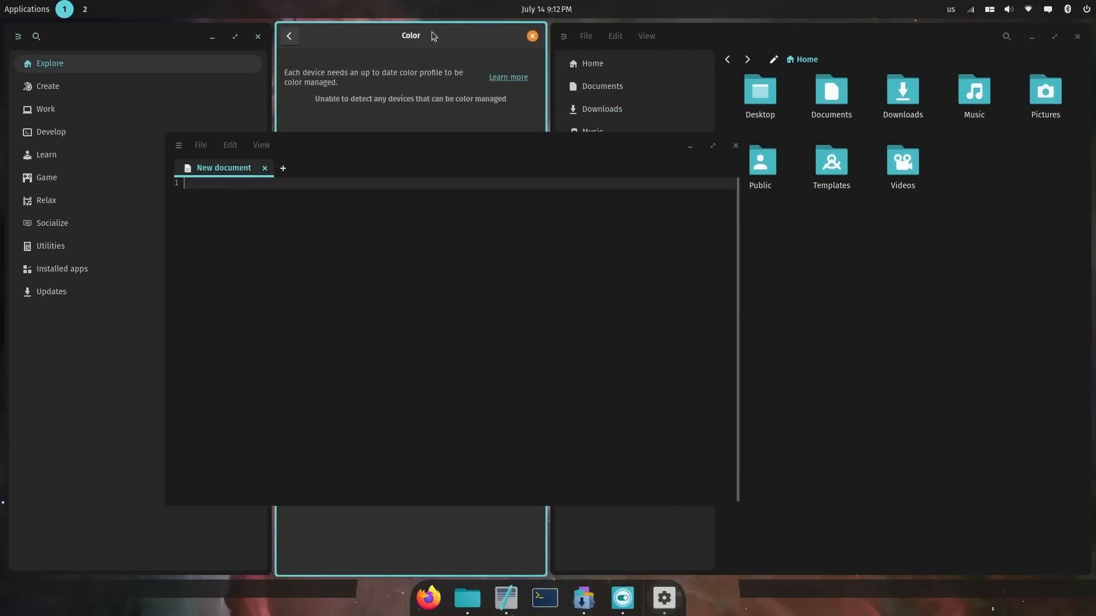
{"action": "left_click", "coordinate": [531, 35]}
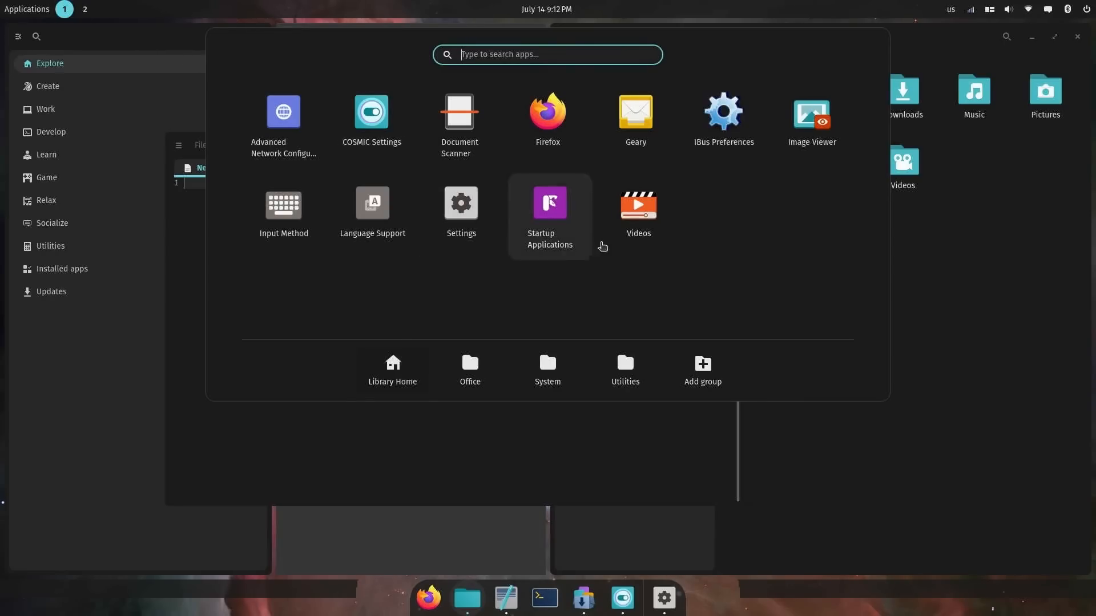
{"action": "mouse_move", "coordinate": [772, 246]}
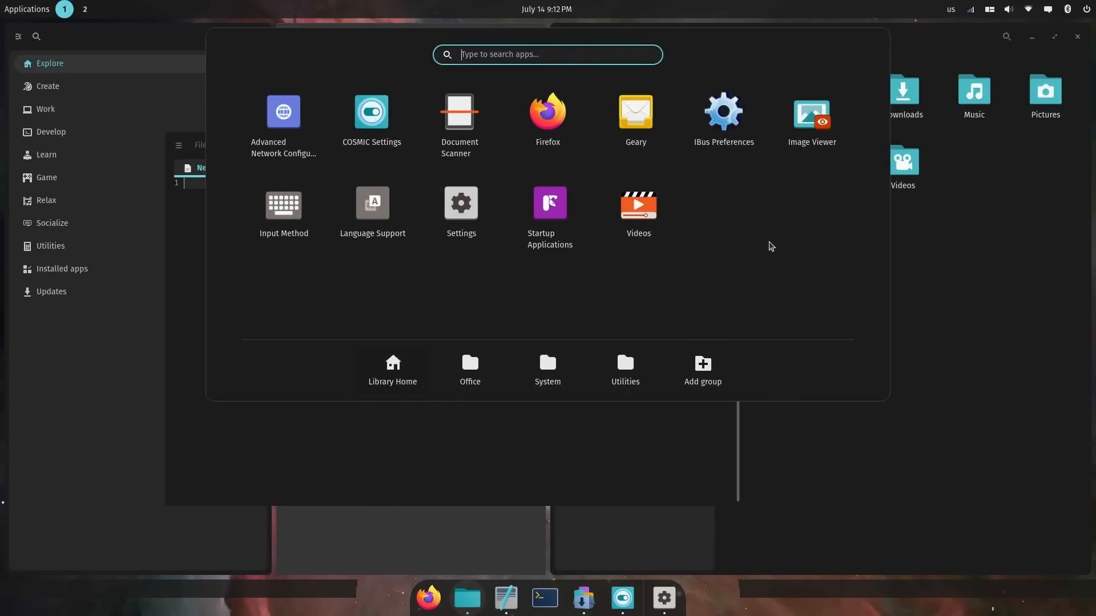
{"action": "mouse_move", "coordinate": [781, 251]}
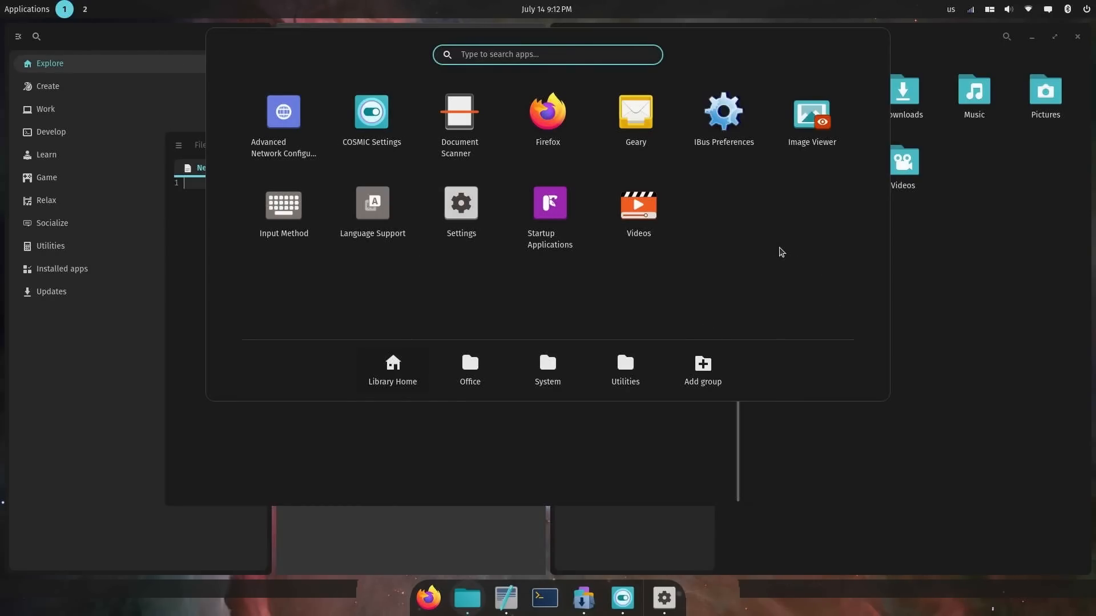
{"action": "mouse_move", "coordinate": [735, 256]}
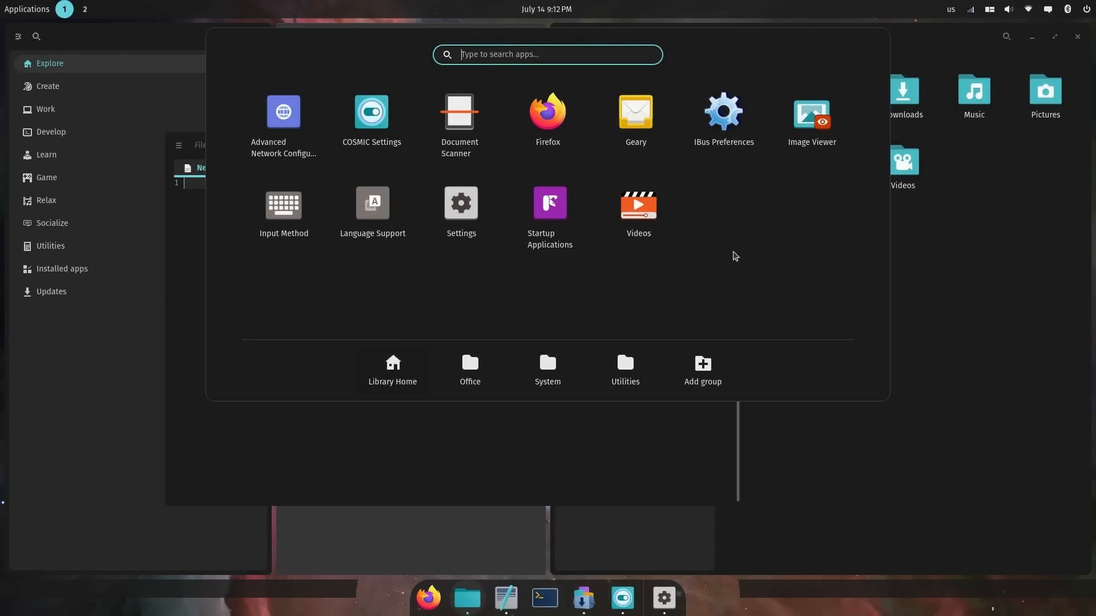
{"action": "mouse_move", "coordinate": [969, 268]}
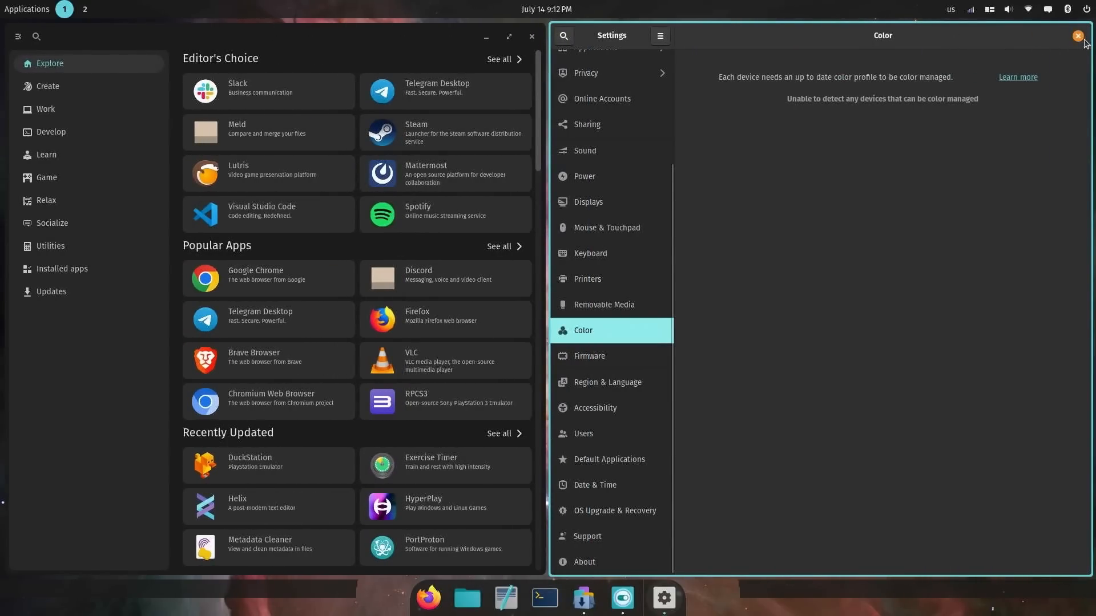
- Close the Color settings and App Store windows so only the wallpaper, panel and dock remain
{"action": "left_click", "coordinate": [1076, 36]}
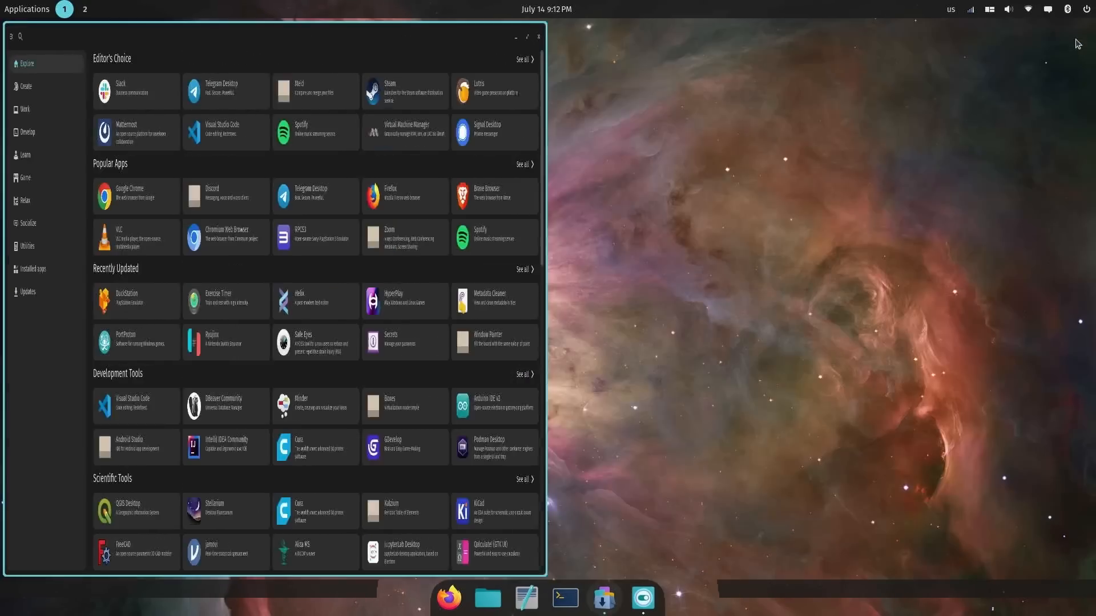
{"action": "left_click", "coordinate": [532, 37]}
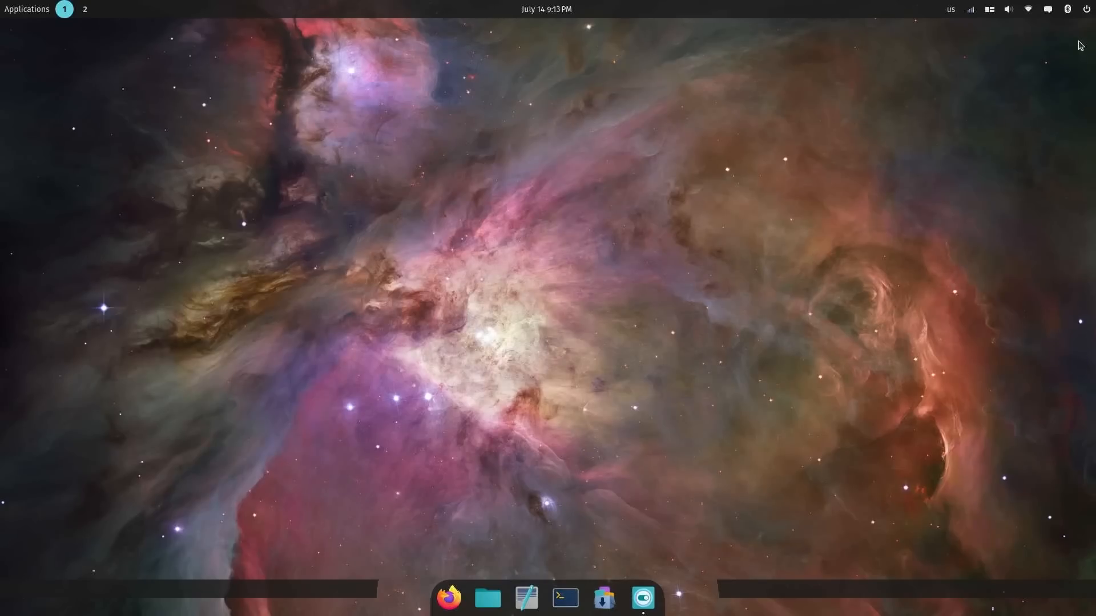
{"action": "mouse_move", "coordinate": [874, 157]}
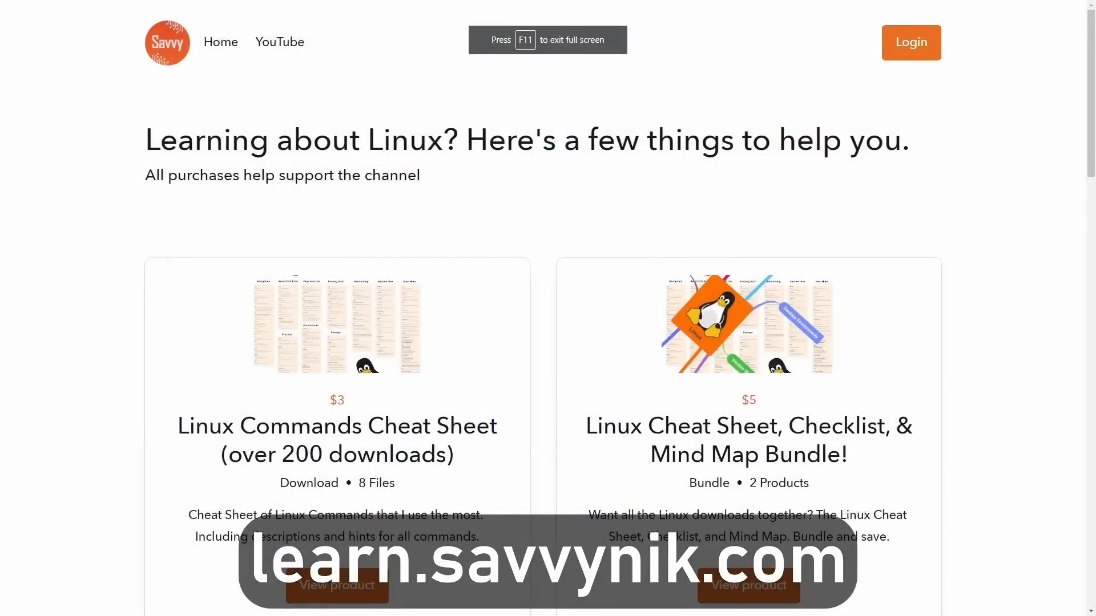
- Move down the store page past the Linux product cards and newsletter form to the Linux Terms Preview
{"action": "scroll", "scroll_direction": "down", "scroll_amount": 3}
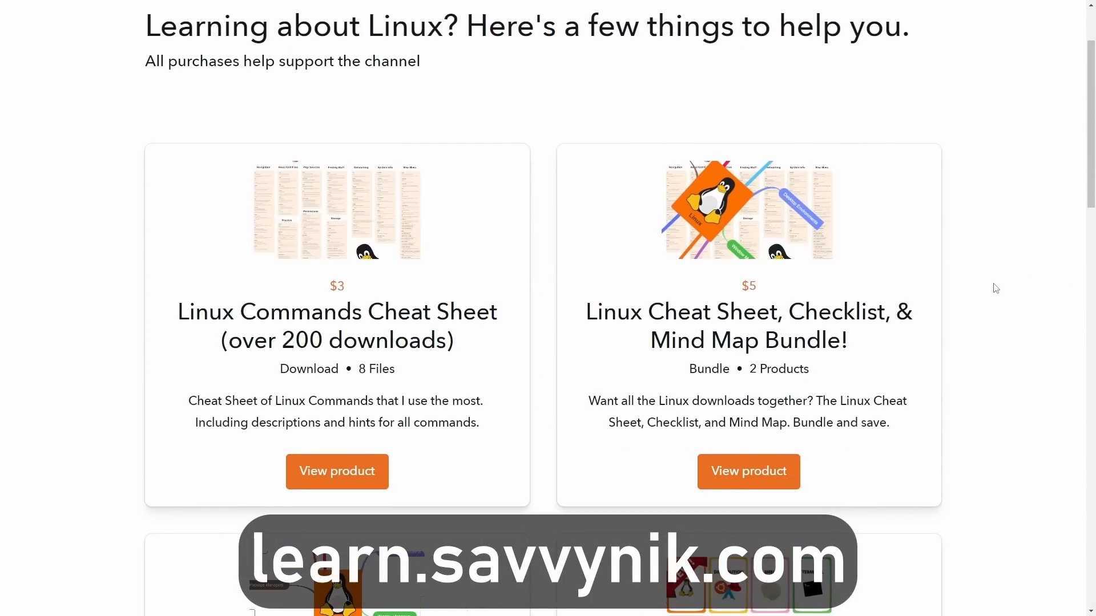
{"action": "scroll", "scroll_direction": "down", "scroll_amount": 3}
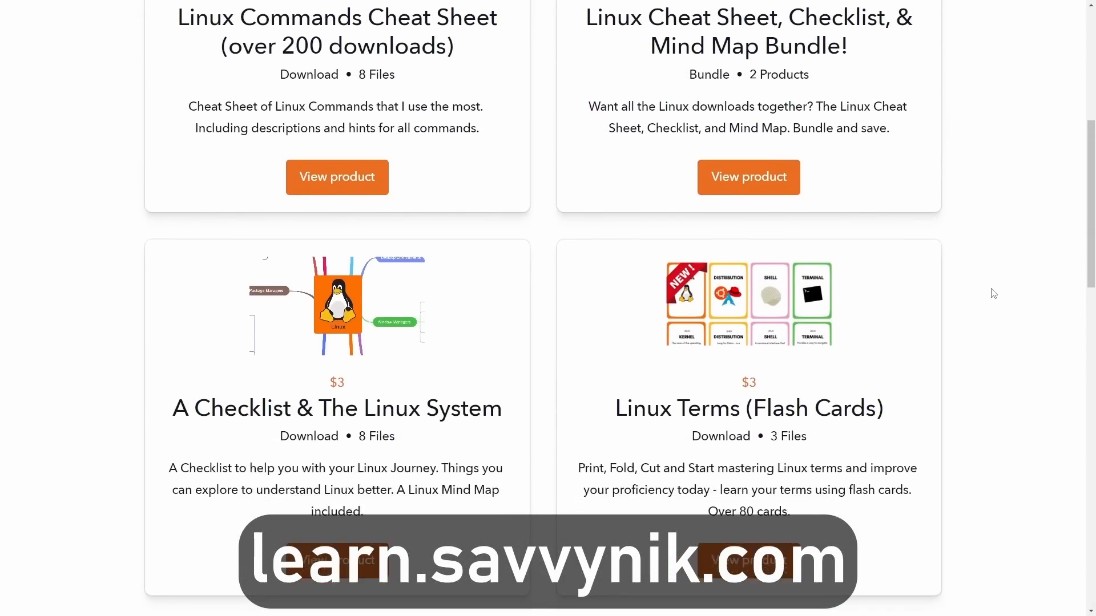
{"action": "scroll", "scroll_direction": "down", "scroll_amount": 3}
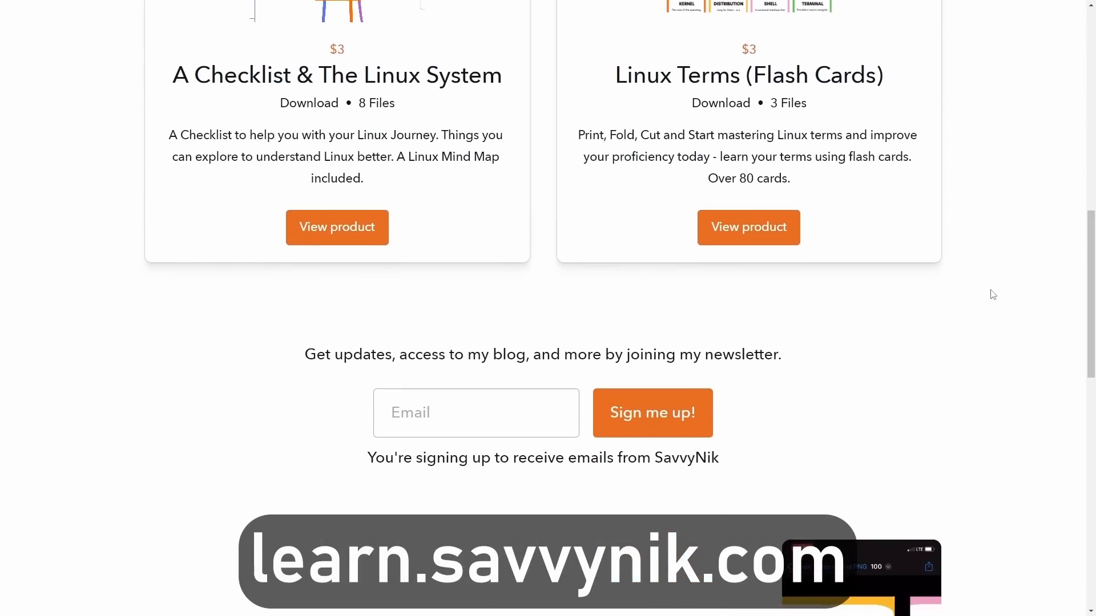
{"action": "scroll", "scroll_direction": "down", "scroll_amount": 3}
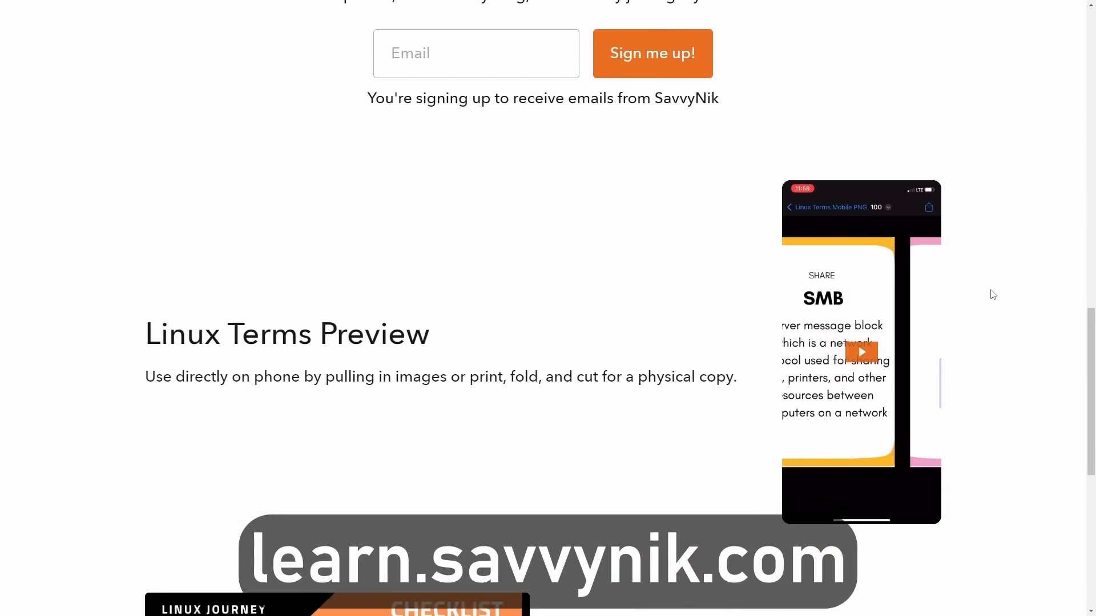